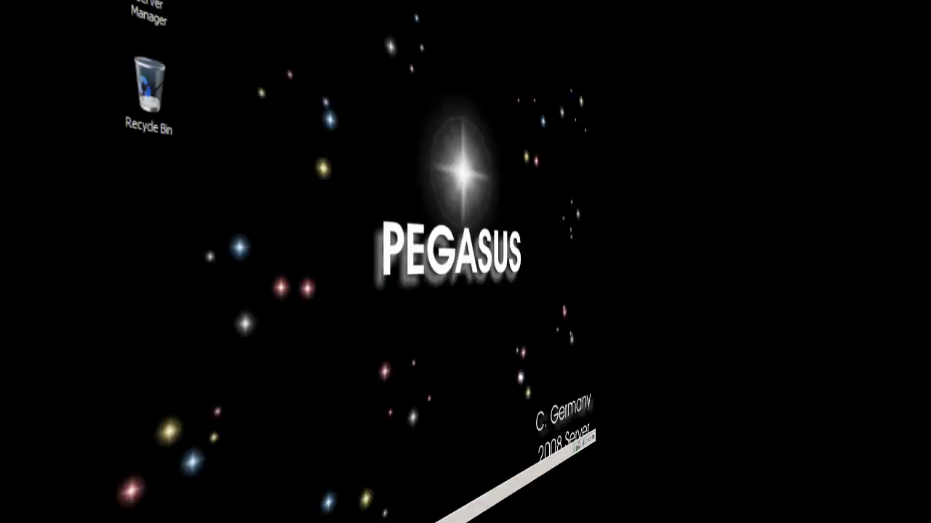
Step: Launch Windows Firewall with Advanced Security from the taskbar
click(20, 514)
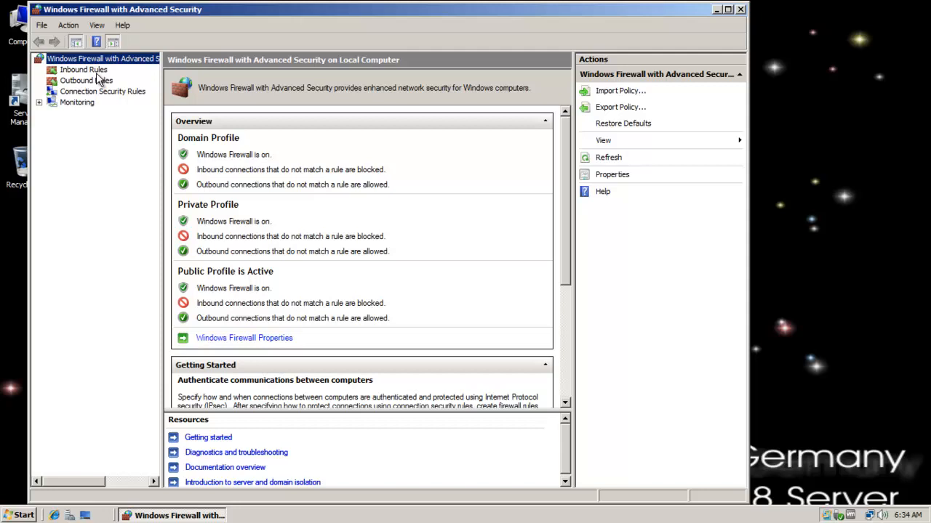
Step: Create a custom inbound rule applying to all programs with protocol type ICMPv4
click(83, 69)
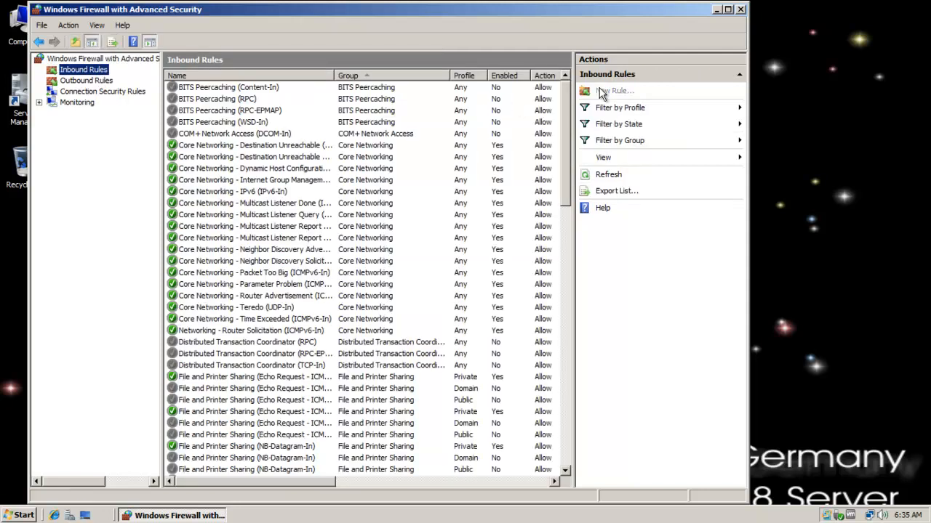
click(614, 91)
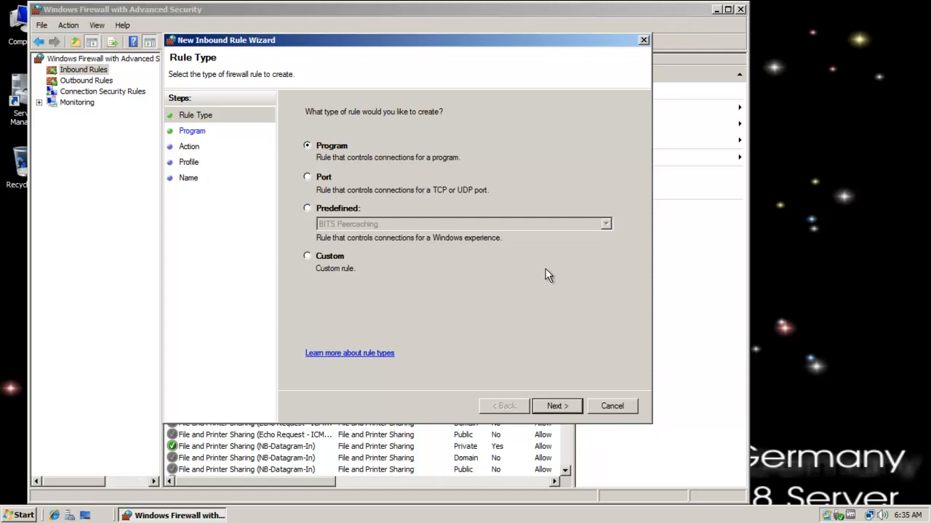
click(306, 256)
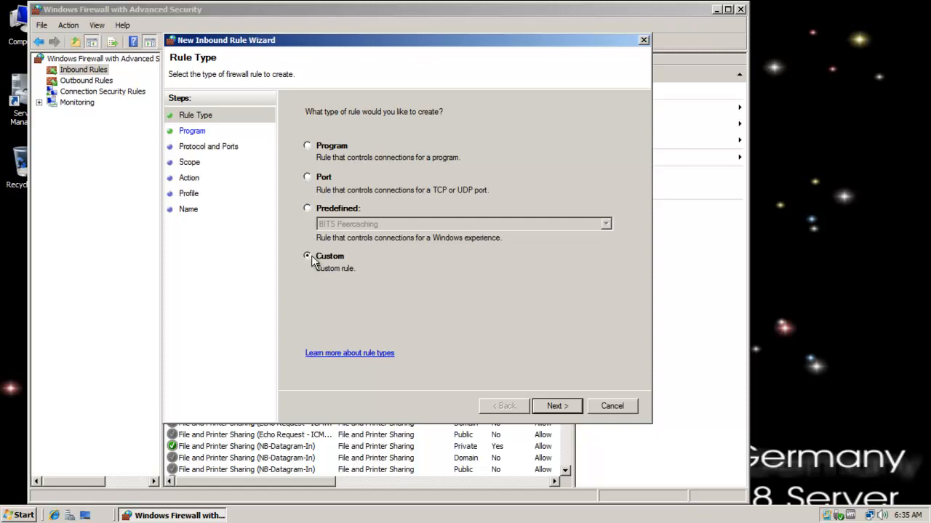
click(557, 406)
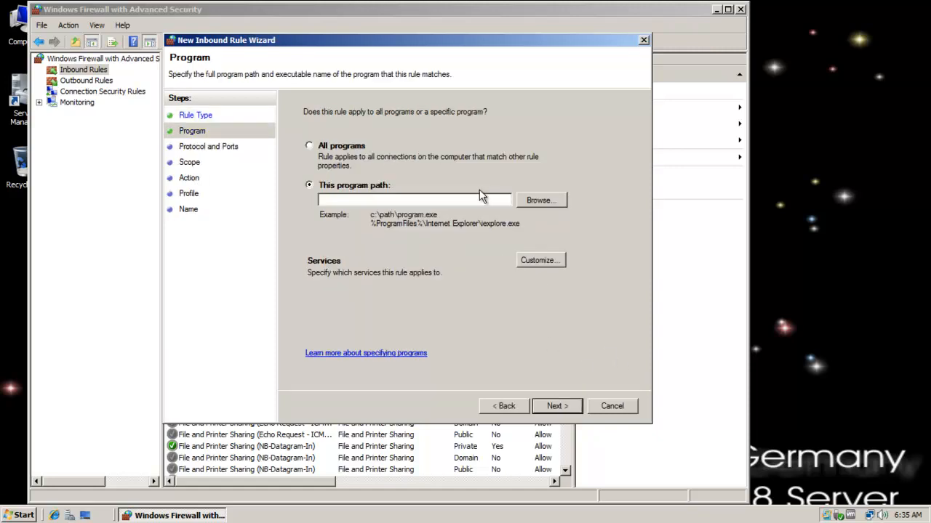
click(309, 146)
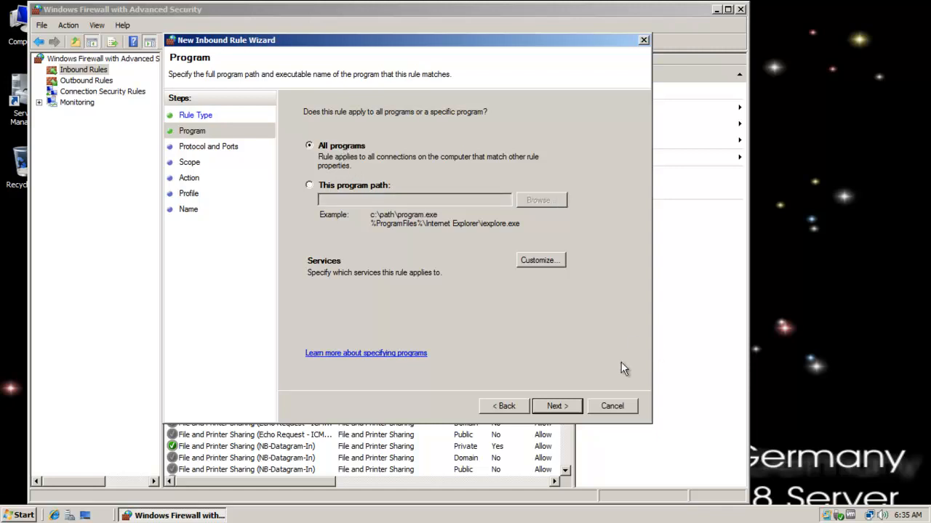
click(556, 406)
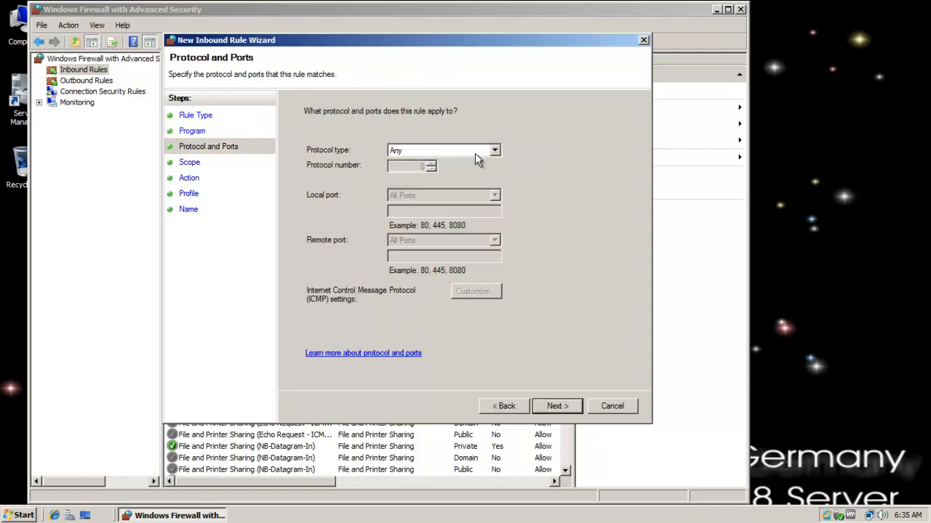
click(495, 150)
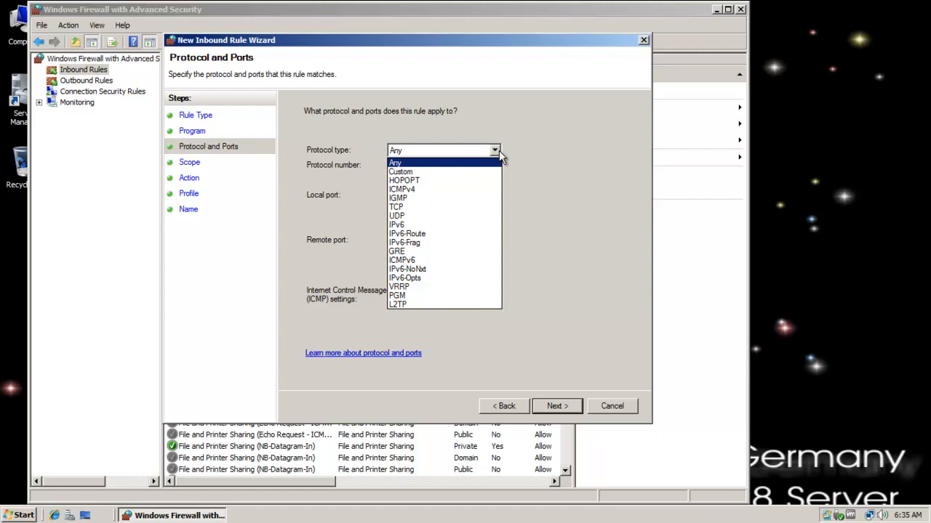
click(402, 190)
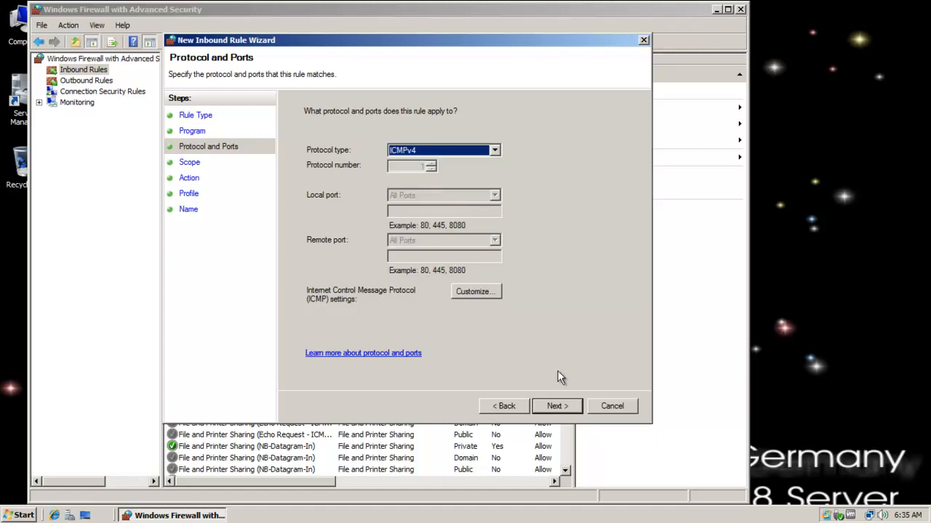
click(556, 406)
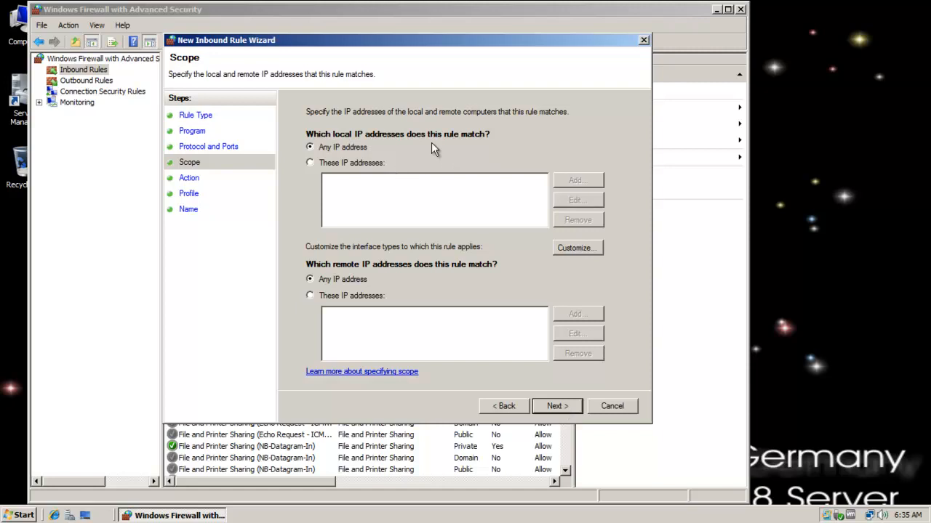
mouse_move(424, 223)
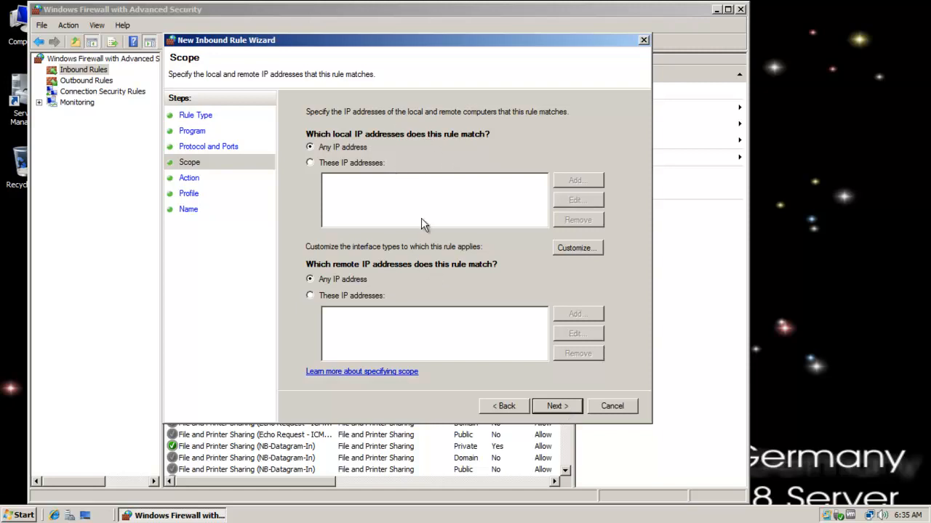
mouse_move(516, 275)
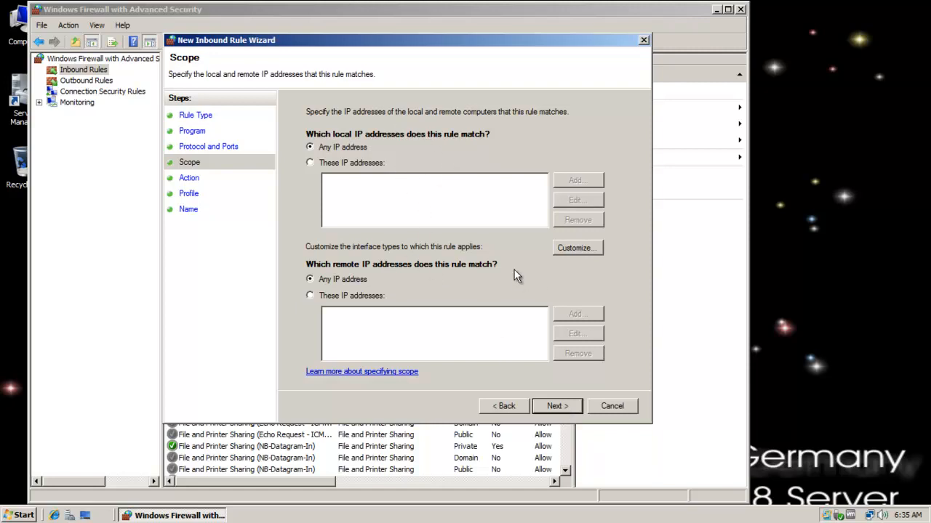
Step: Keep any IP scope, allow the connection, and keep Domain, Private and Public profiles
click(556, 405)
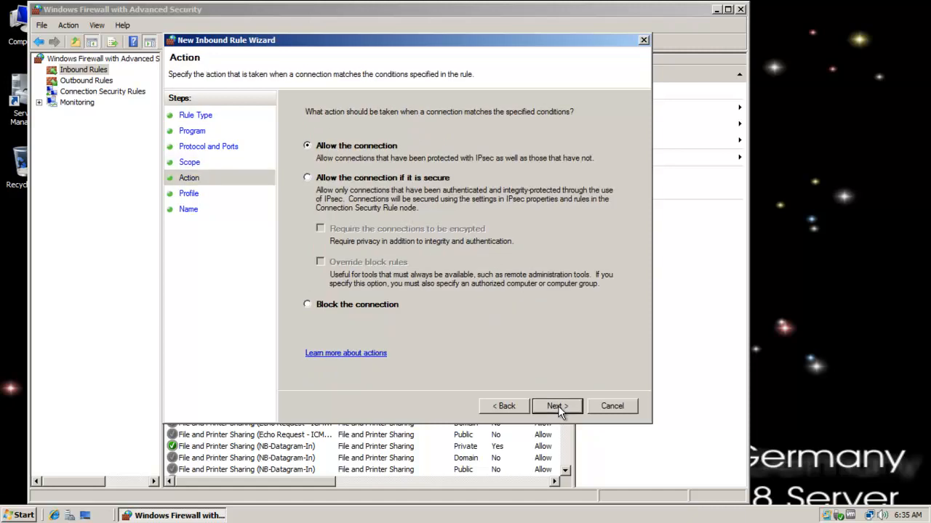
mouse_move(409, 149)
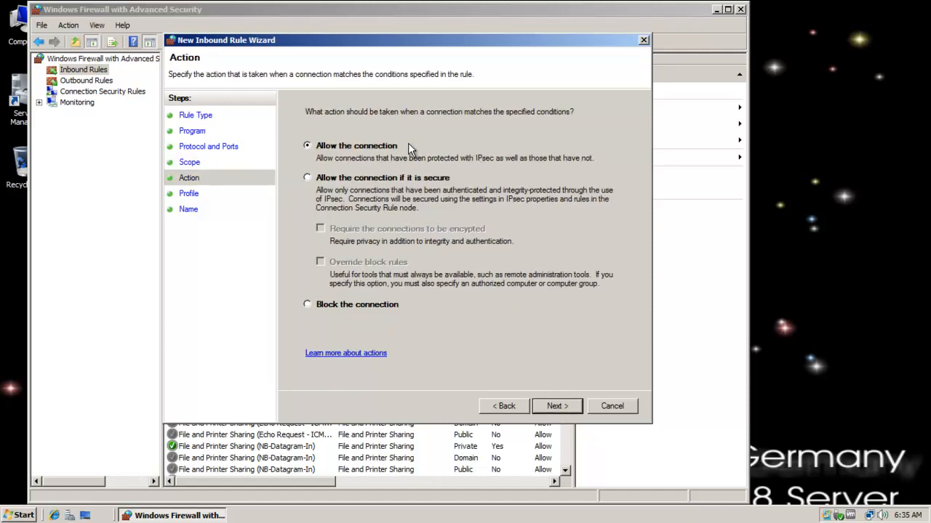
click(556, 405)
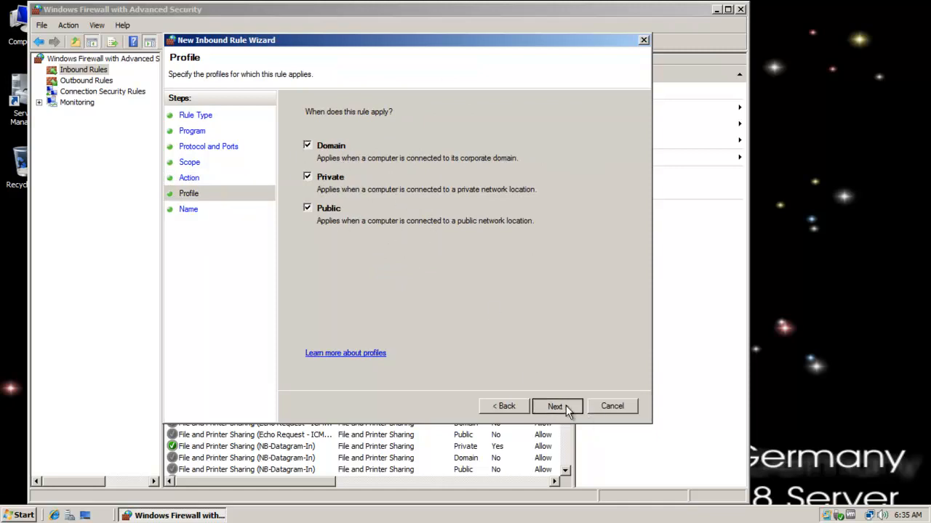
click(555, 406)
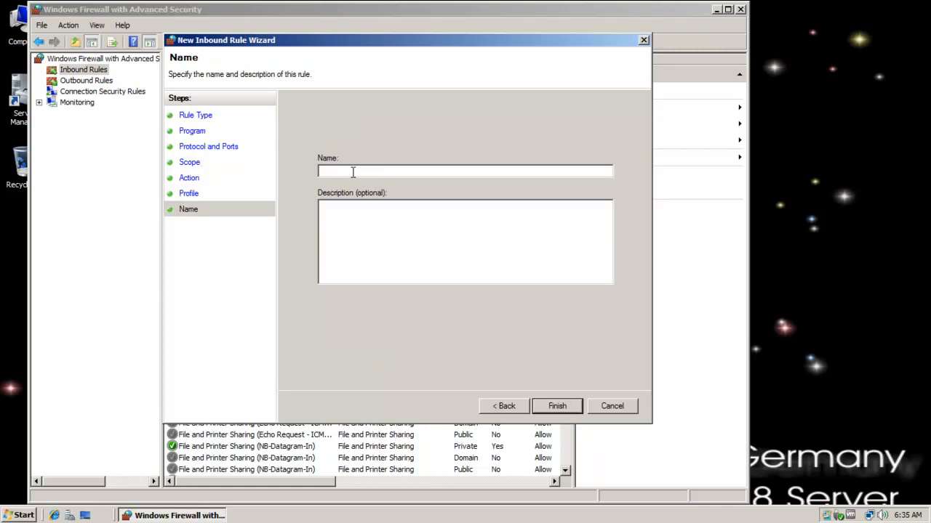
Step: Name the rule 'PING! ICMPv4' with a matching description, finish, and close the console
text(PING)
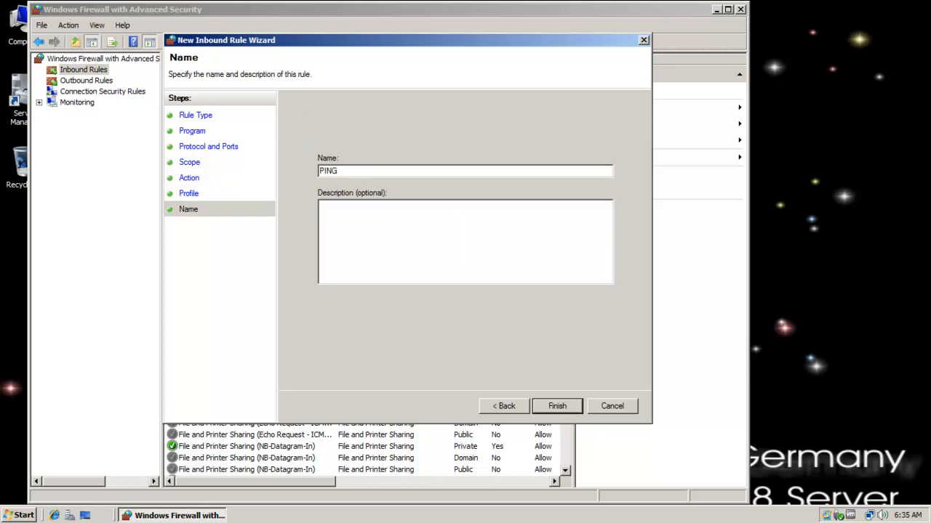
text(!)
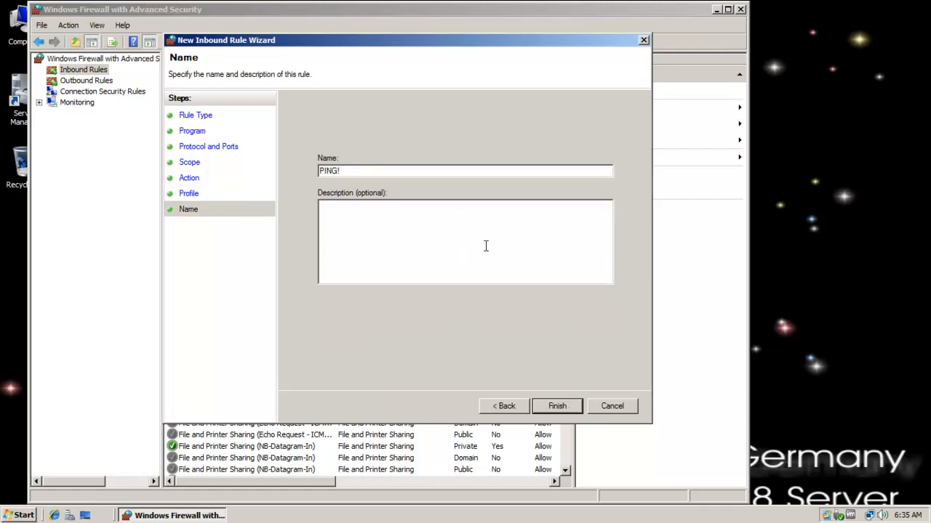
text(ICMP)
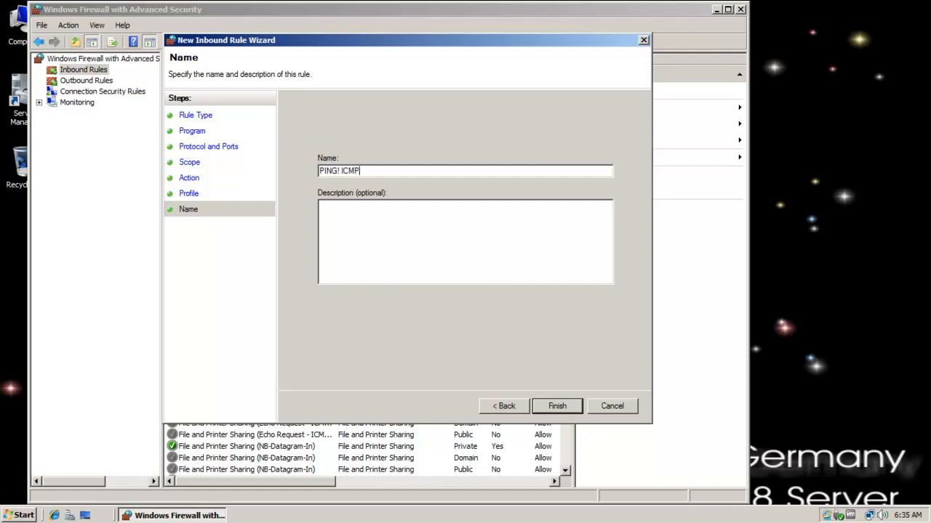
text(v4)
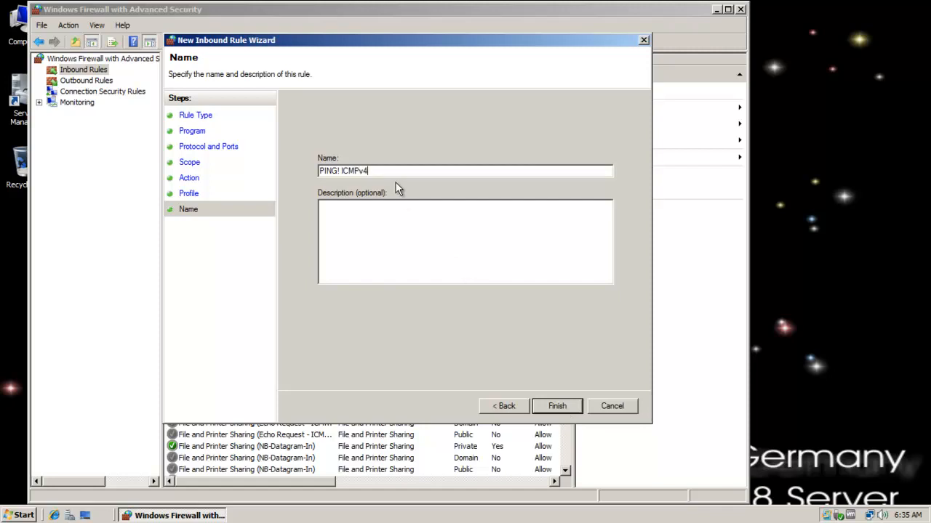
text(PING! ICMPv4)
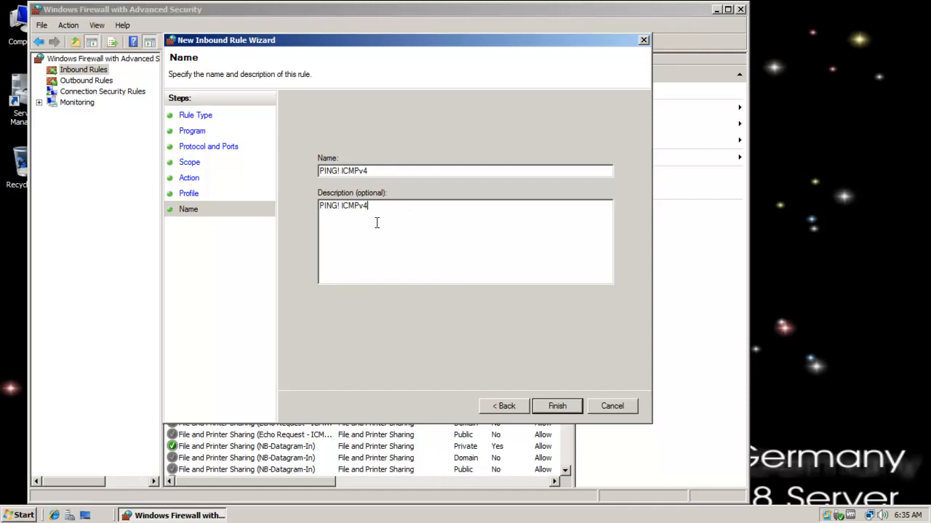
click(556, 406)
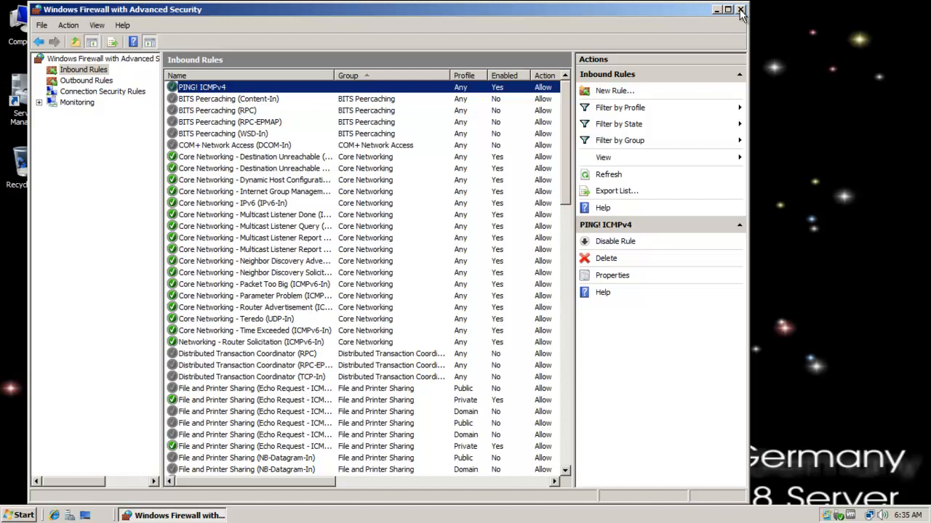
click(740, 10)
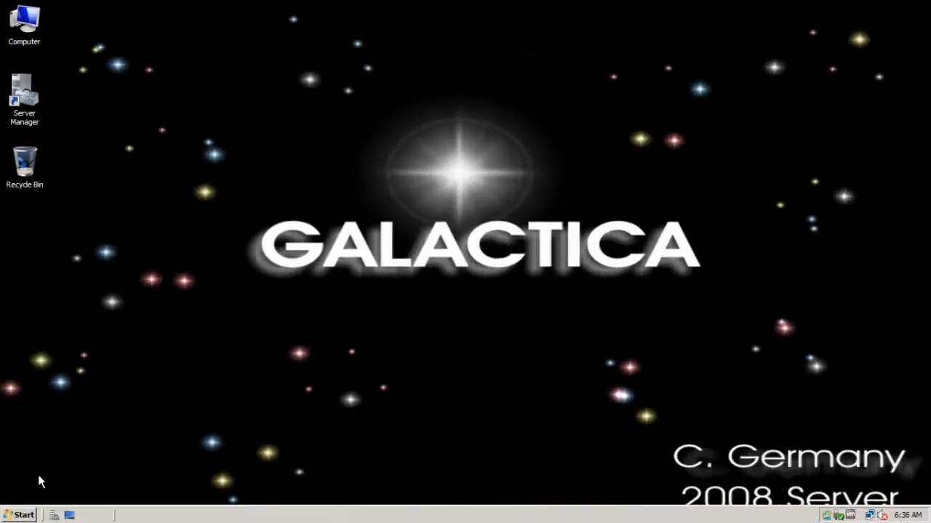
Step: Relaunch Windows Firewall with Advanced Security from the Start menu
click(22, 514)
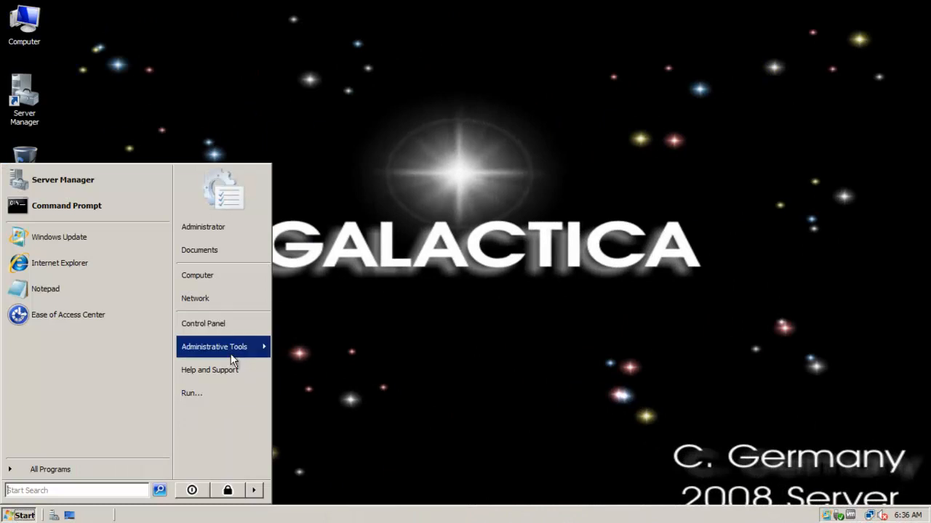
click(458, 247)
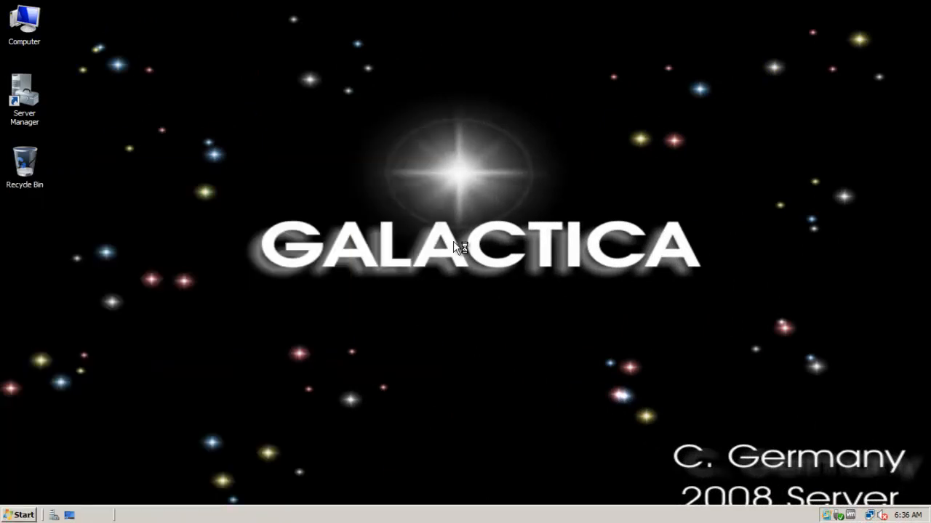
mouse_move(449, 241)
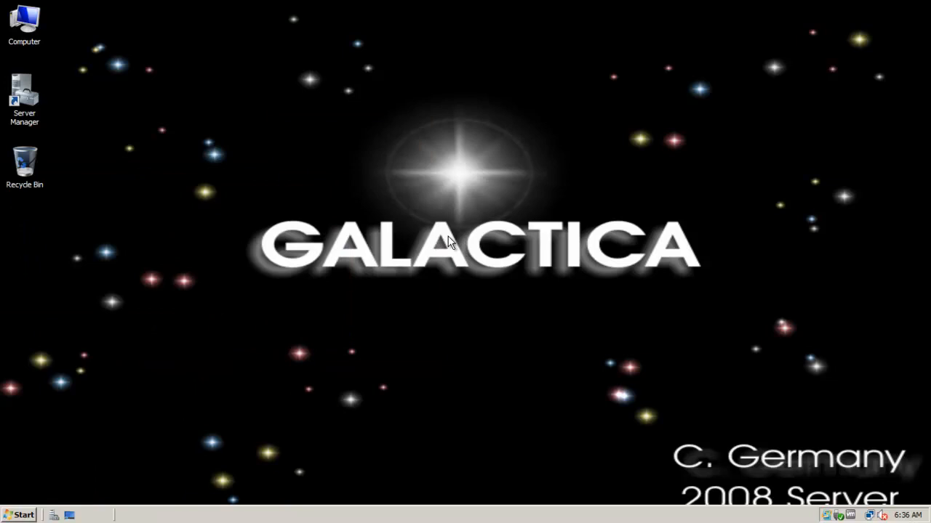
mouse_move(509, 263)
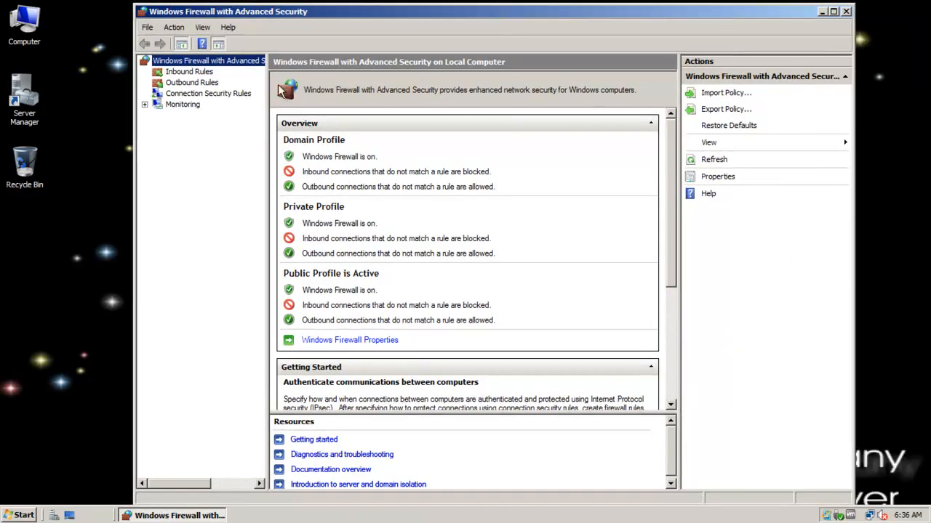
Step: Begin a custom inbound rule for all programs restricted to the ICMPv4 protocol
click(189, 71)
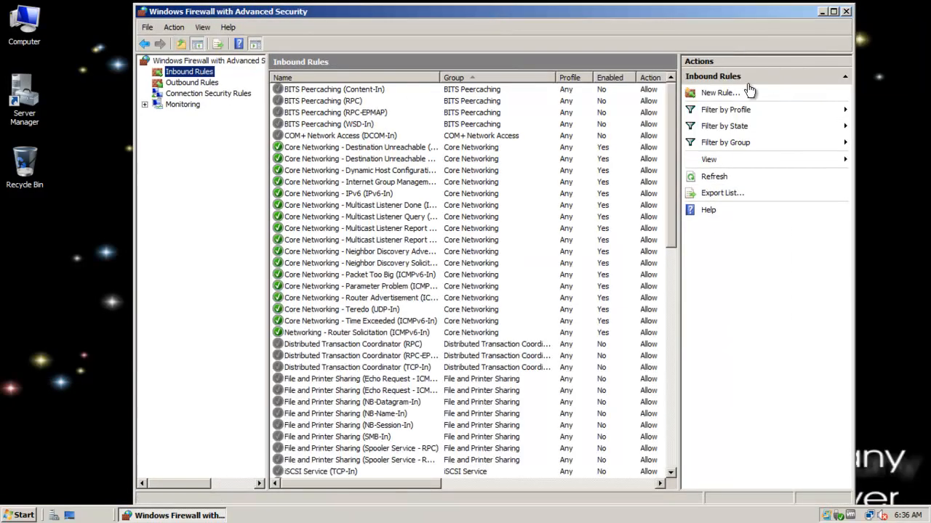
mouse_move(462, 185)
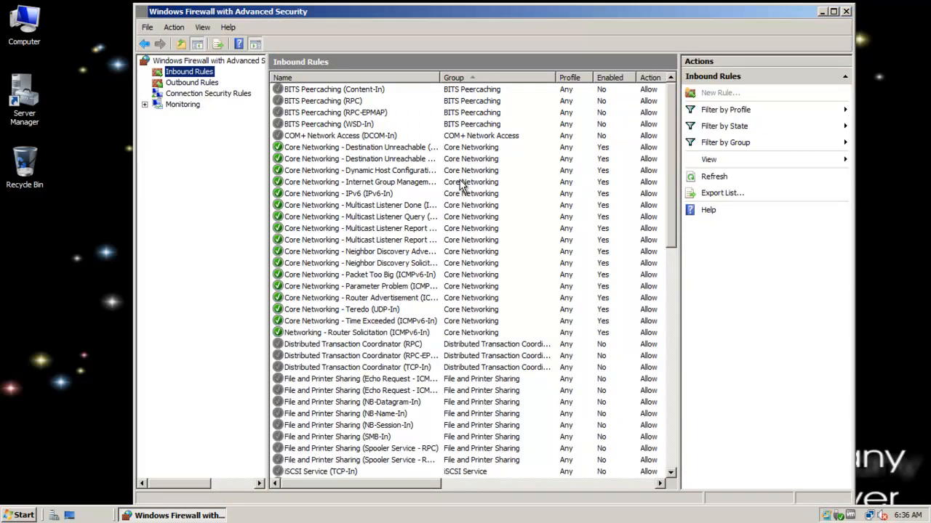
click(719, 92)
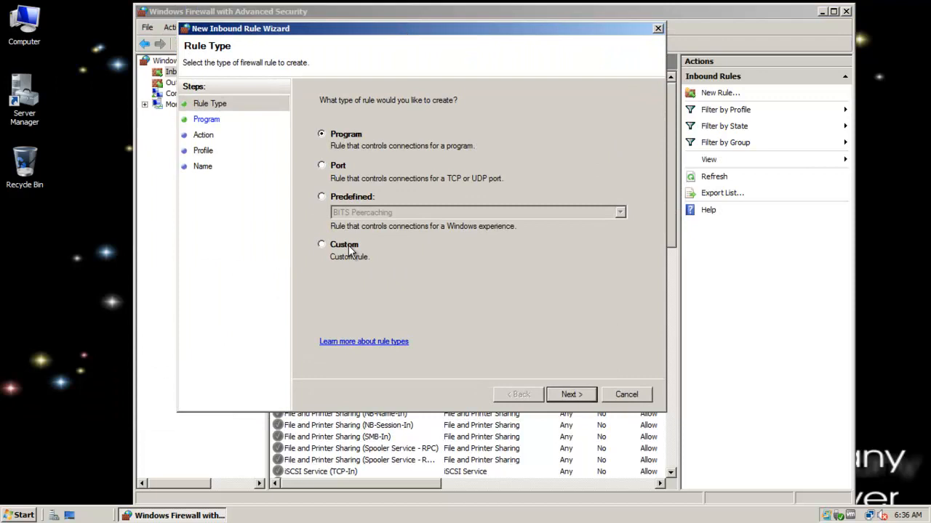
click(571, 394)
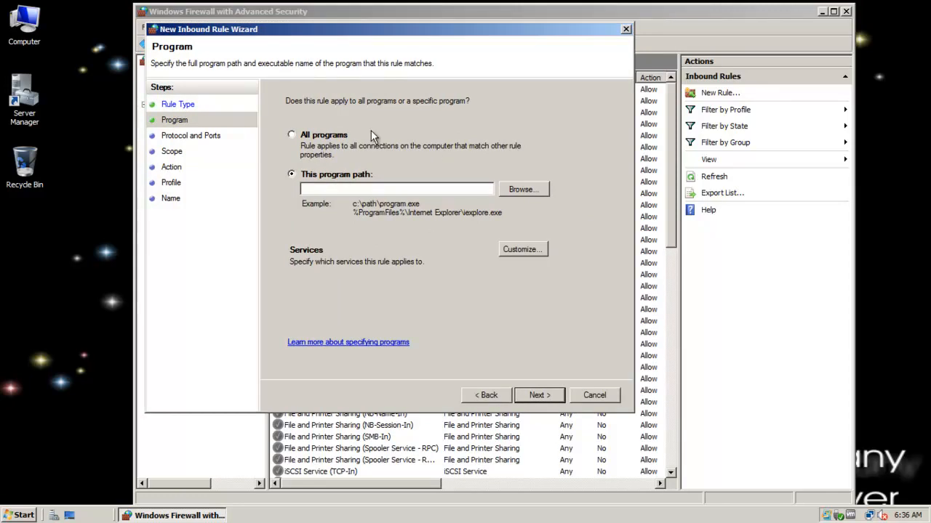
mouse_move(360, 131)
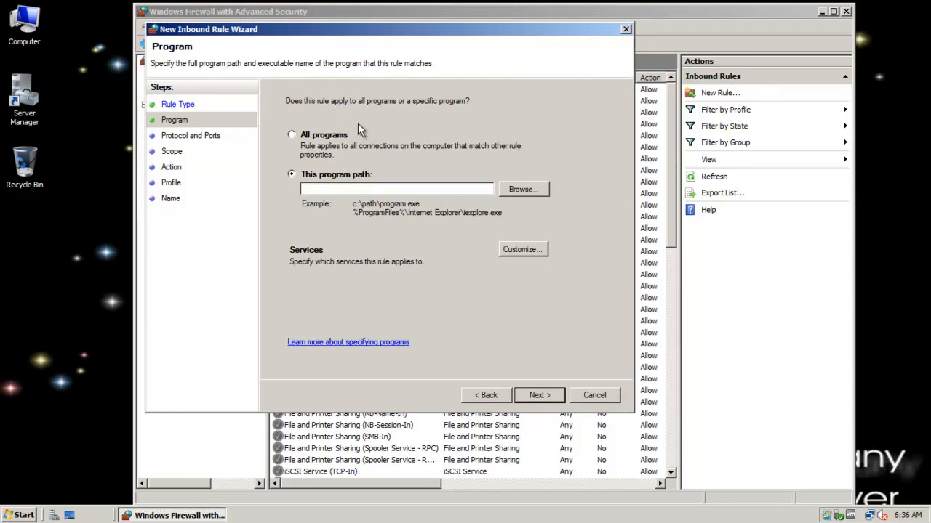
click(291, 134)
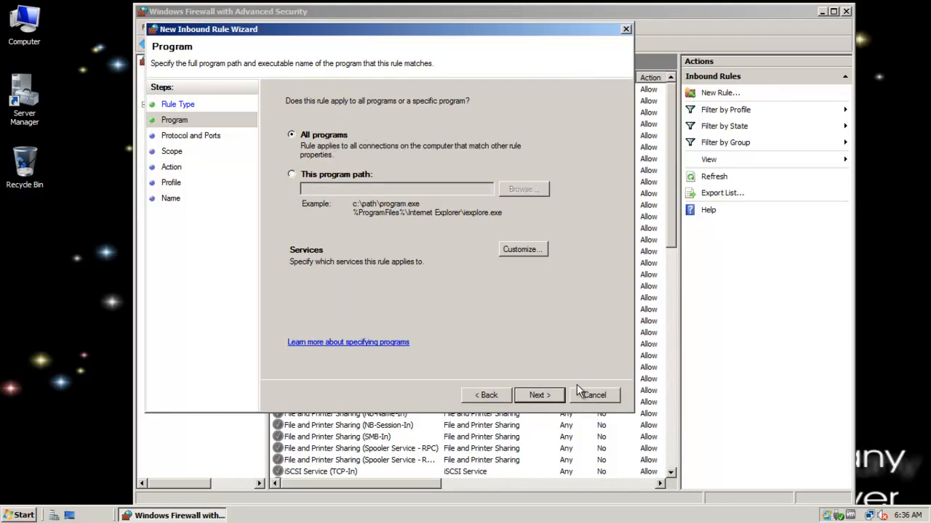
click(539, 395)
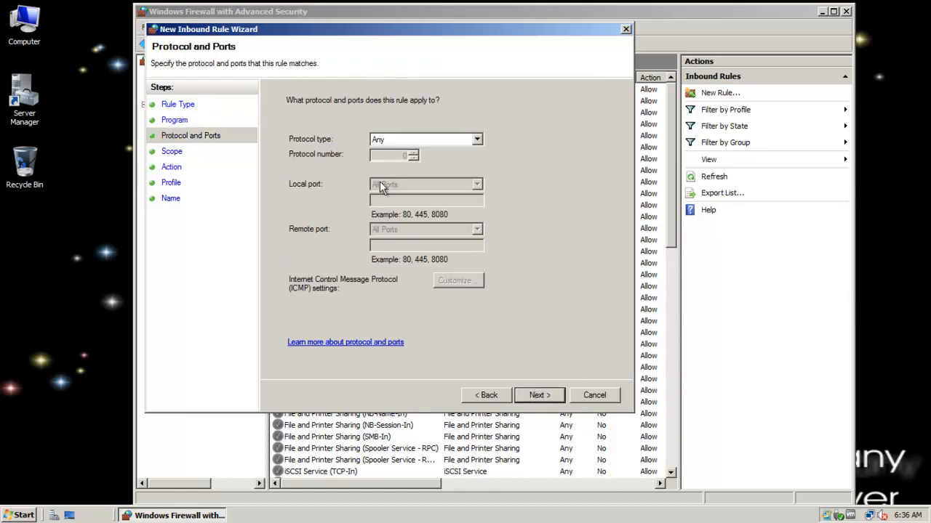
click(425, 139)
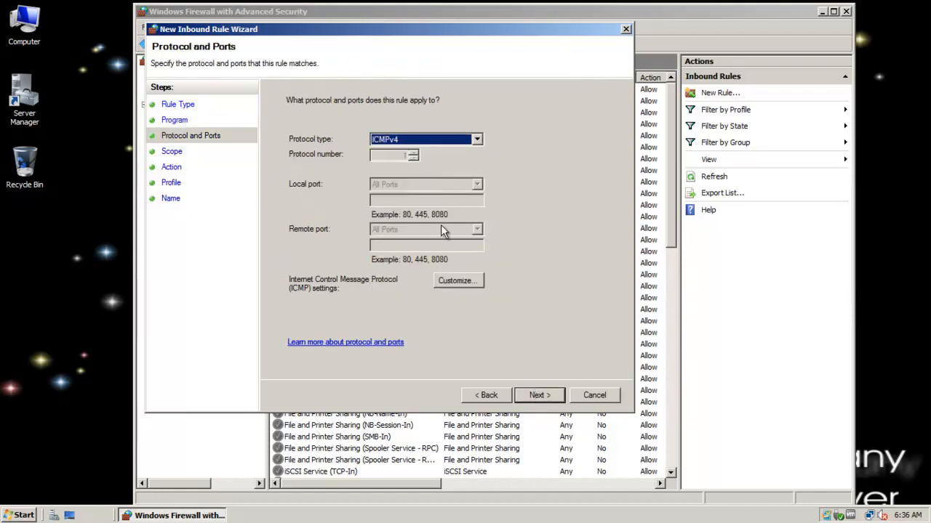
Step: Keep any IP scope, allow the connection, and save the rule as 'PING! ICMPv4'
click(539, 395)
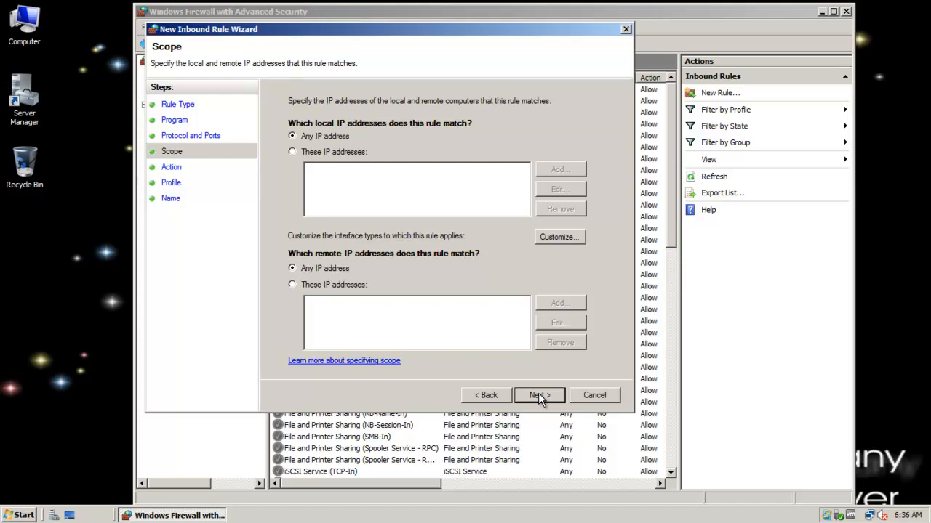
click(536, 395)
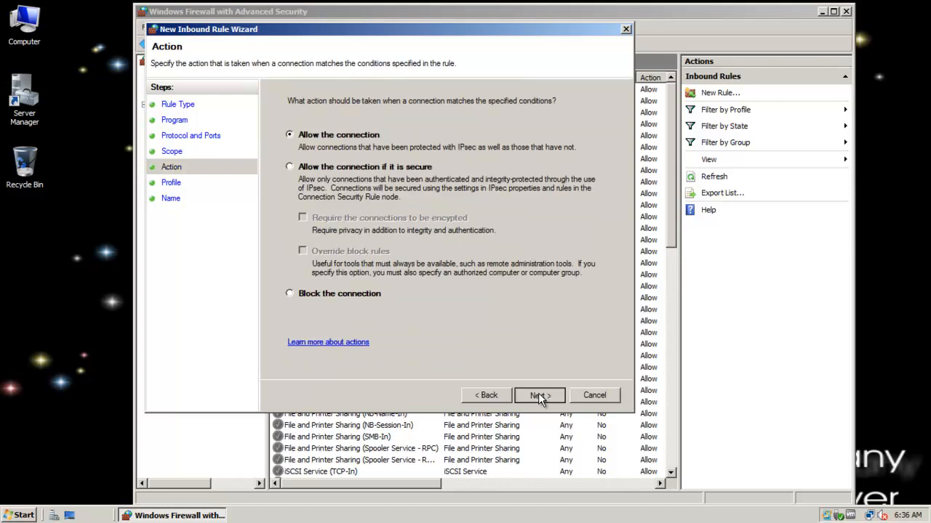
click(539, 395)
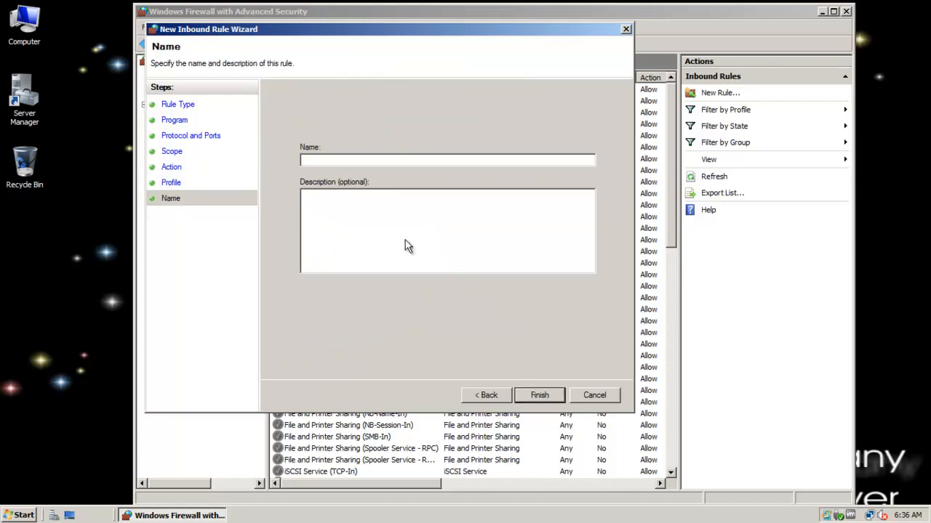
text(PING)
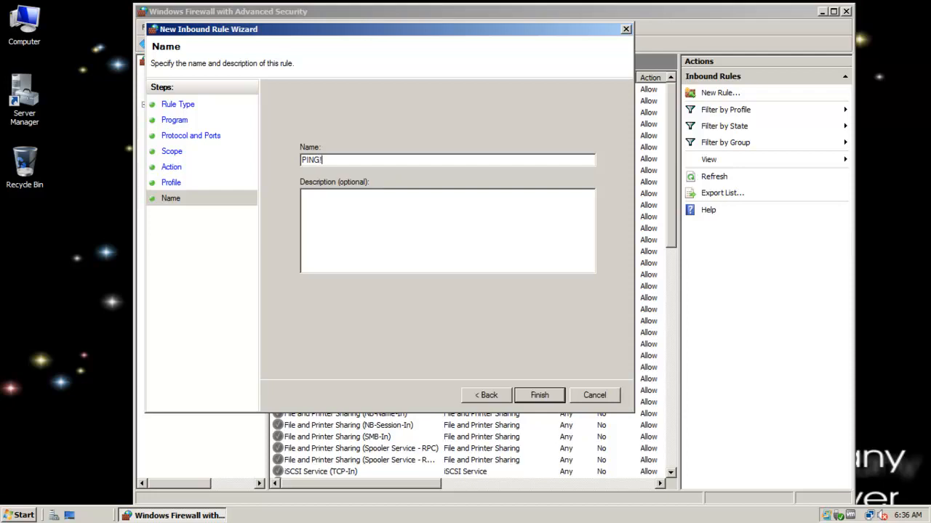
text(ICMPv4)
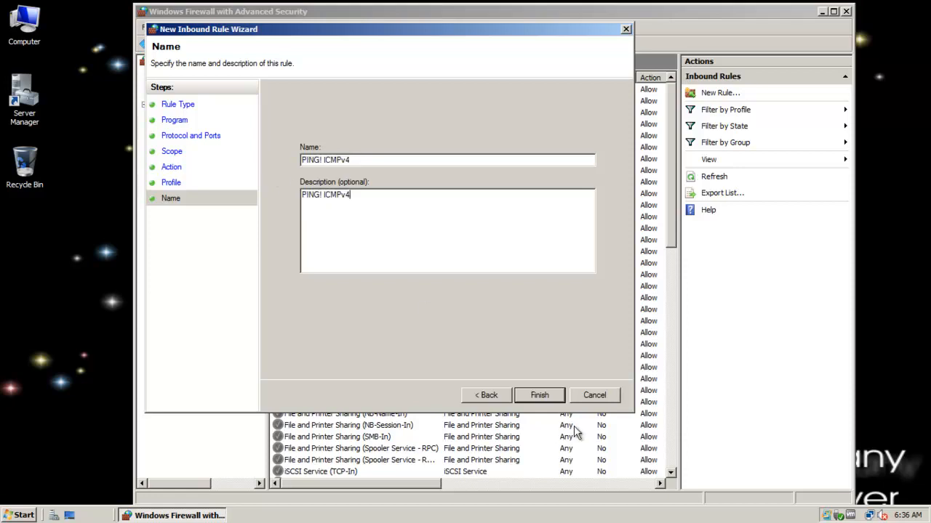
click(538, 395)
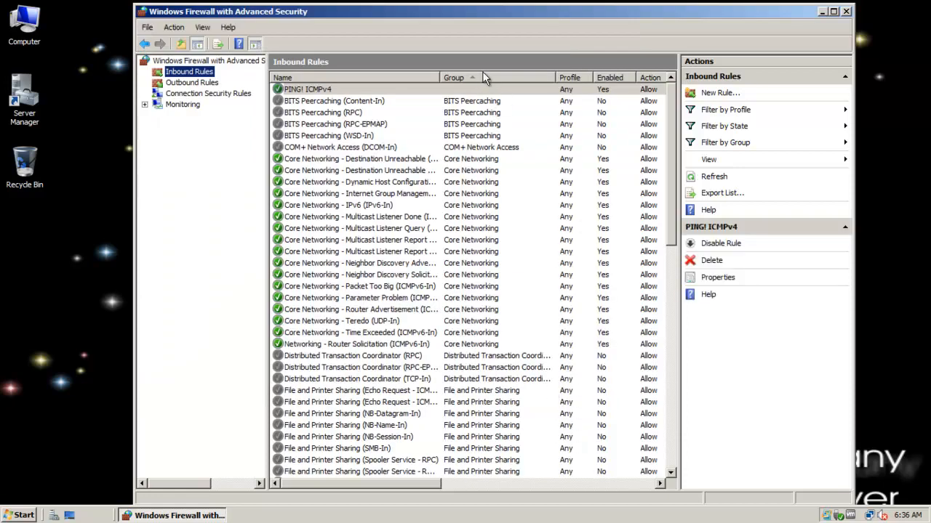
Step: Close the firewall console and launch a Command Prompt
click(821, 11)
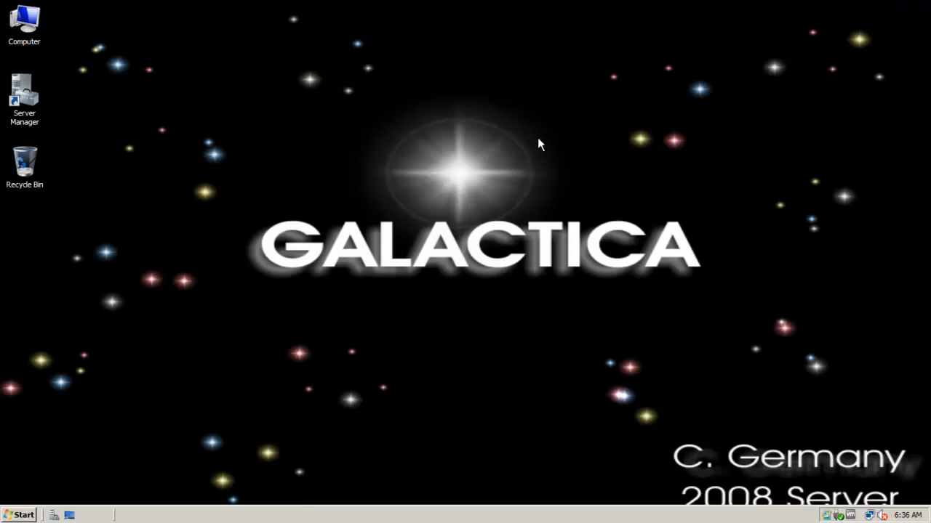
click(19, 515)
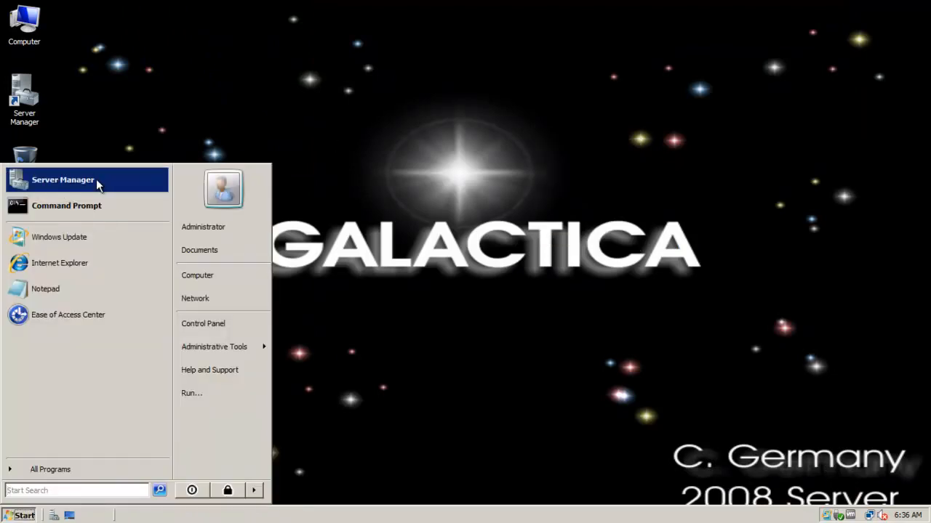
click(66, 206)
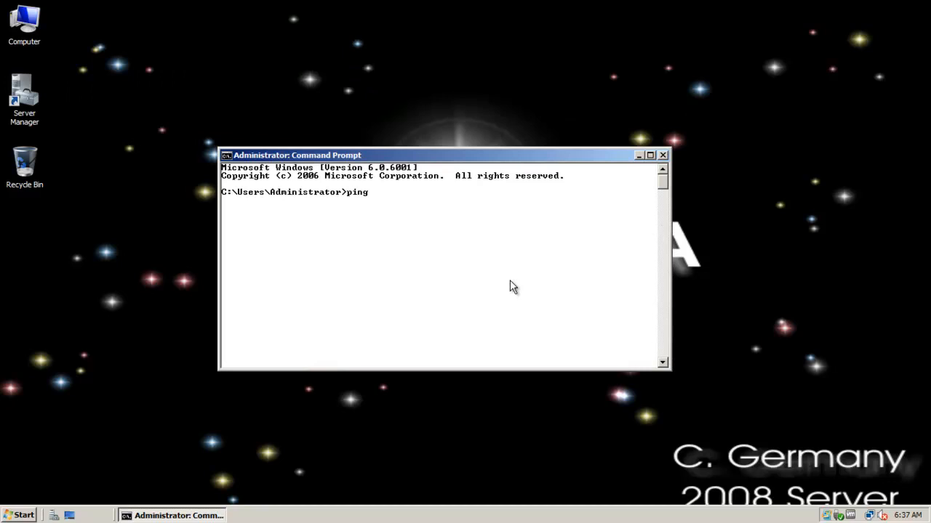
Step: Ping 199.207.13.16, confirm four replies with no loss, and close the prompt
text(199.207.13.16)
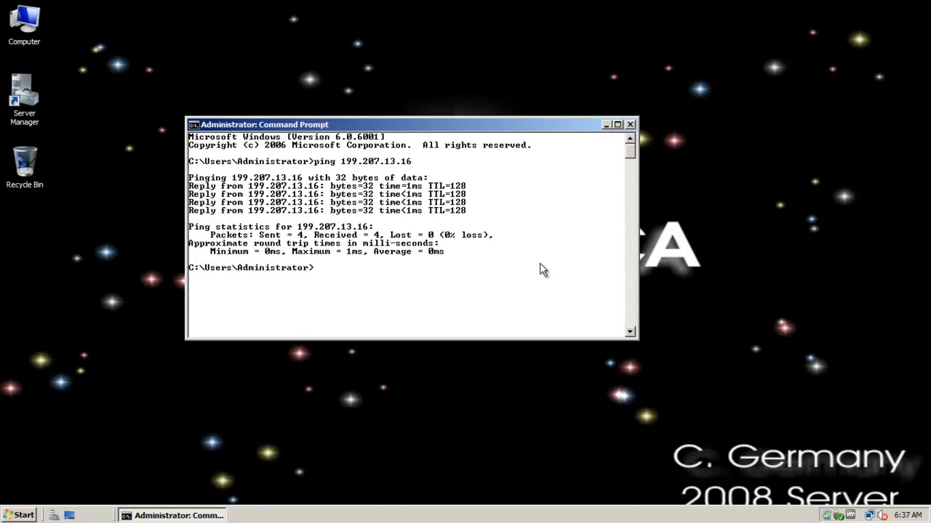
click(630, 124)
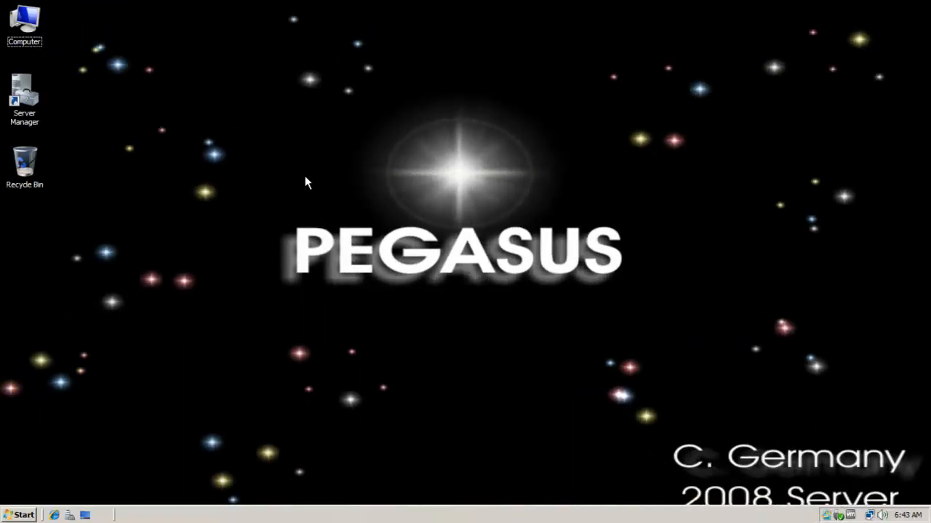
Step: Open the firewall console and start an isolation rule requiring inbound and outbound authentication
click(20, 515)
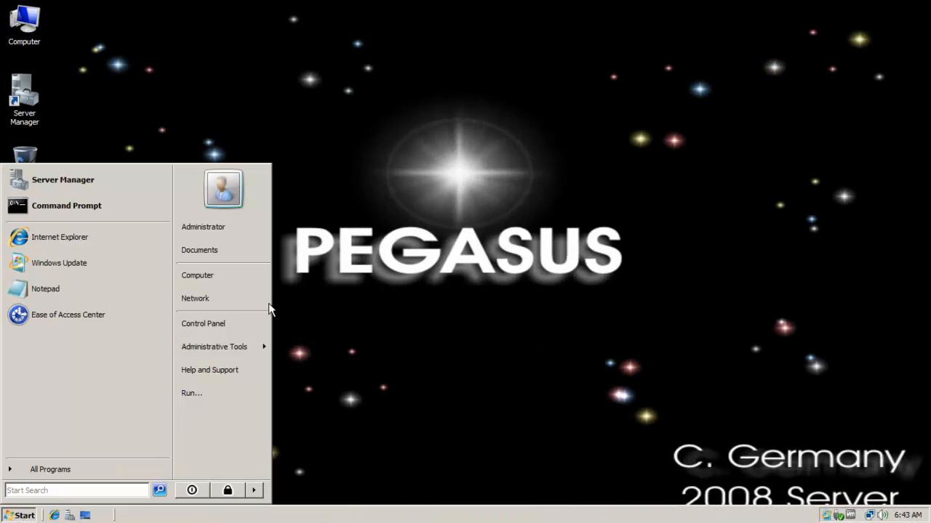
click(214, 347)
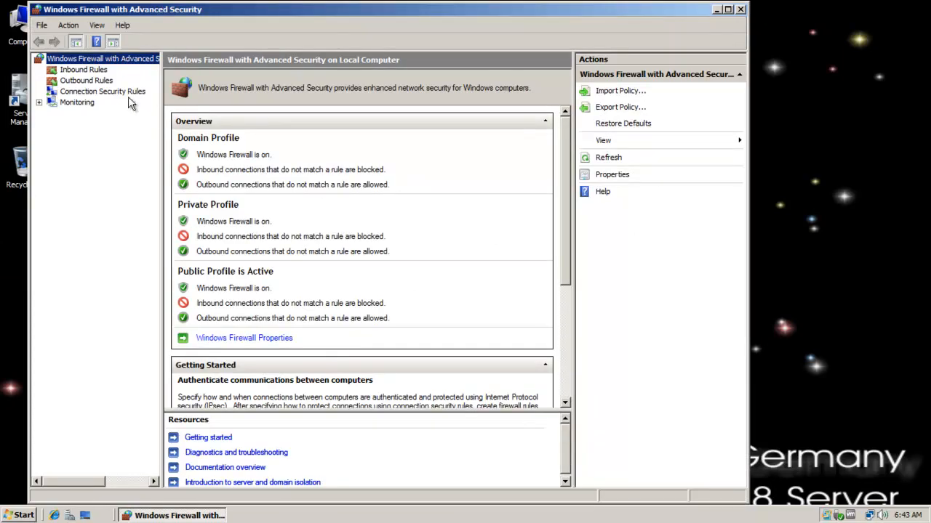
click(102, 91)
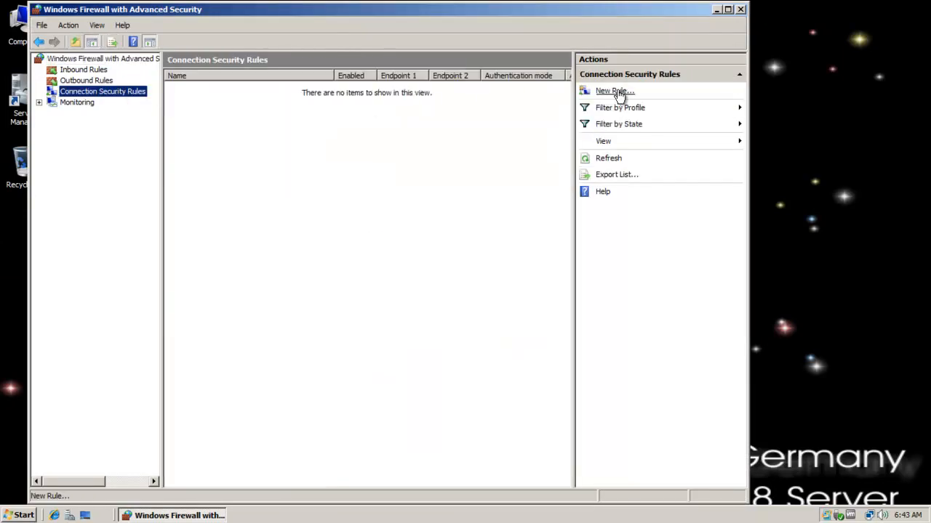
click(614, 91)
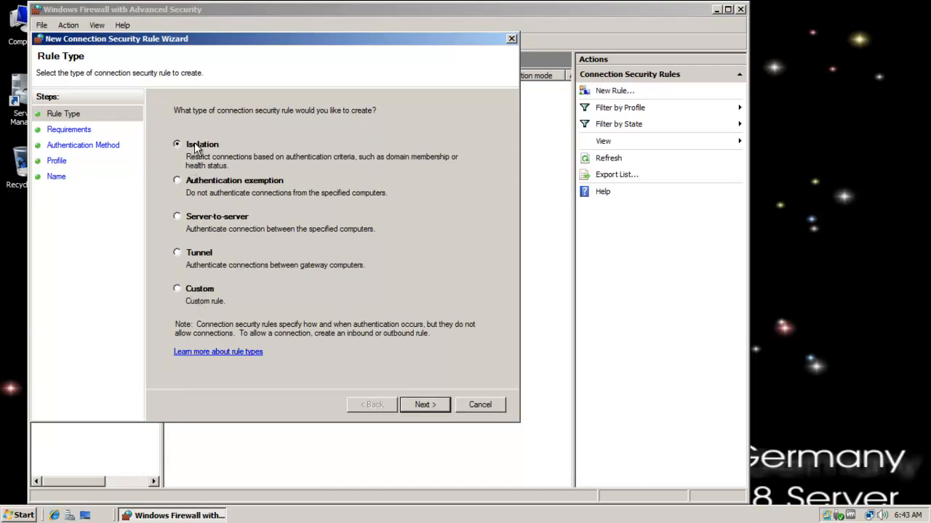
click(424, 405)
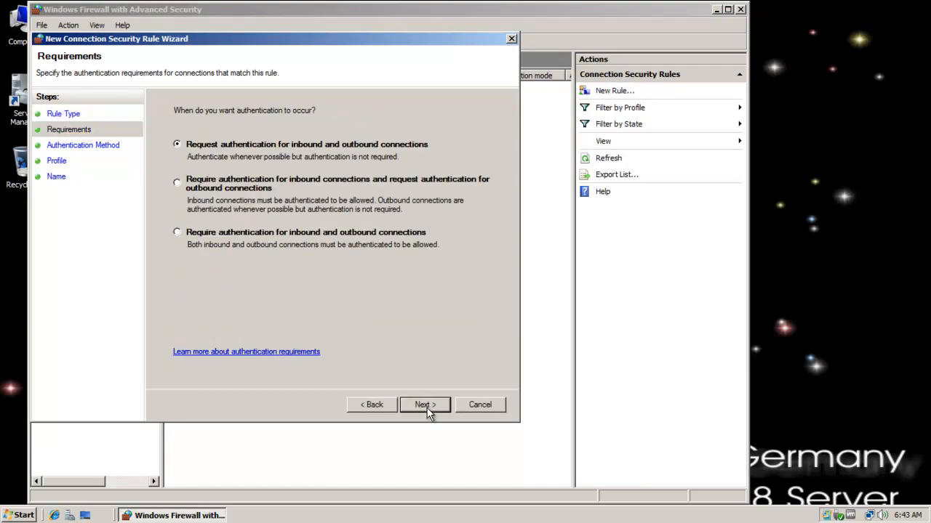
click(177, 232)
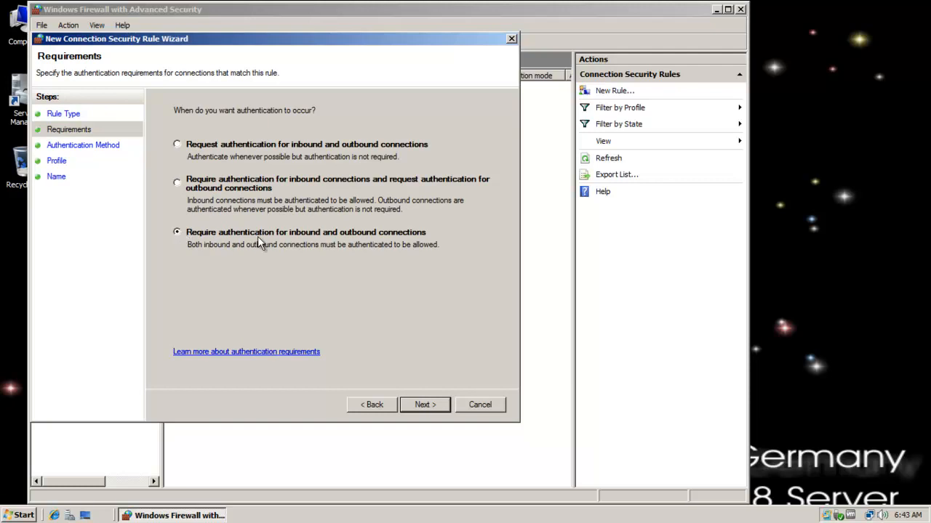
mouse_move(447, 252)
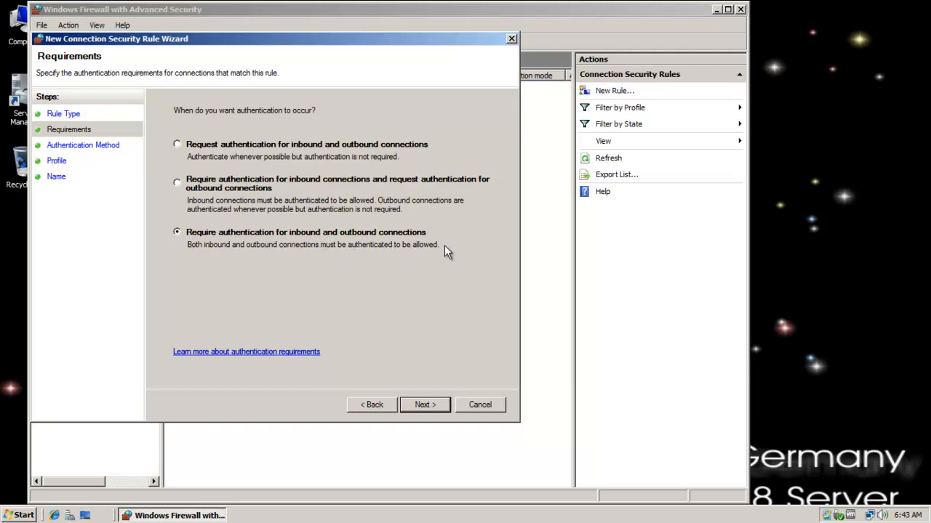
click(425, 404)
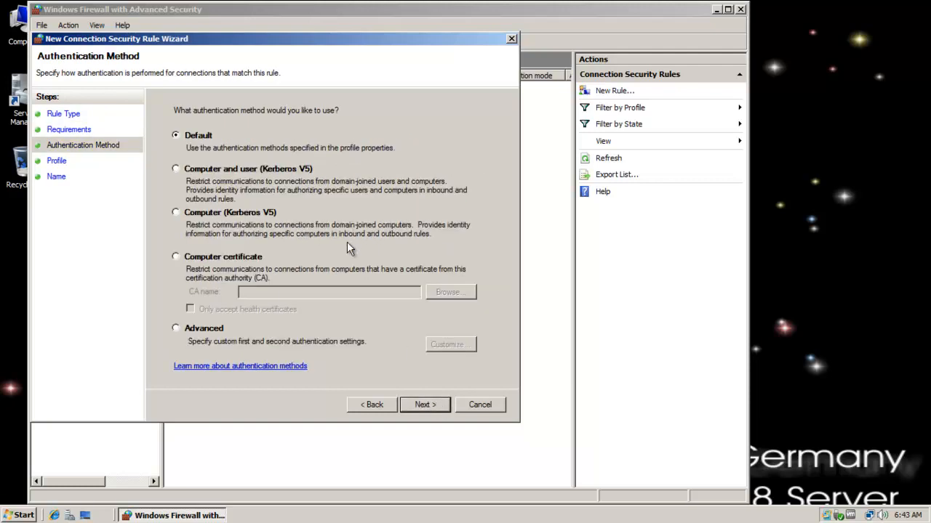
mouse_move(222, 329)
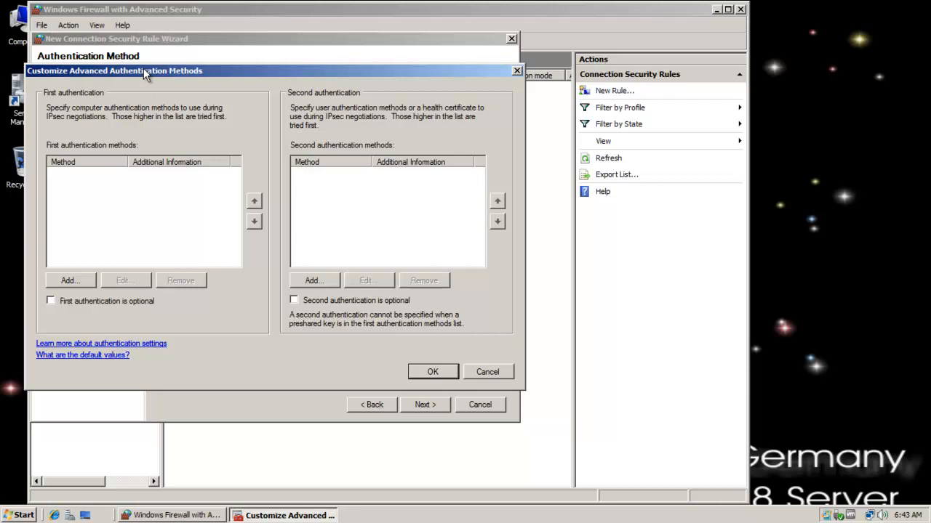
click(70, 279)
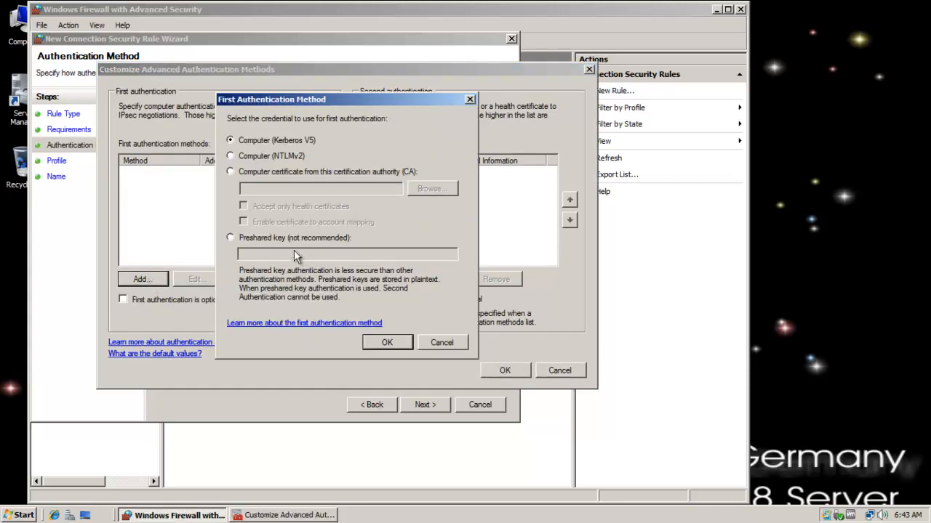
click(229, 238)
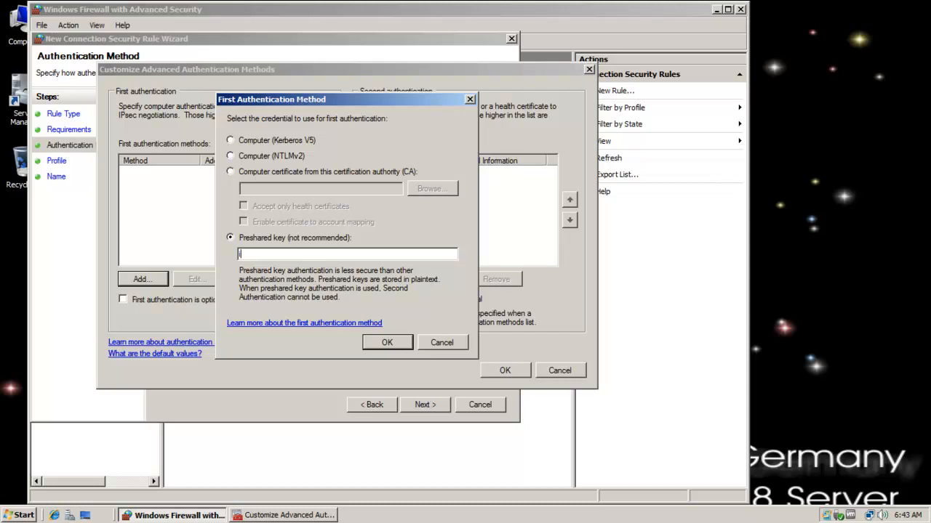
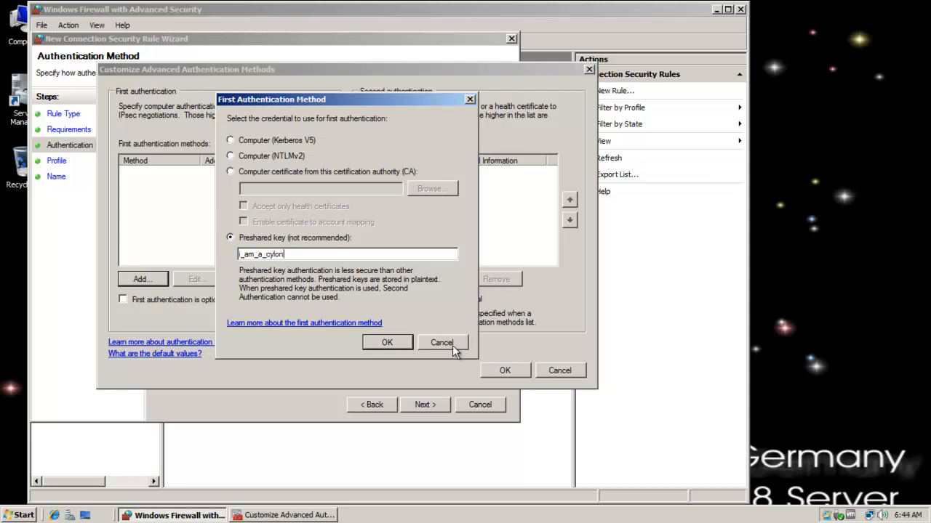
mouse_move(402, 348)
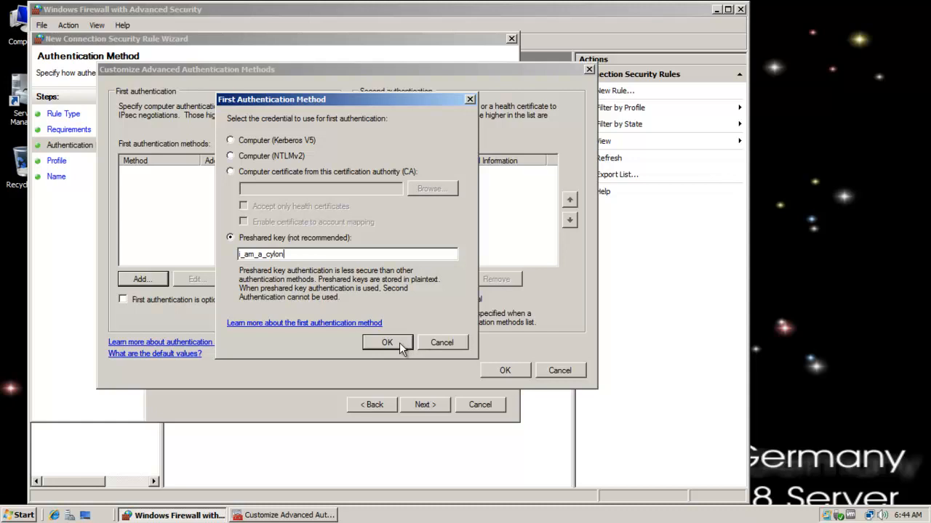
click(387, 342)
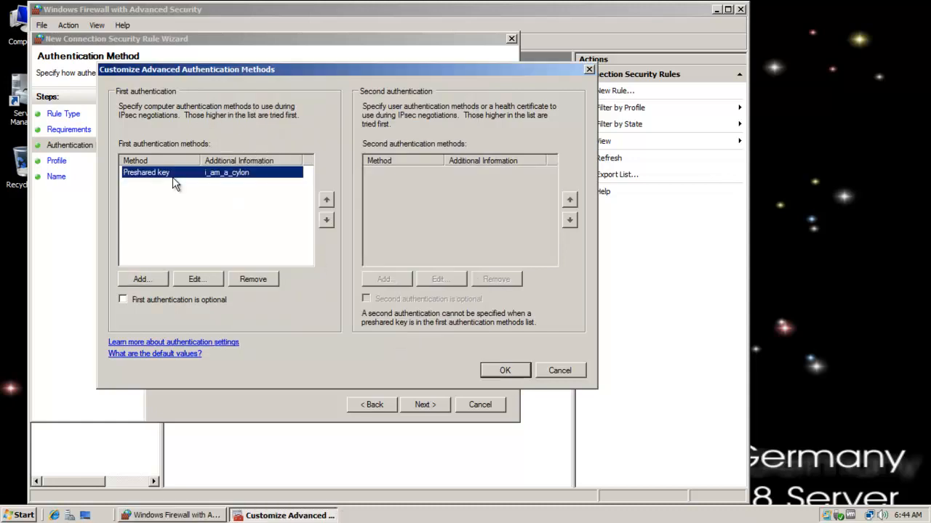
click(505, 370)
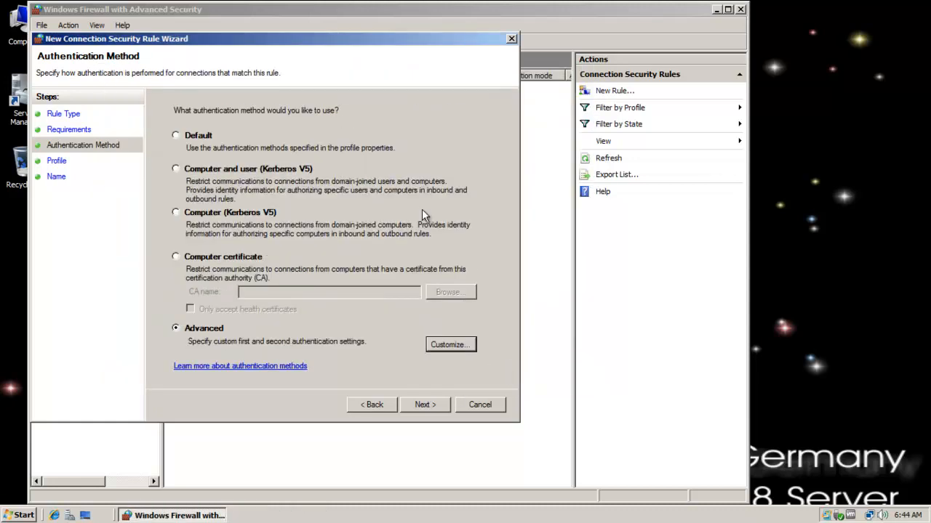
Step: Apply the rule to all profiles, name it 'Cylon Infiltration Rule!' describing access to Pegasus, and finish
click(424, 405)
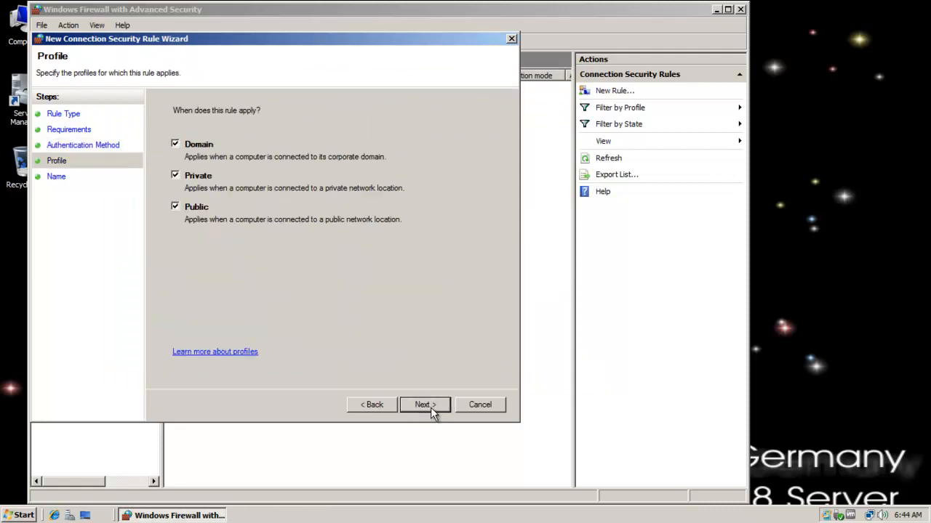
mouse_move(245, 127)
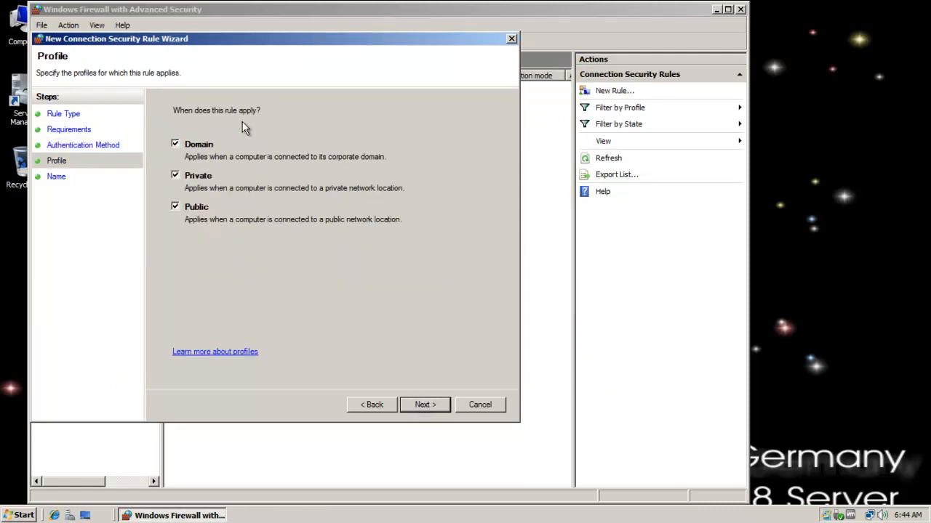
click(424, 404)
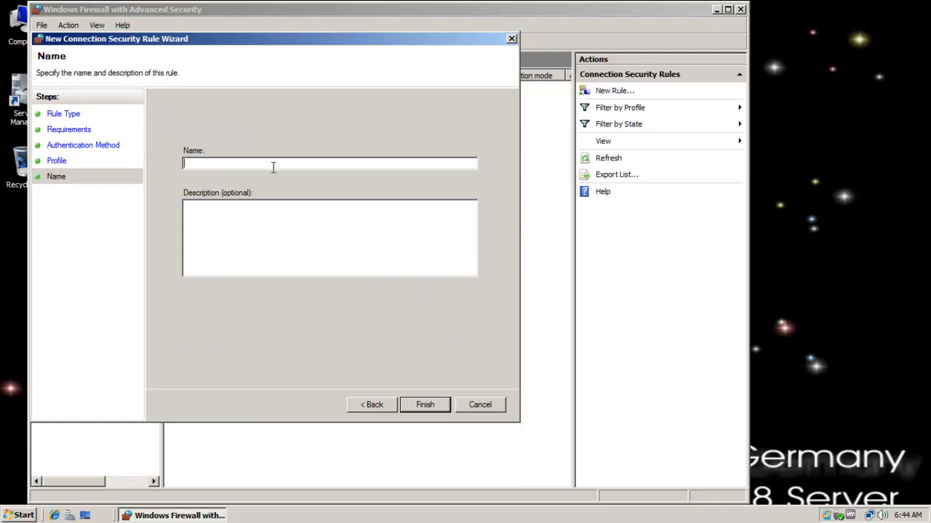
text(Cylon Infiltration T)
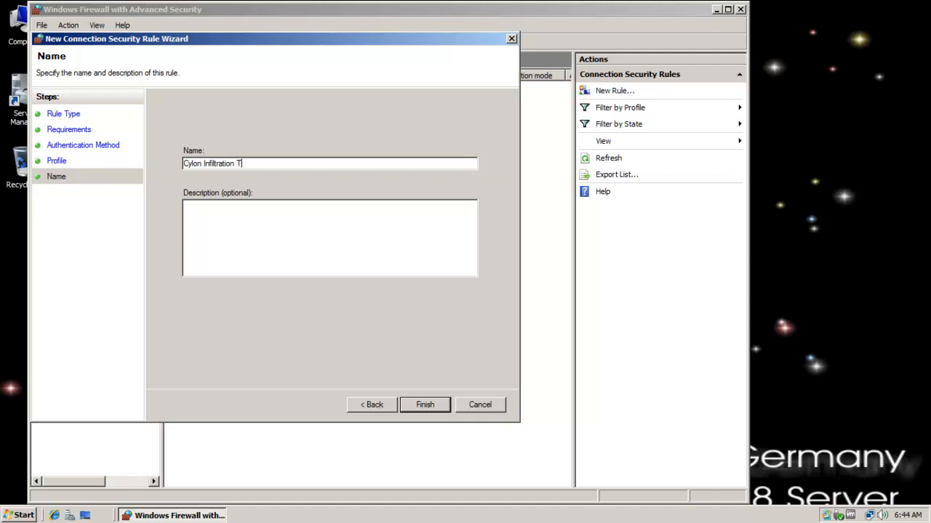
text(Rule!)
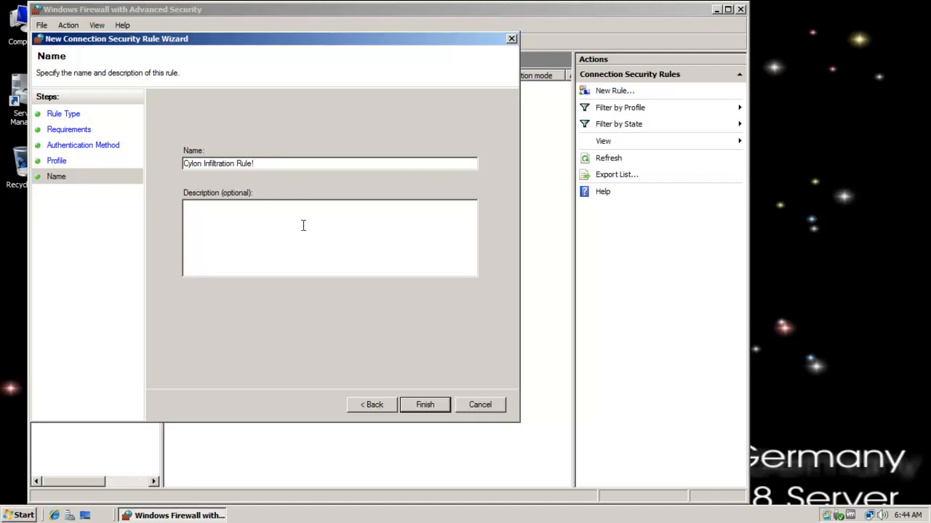
text(Allows CYLON)
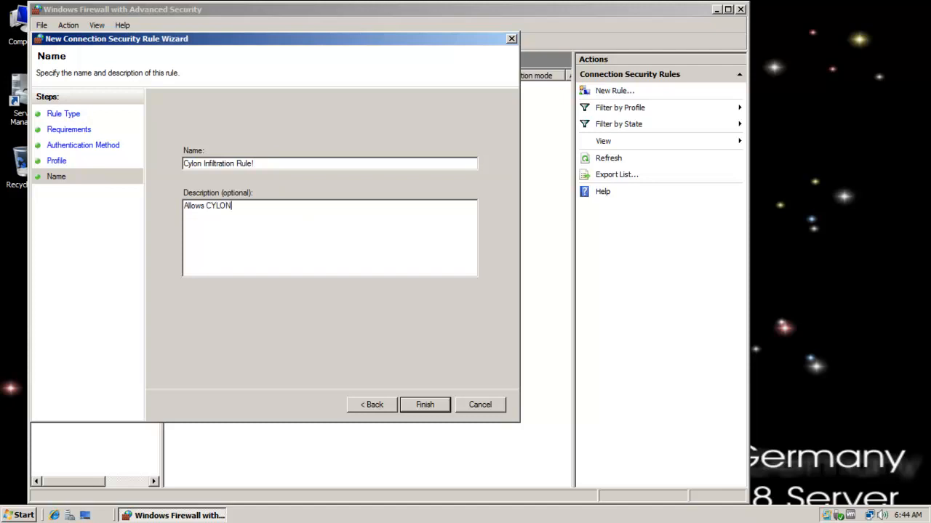
text(s secure)
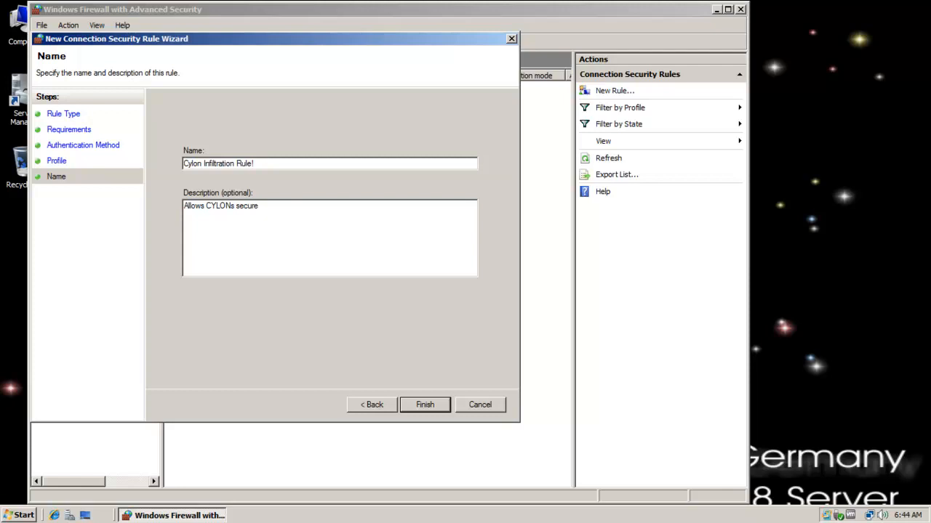
text(acccess to)
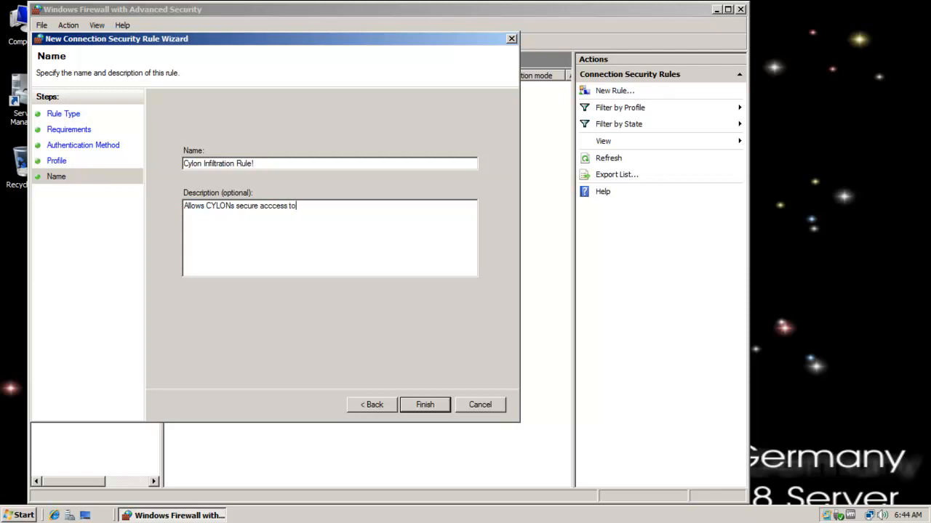
text(Pegasus!)
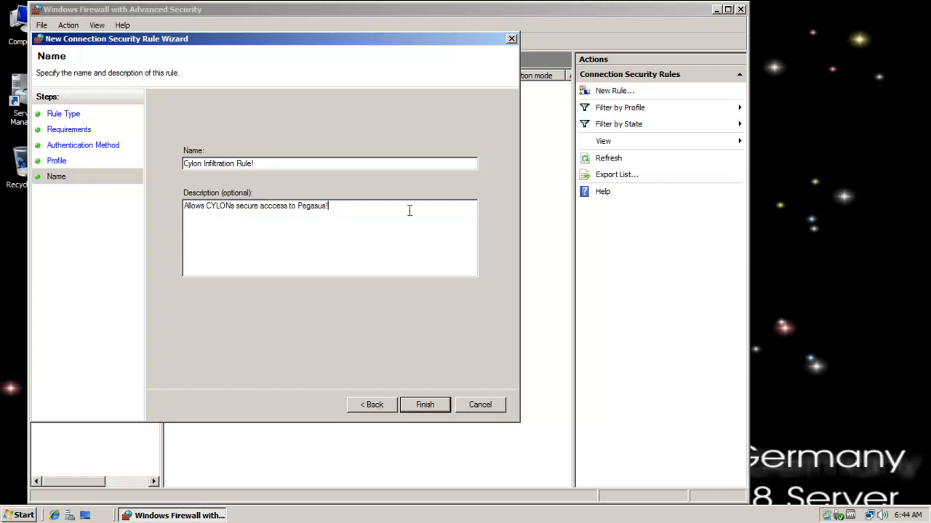
click(424, 405)
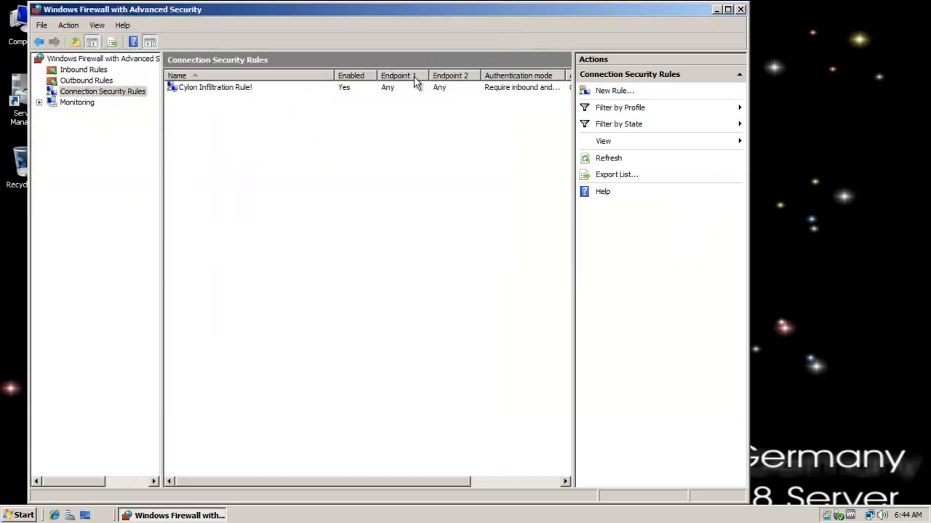
mouse_move(383, 89)
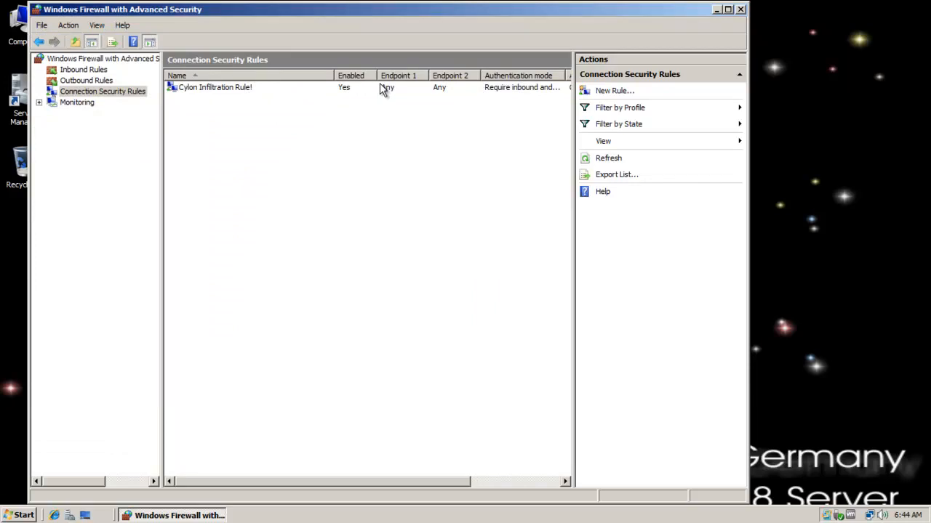
mouse_move(290, 96)
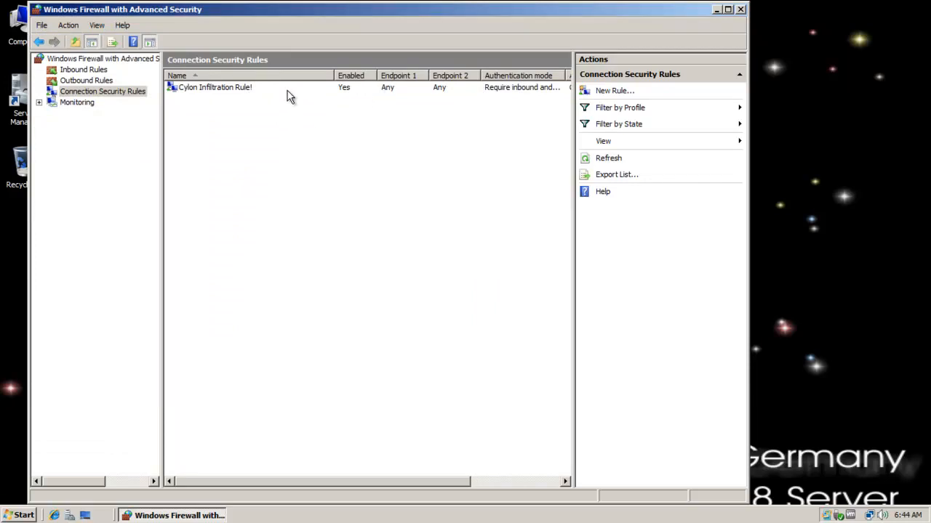
Step: Select the new Cylon Infiltration Rule! in the list, then close the firewall console
click(214, 86)
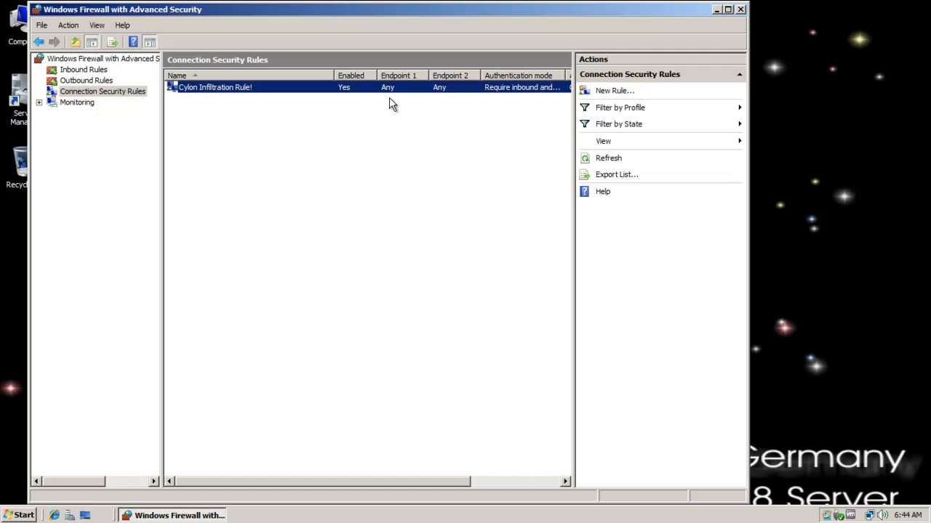
click(214, 86)
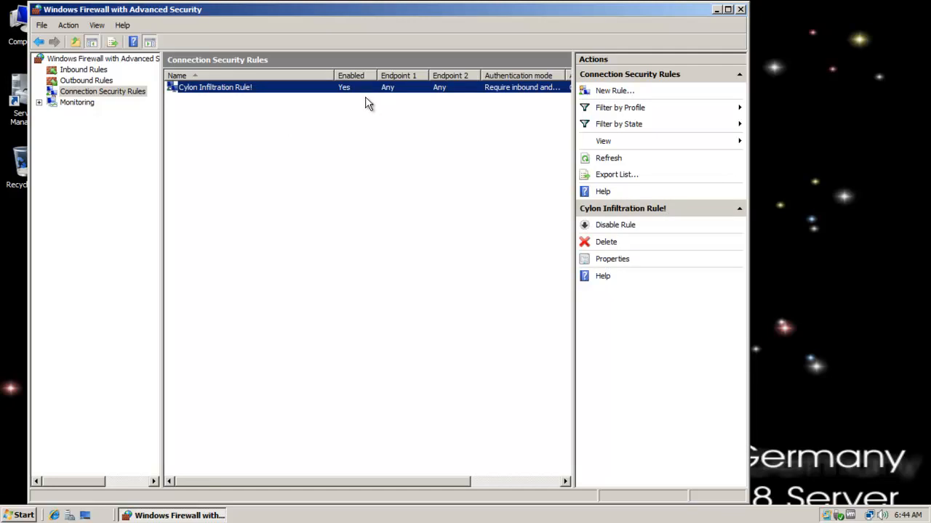
mouse_move(741, 18)
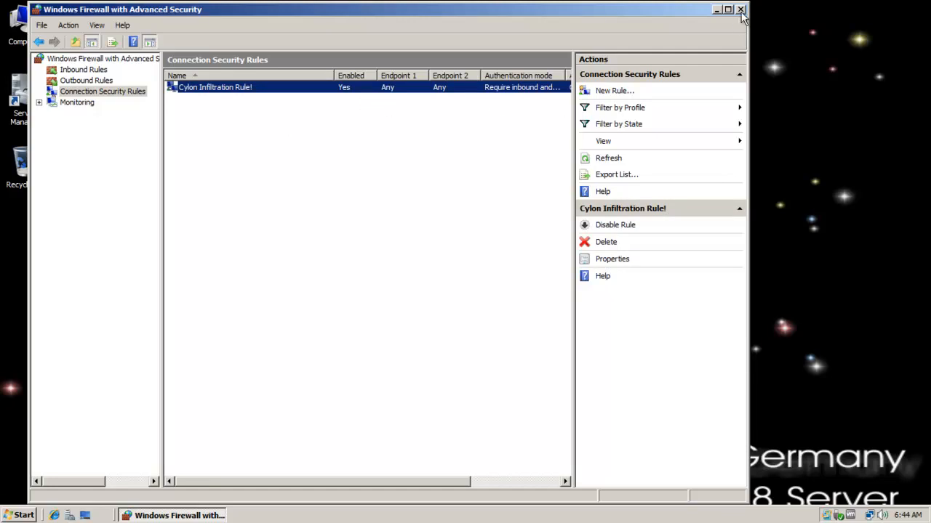
mouse_move(741, 10)
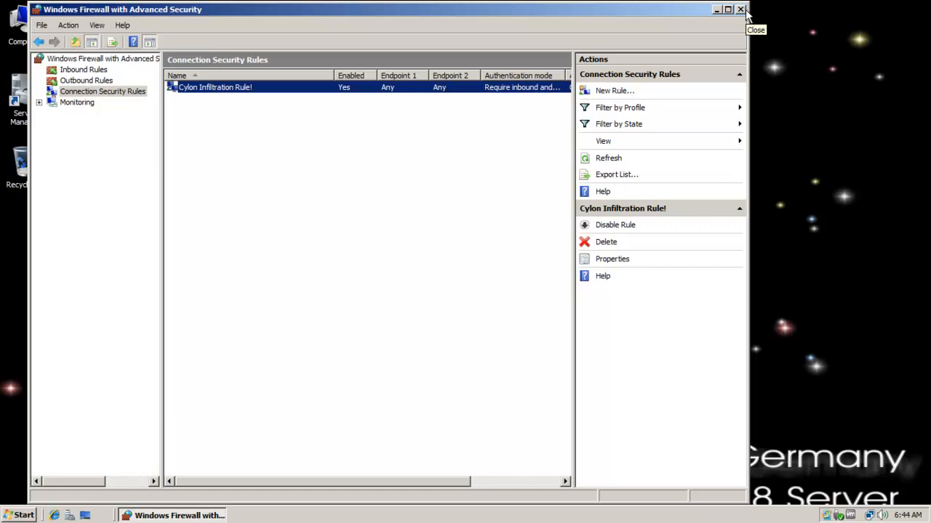
click(741, 9)
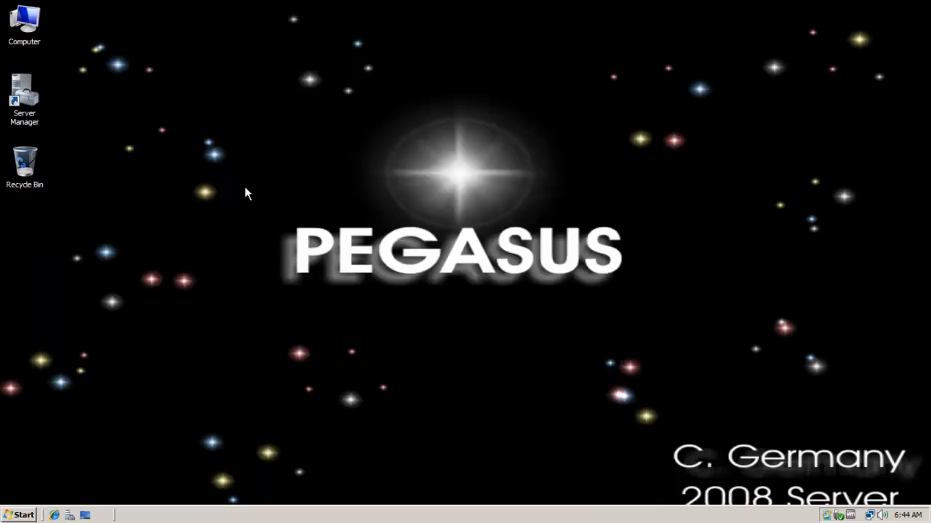
Step: Reopen the firewall console and start an isolation rule requiring inbound and outbound authentication
click(20, 515)
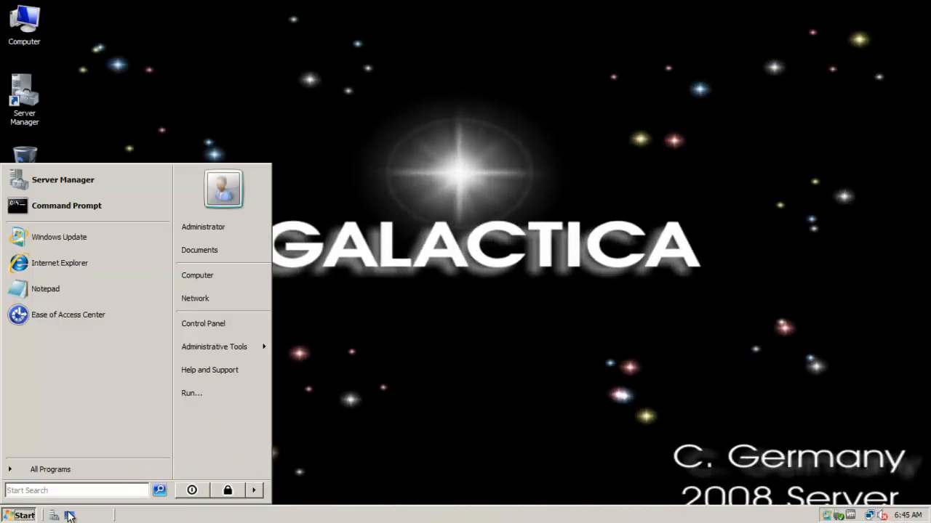
click(214, 347)
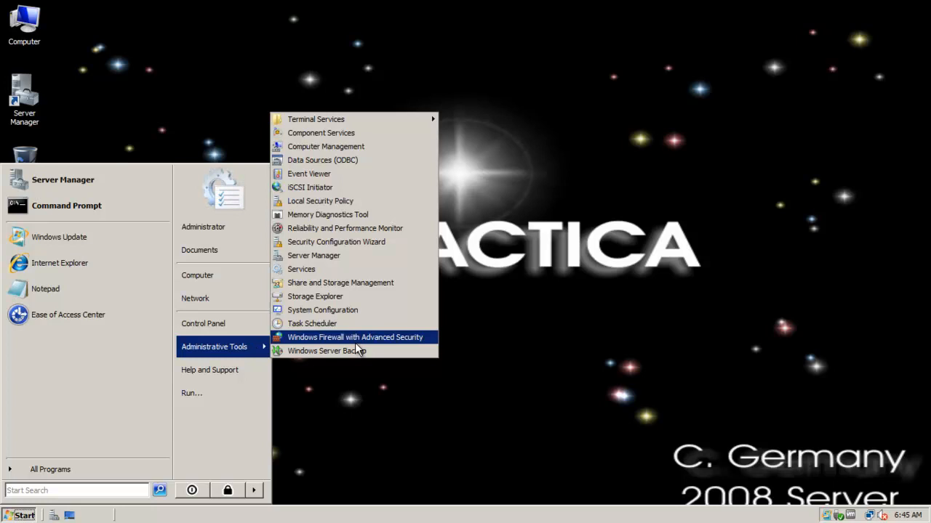
click(355, 337)
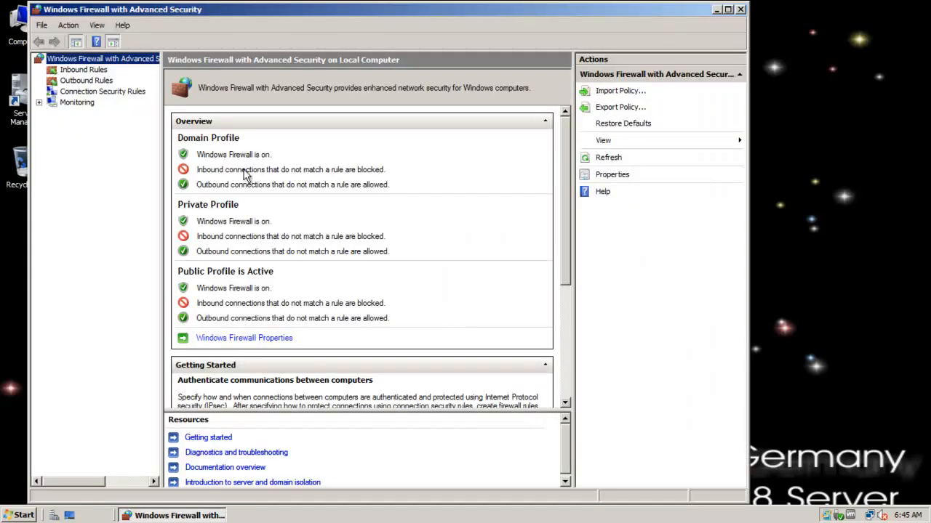
click(103, 90)
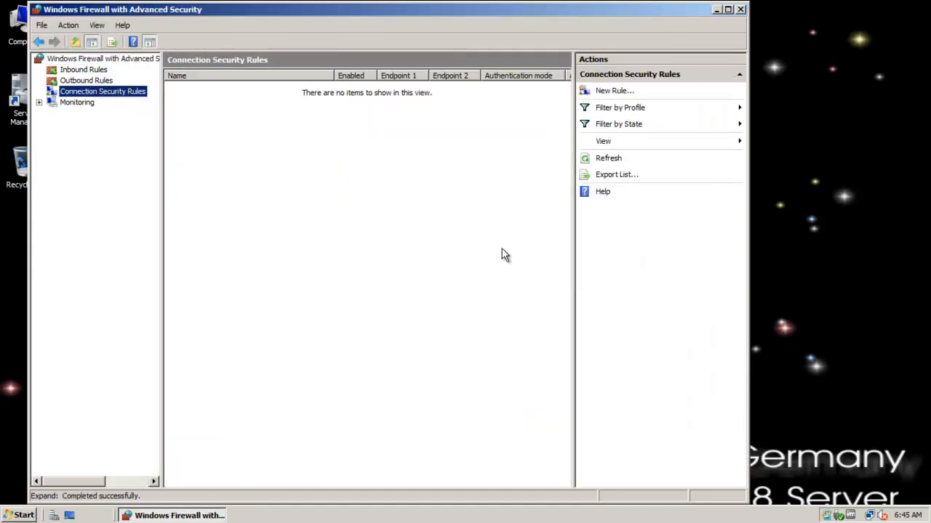
click(614, 90)
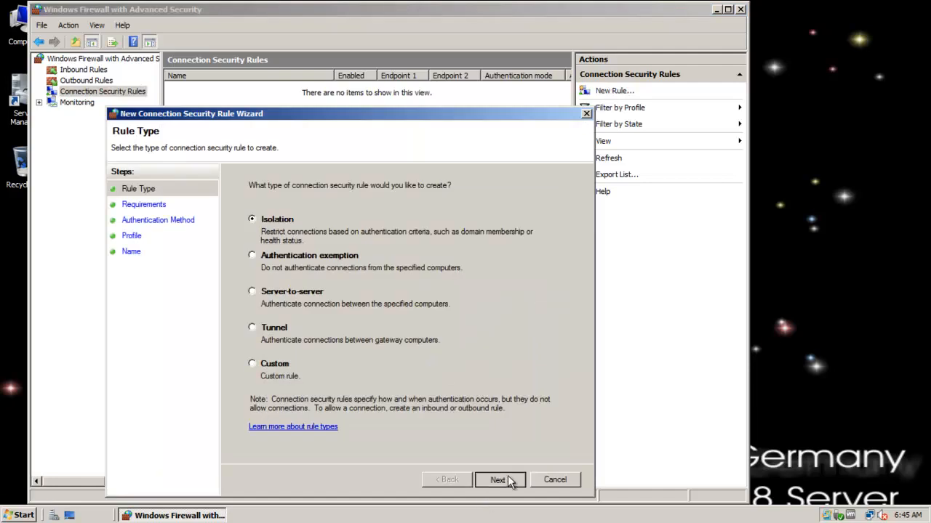
click(497, 479)
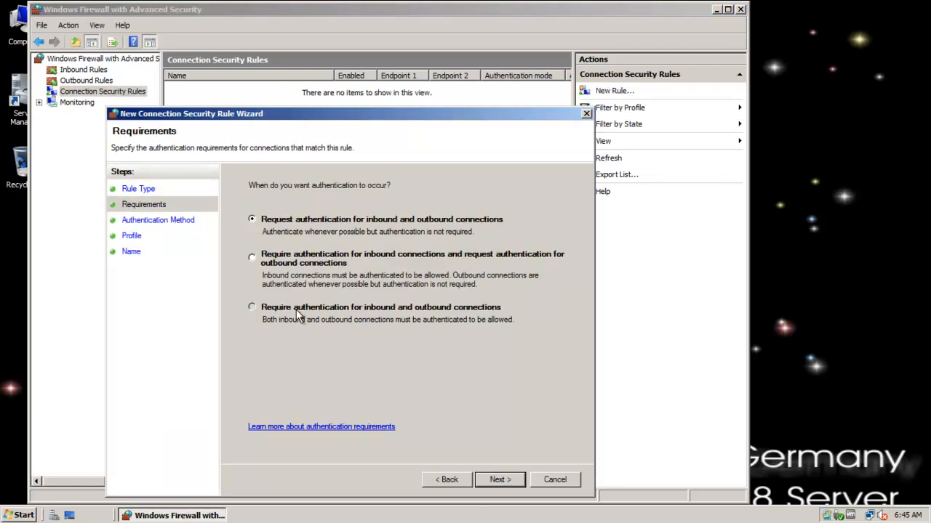
click(251, 307)
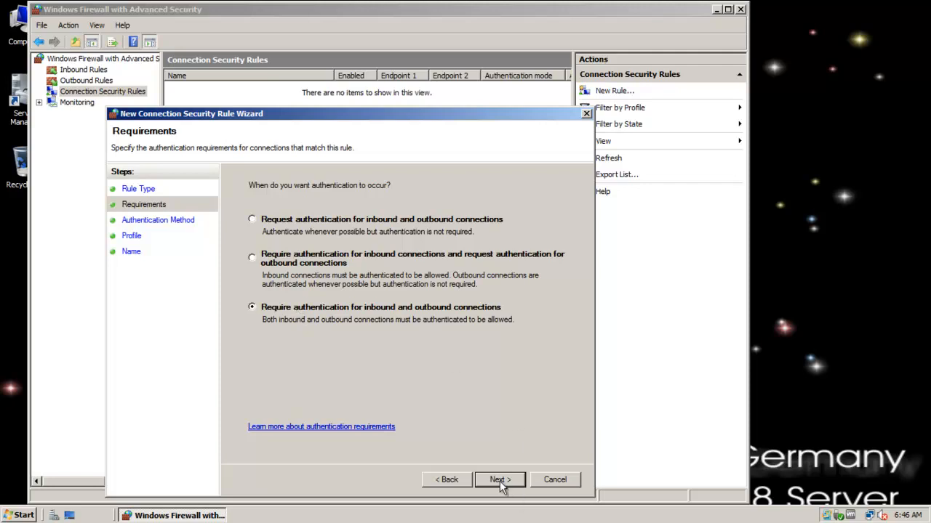
click(499, 479)
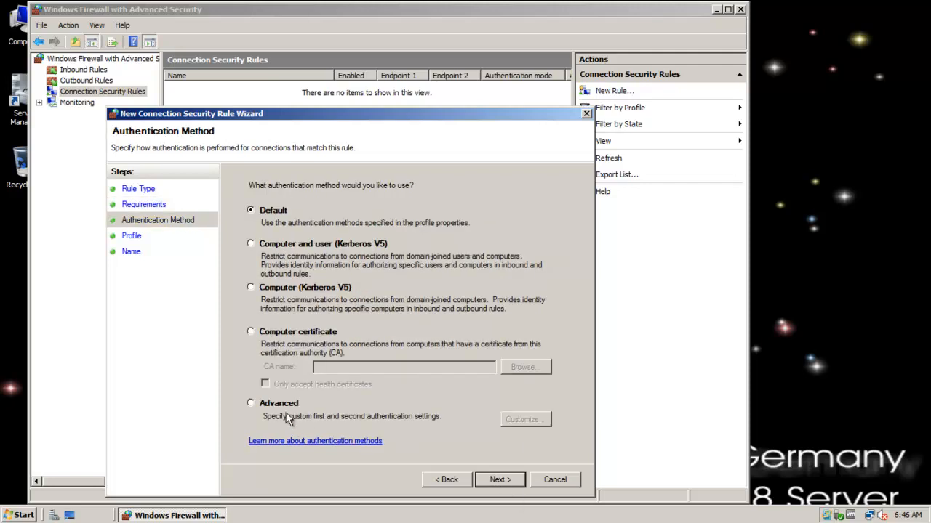
Step: Customize authentication so the first method is a preshared key, and confirm both dialogs
click(525, 419)
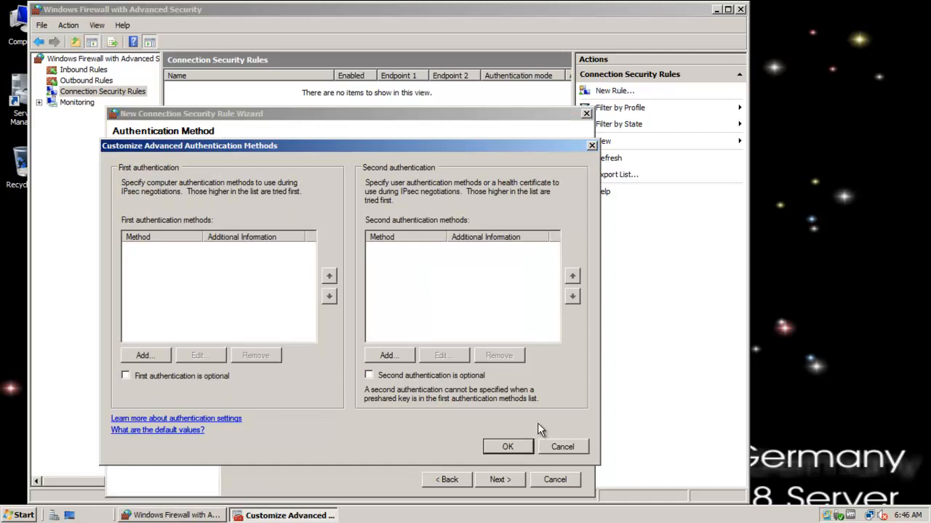
click(145, 356)
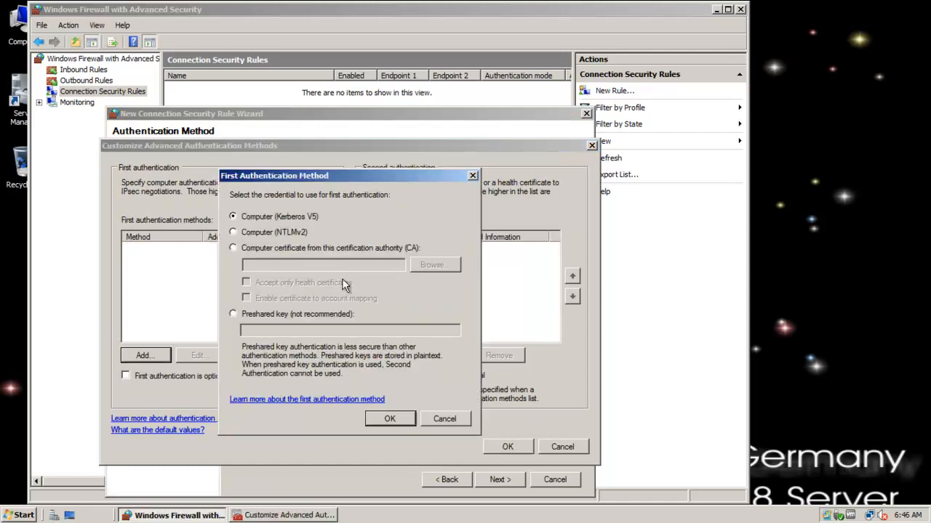
click(232, 314)
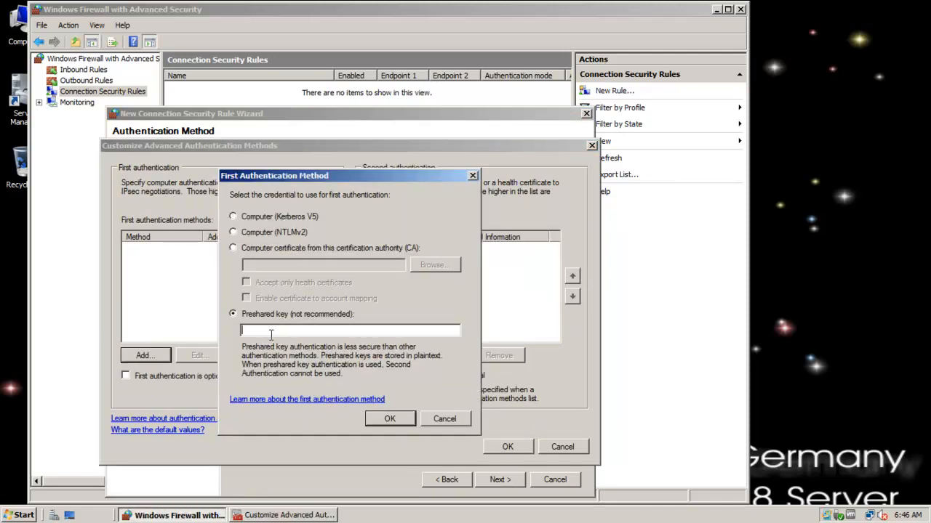
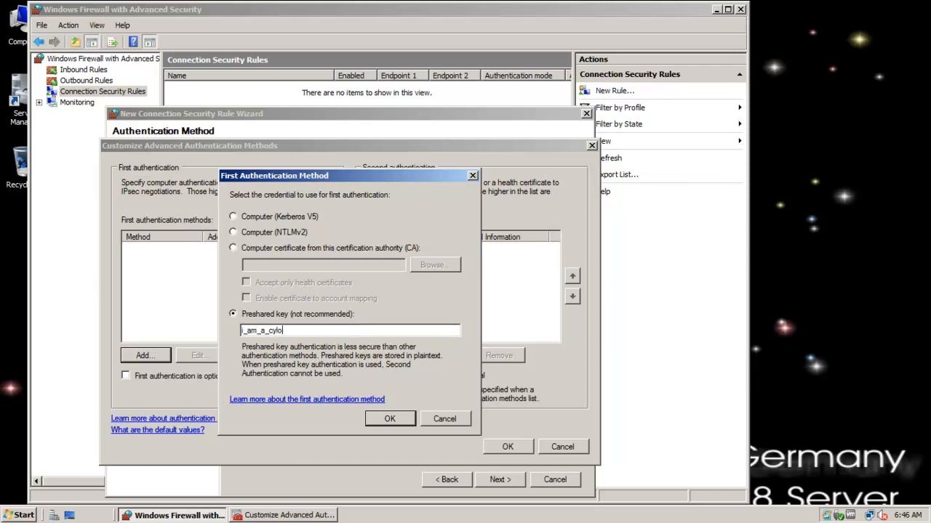
click(390, 419)
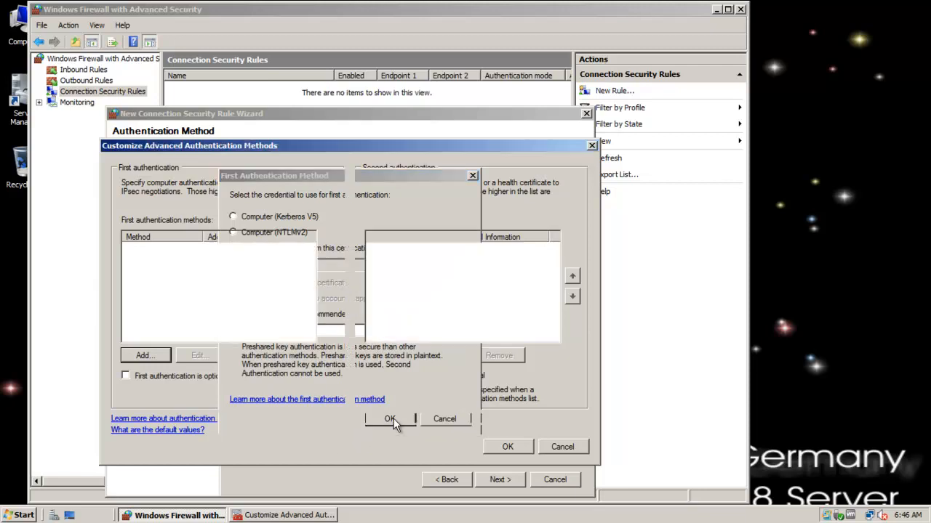
click(391, 419)
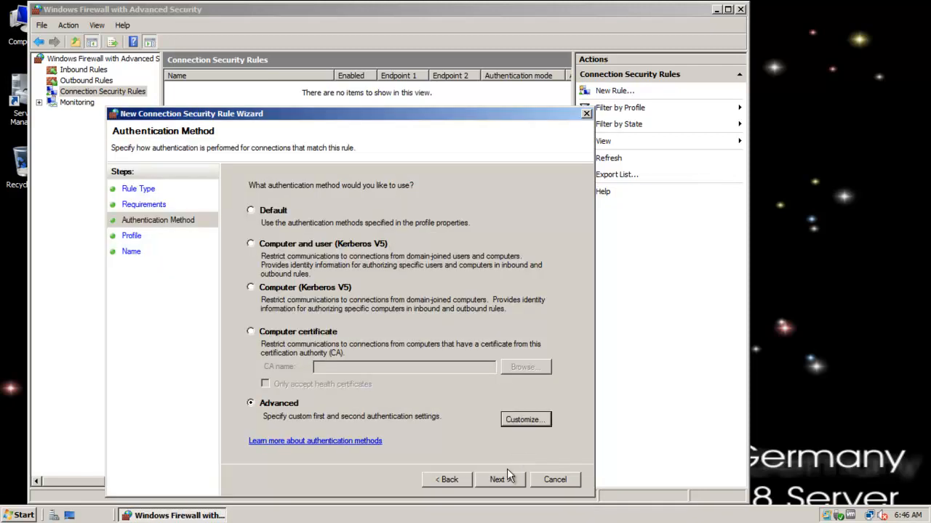
Step: Apply to Domain, Private and Public, name the rule 'Secure Communications With Pegassus' with description 'Cylons!'
click(498, 479)
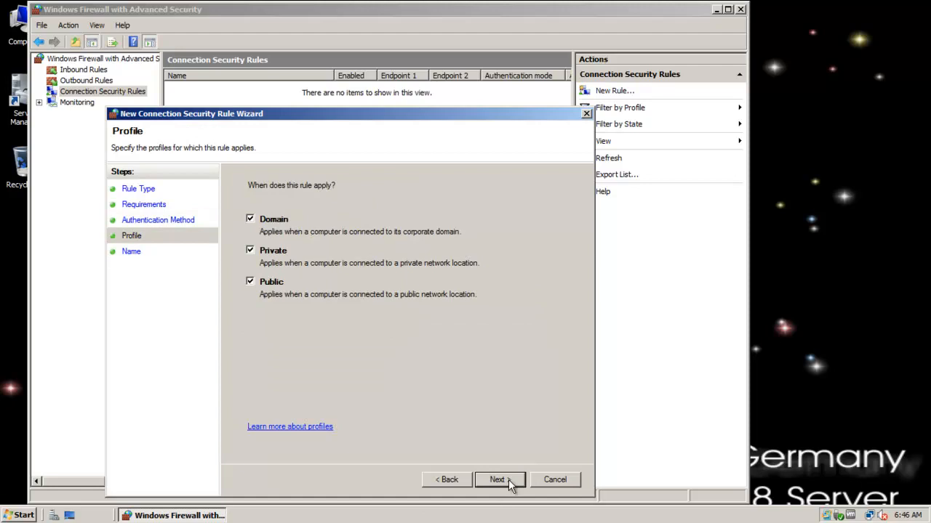
click(499, 480)
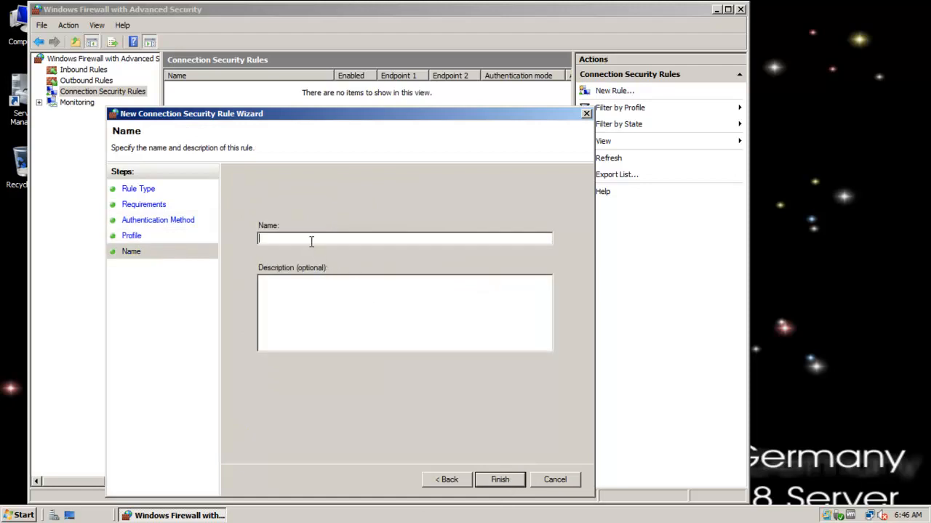
text(Secure)
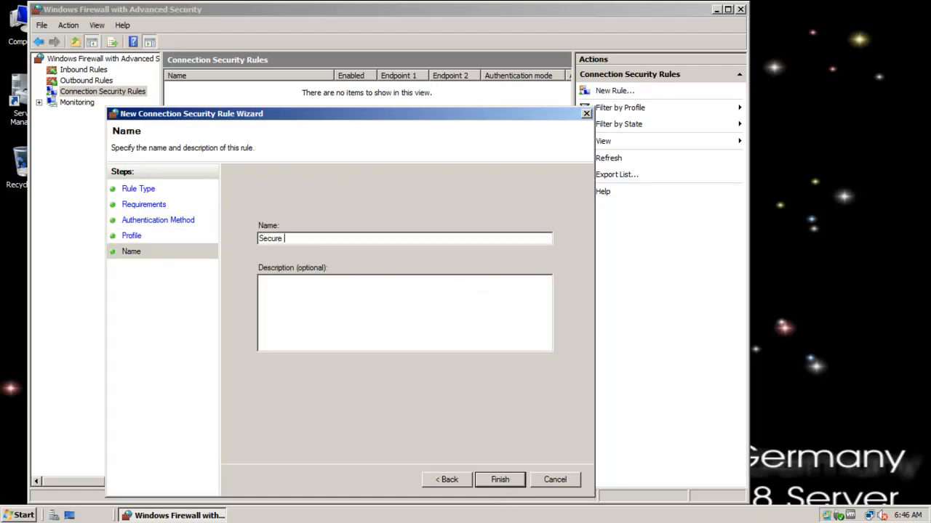
text(Commuic)
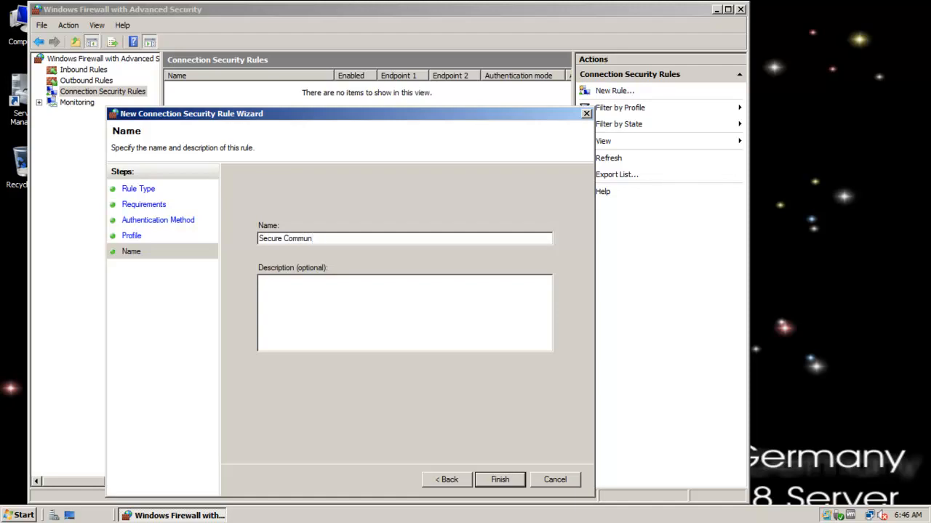
text(ications With P)
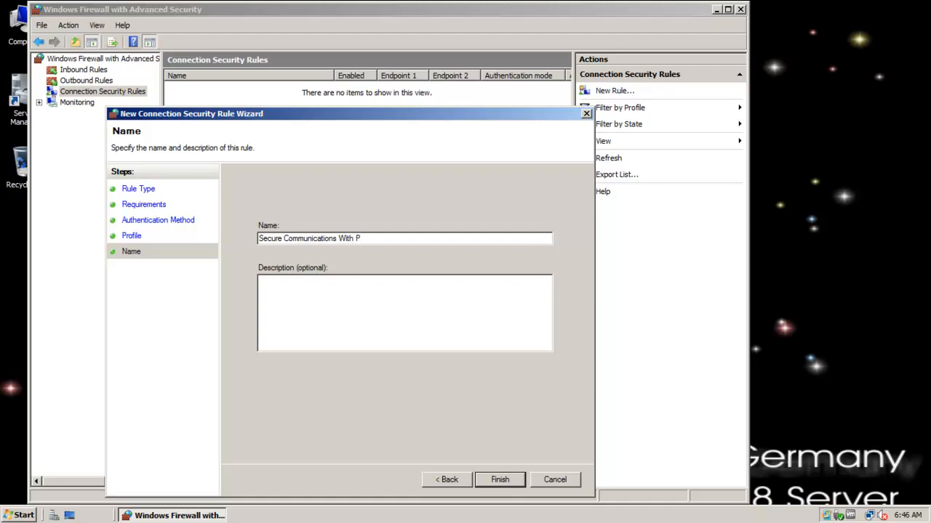
text(egas)
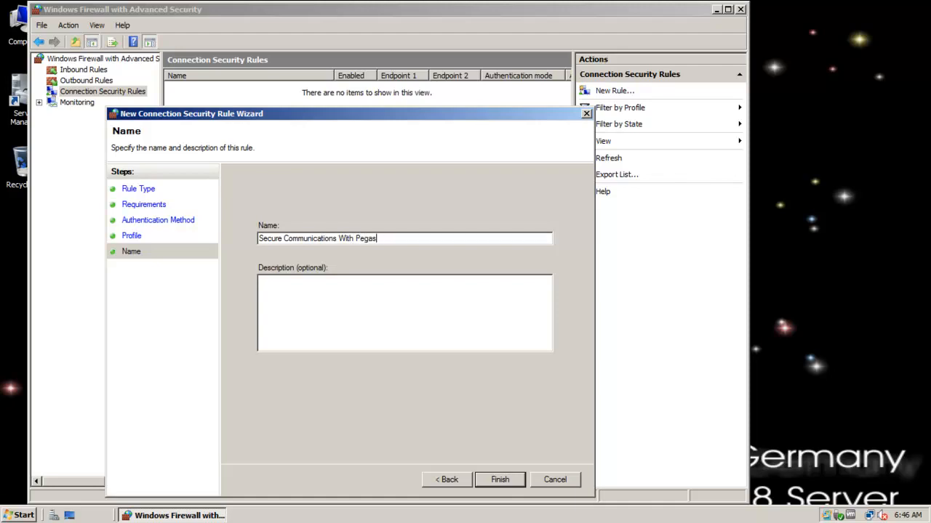
text(sus)
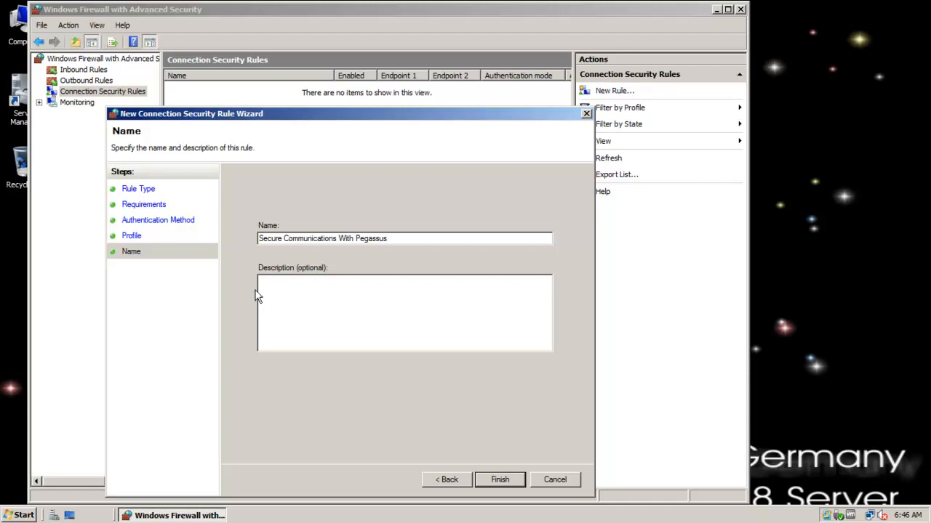
text(C)
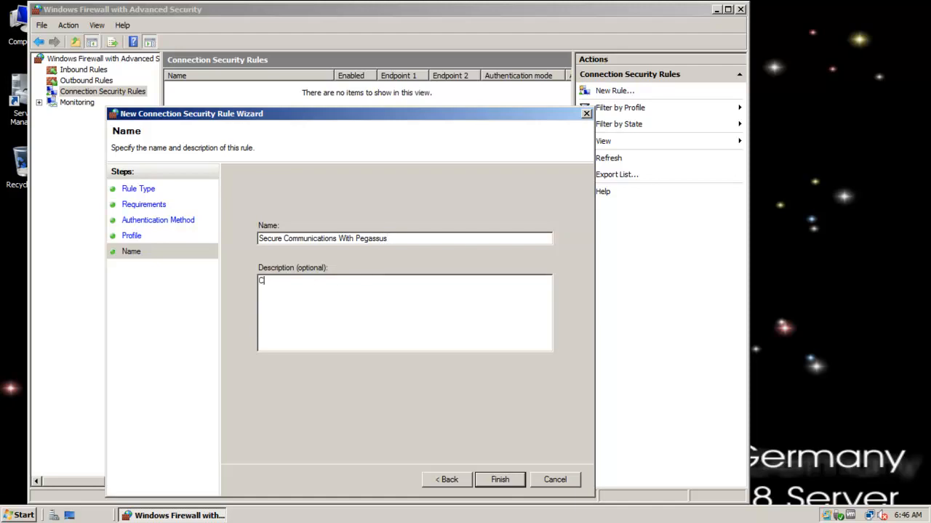
text(ylons!)
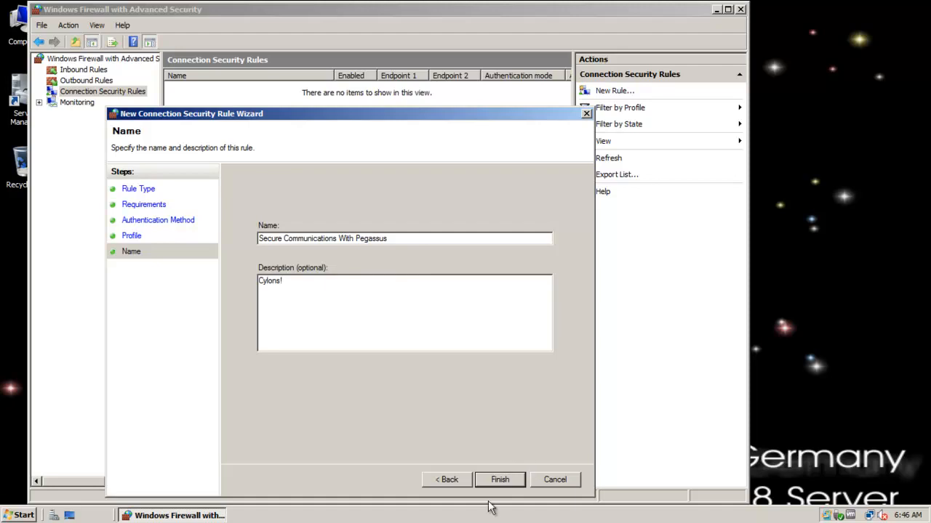
click(500, 479)
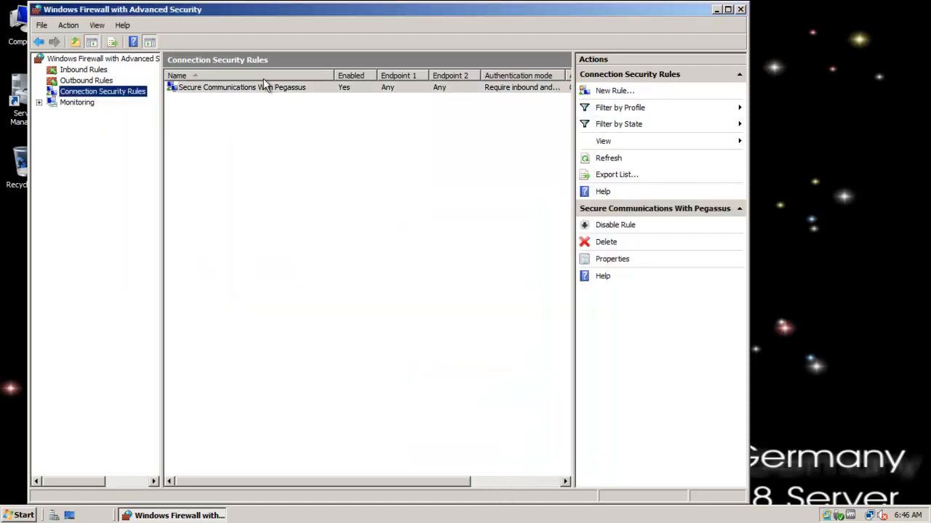
right_click(242, 86)
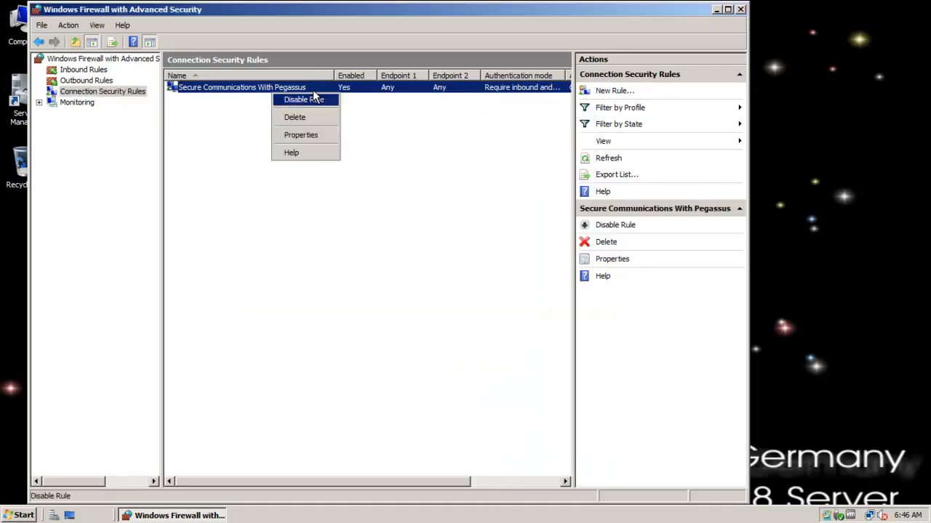
click(345, 40)
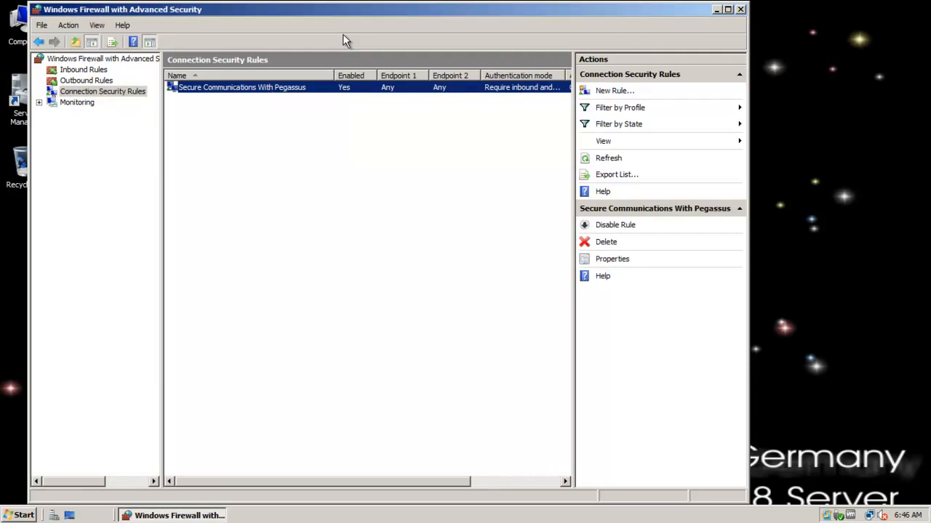
mouse_move(389, 62)
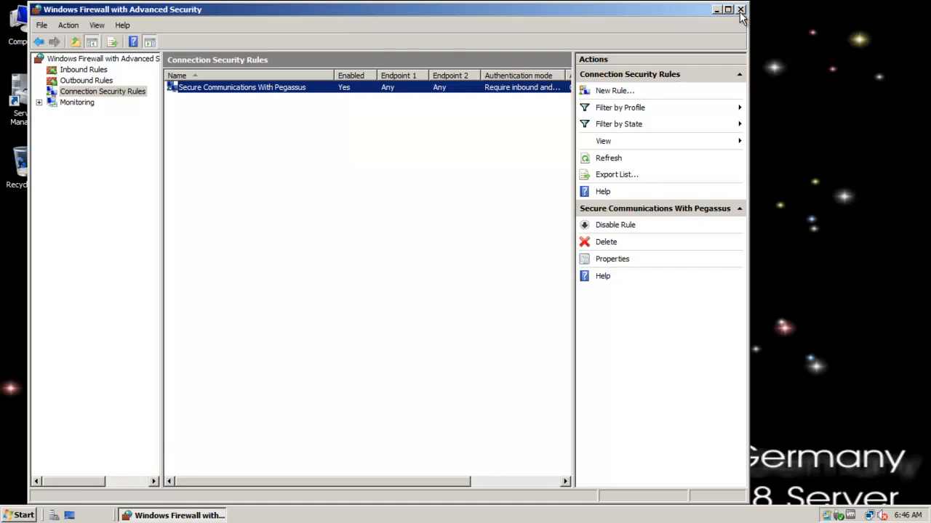
Step: Close the firewall console, then run ipconfig and ping 199.207.13.16 in Command Prompt
click(741, 10)
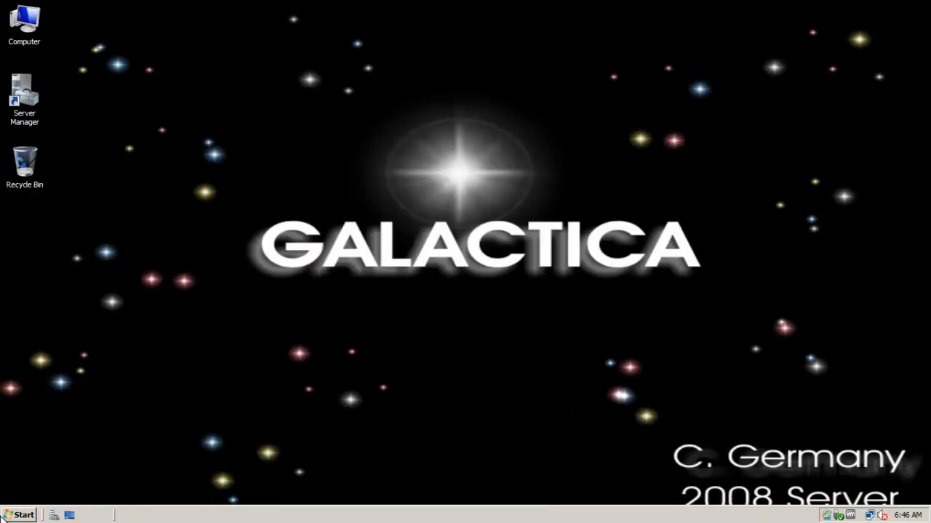
click(69, 515)
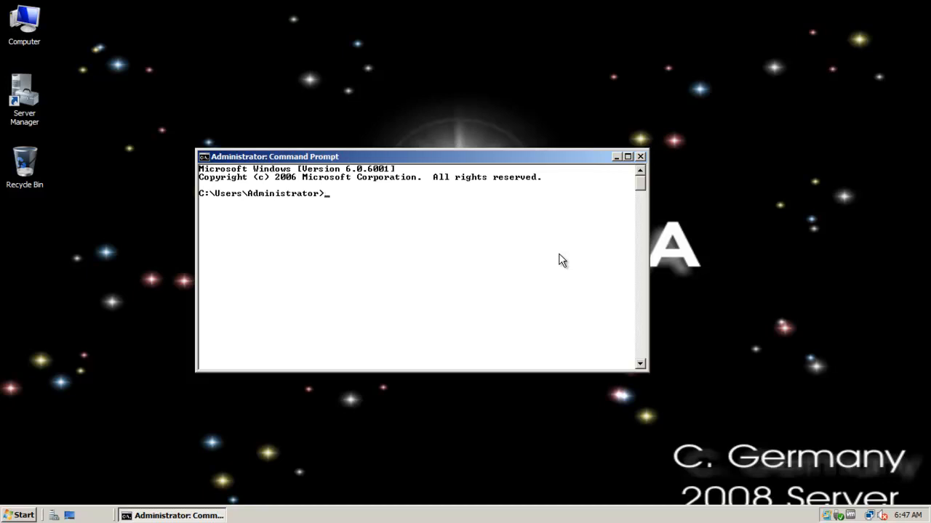
text(ipcon)
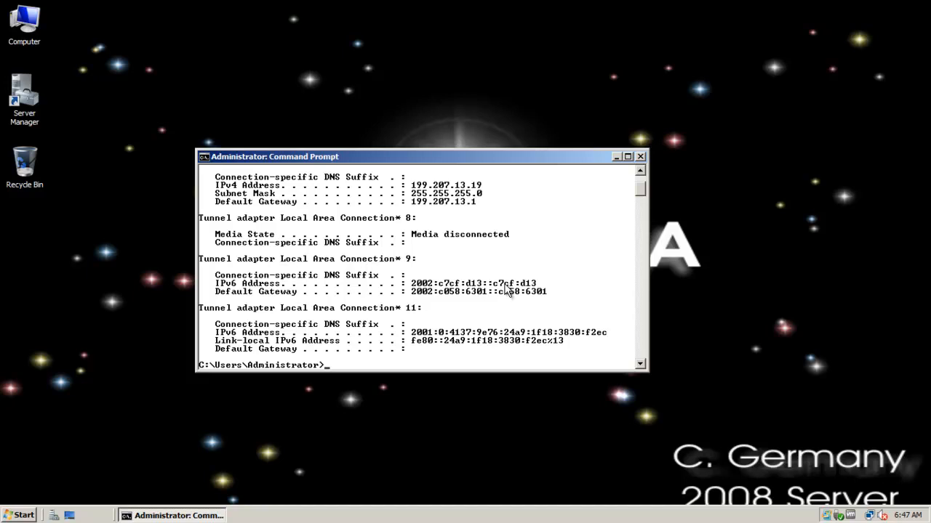
drag(275, 157, 266, 312)
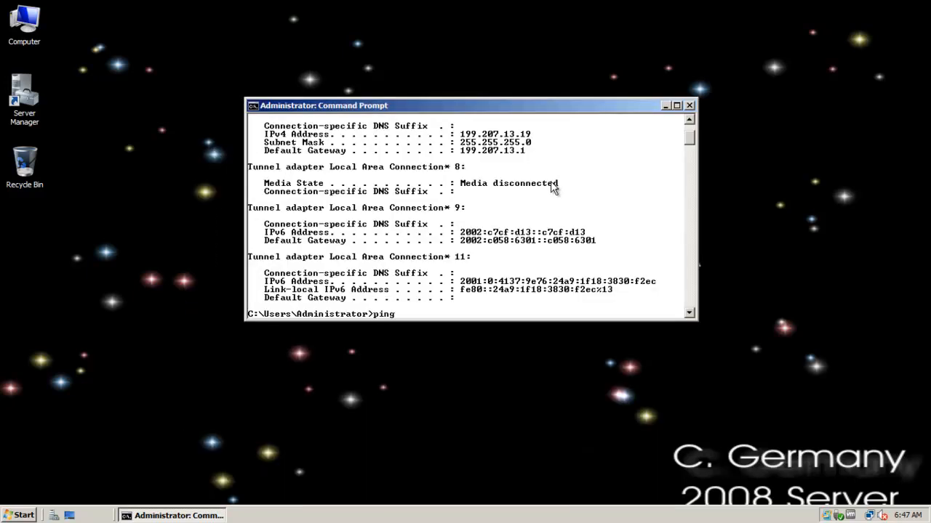
text(199.207.13.16)
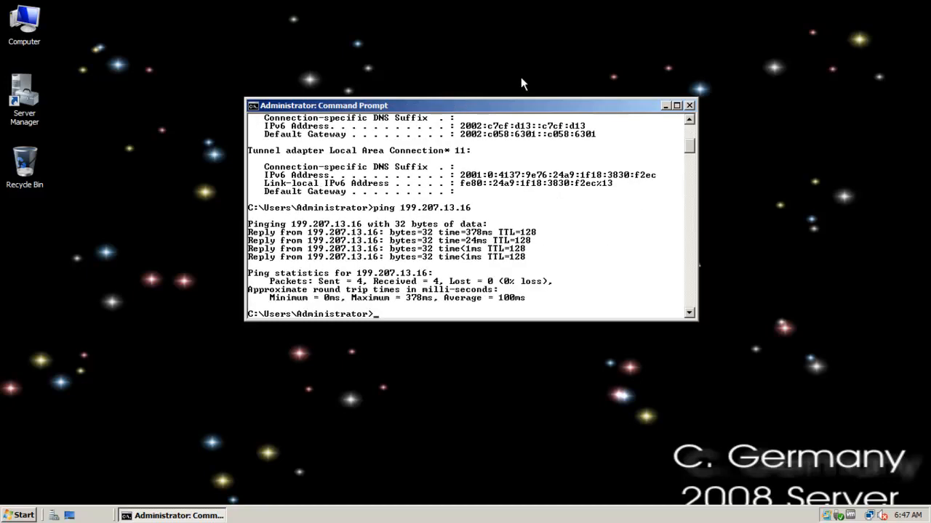
mouse_move(428, 313)
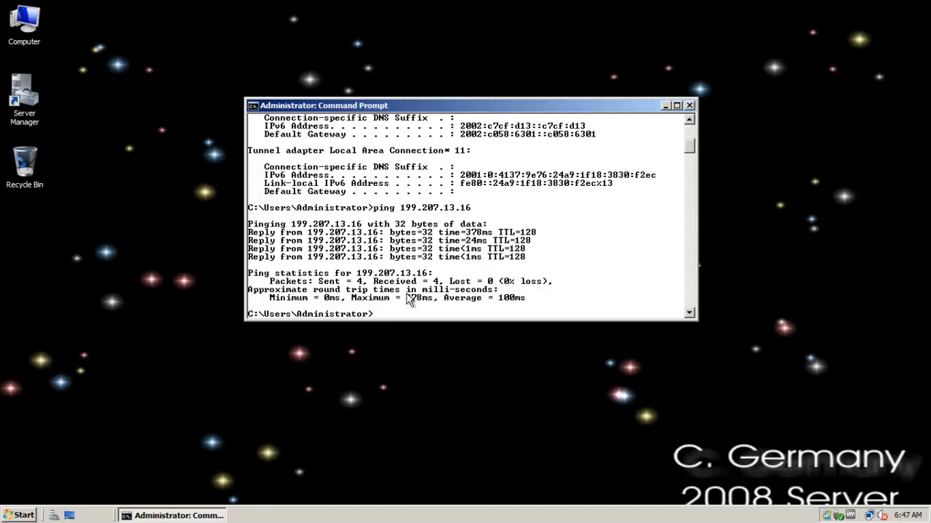
Step: Reopen the firewall console and disable the 'Secure Communications With Pegassus' connection security rule
click(22, 515)
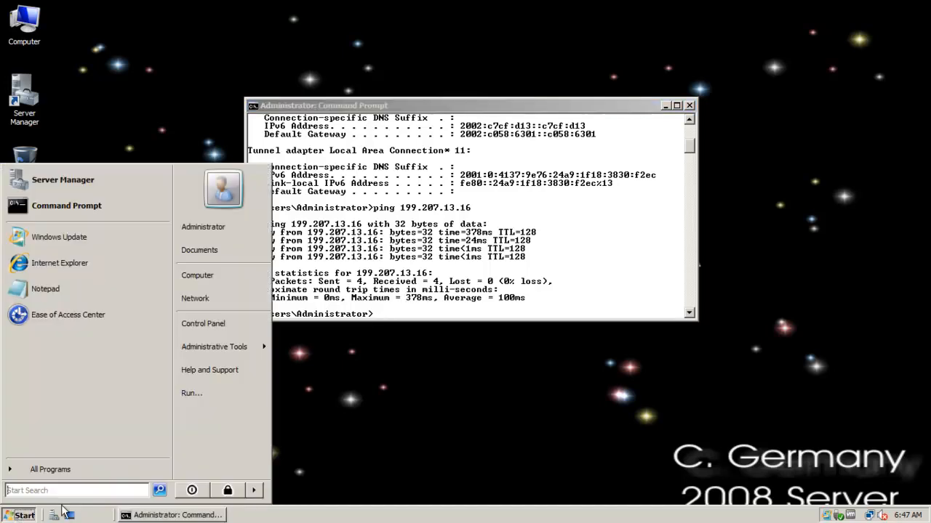
click(214, 346)
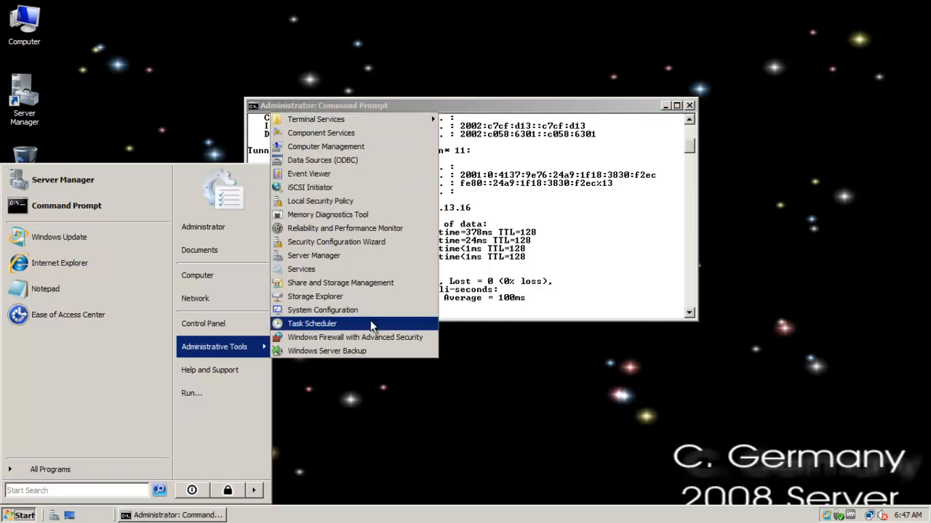
click(355, 336)
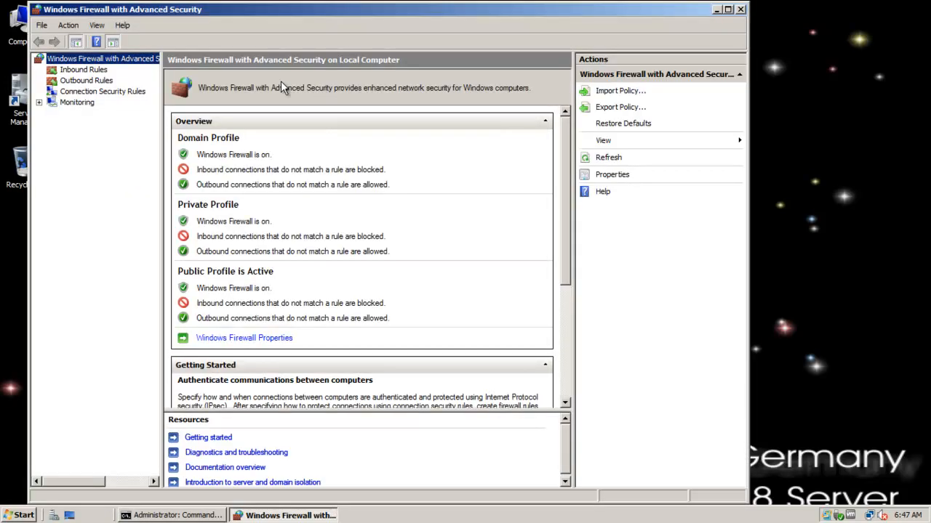
click(103, 91)
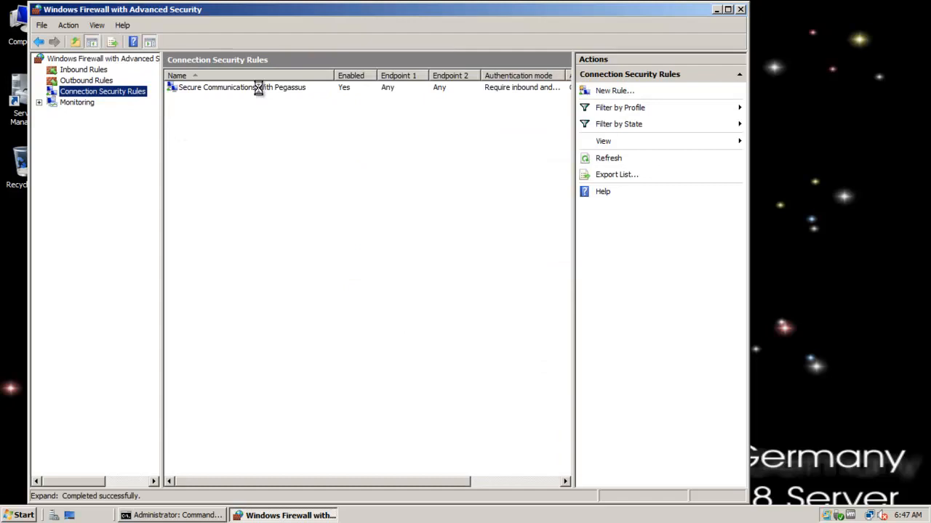
right_click(240, 87)
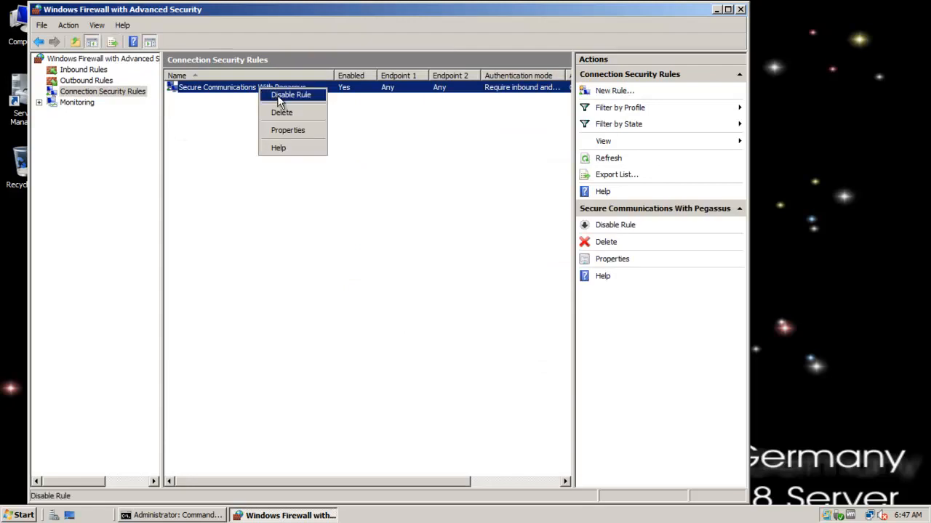
click(290, 95)
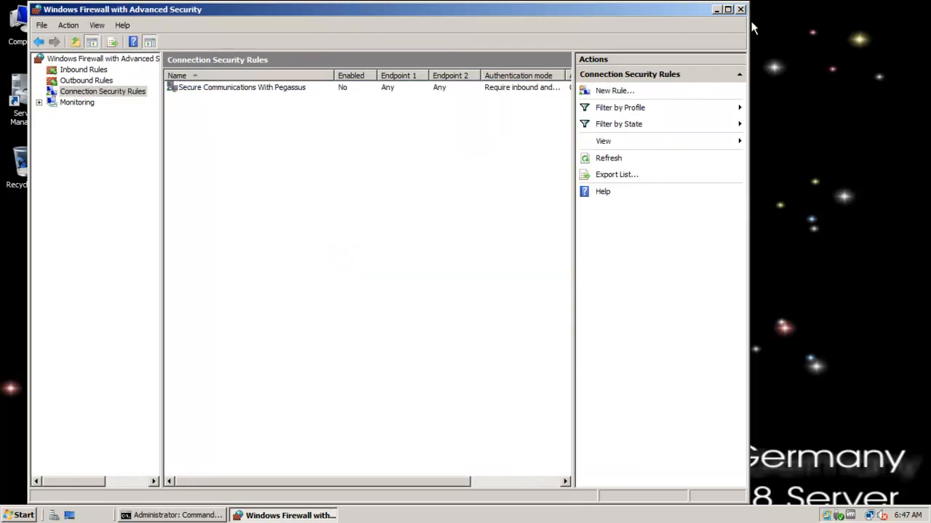
Step: Ping 199.207.13.16 until it times out, stop it with Ctrl+C, and close Command Prompt
click(171, 515)
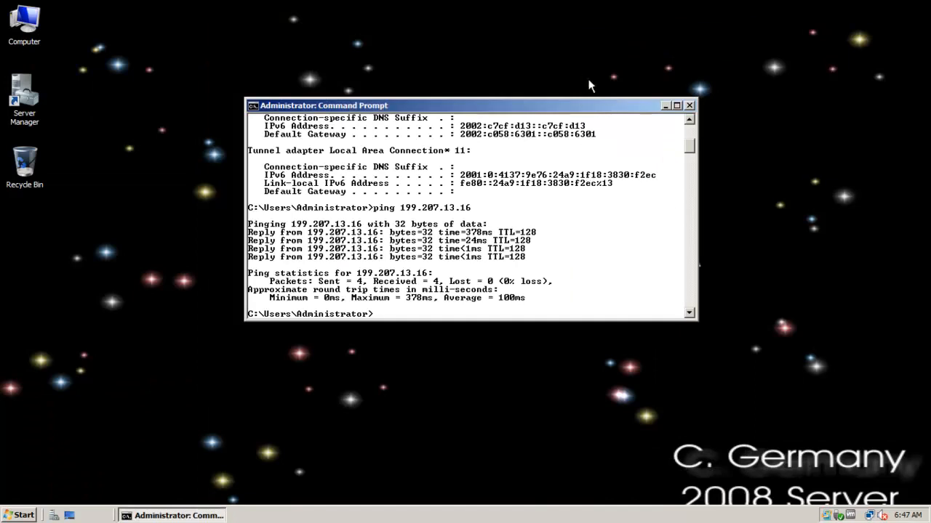
drag(324, 105, 247, 101)
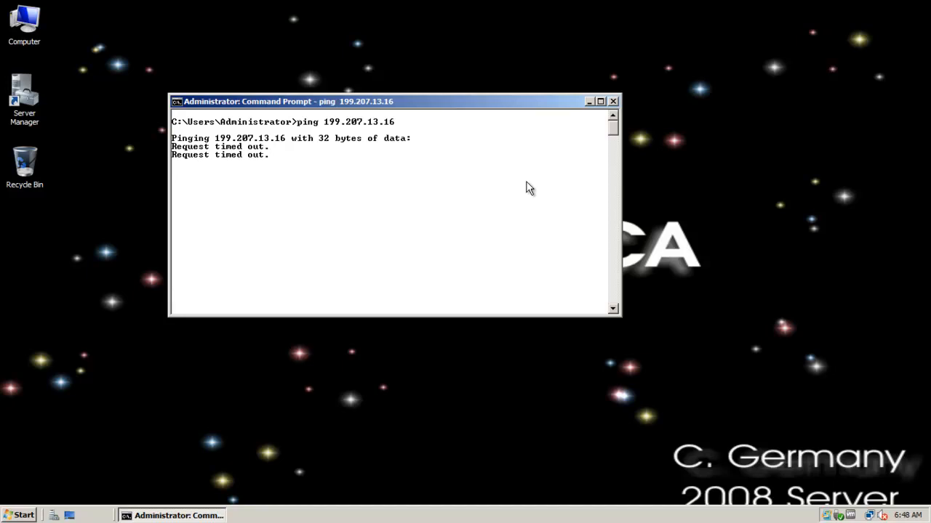
key(ctrl+c)
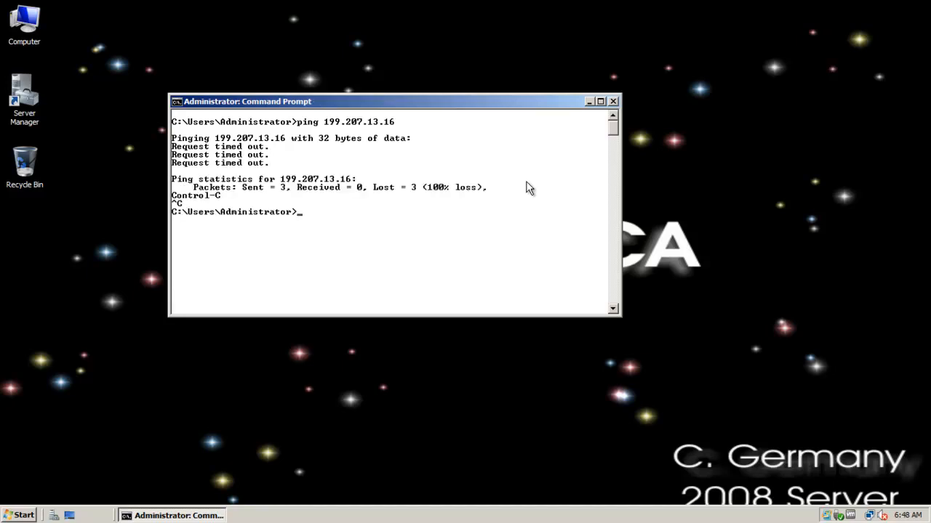
click(589, 101)
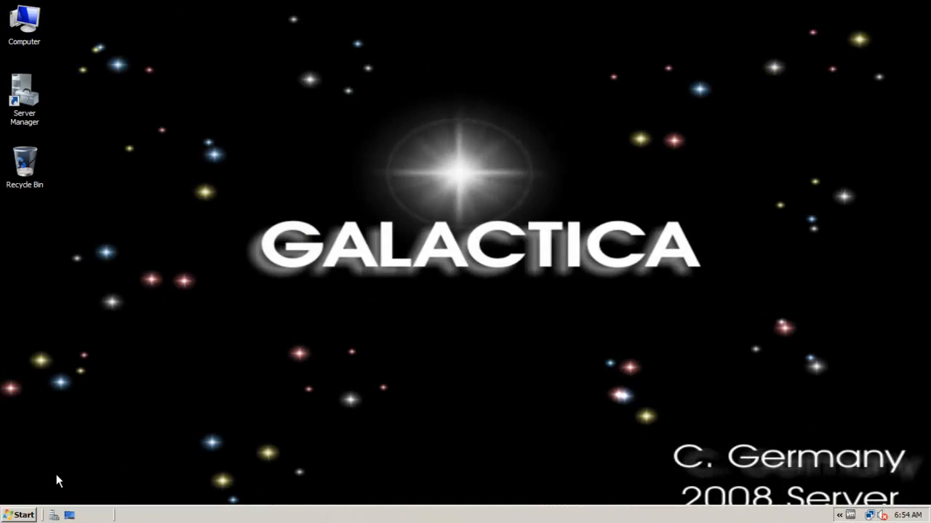
Step: Compare Main Mode and Quick Mode security associations with 199.207.13.16, then close the console
click(20, 514)
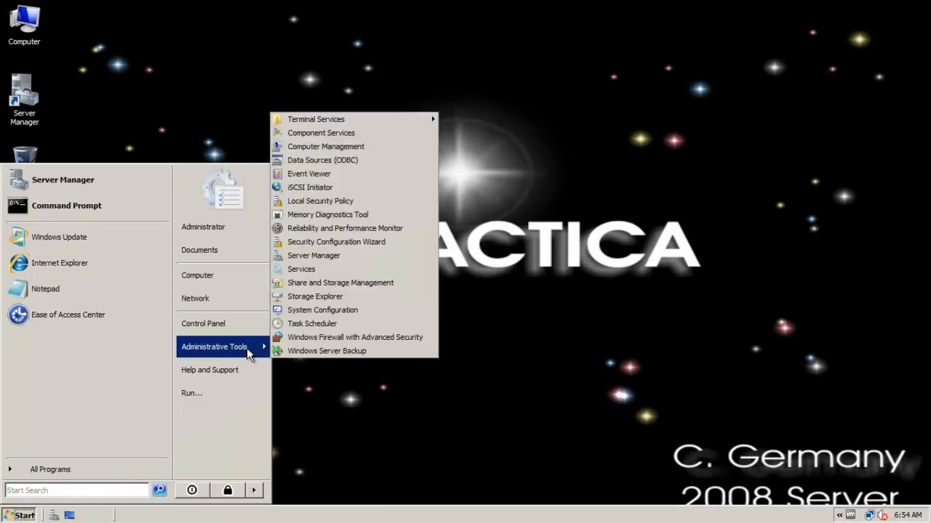
click(370, 345)
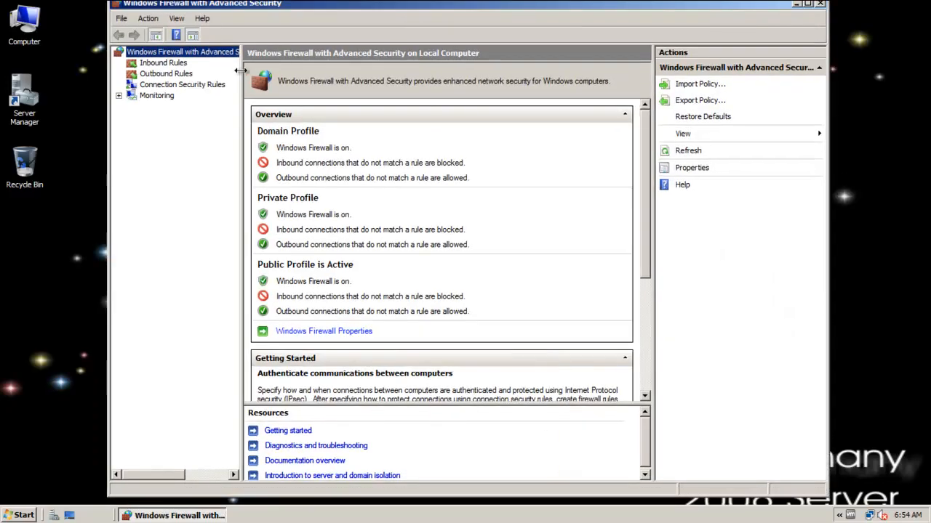
click(157, 95)
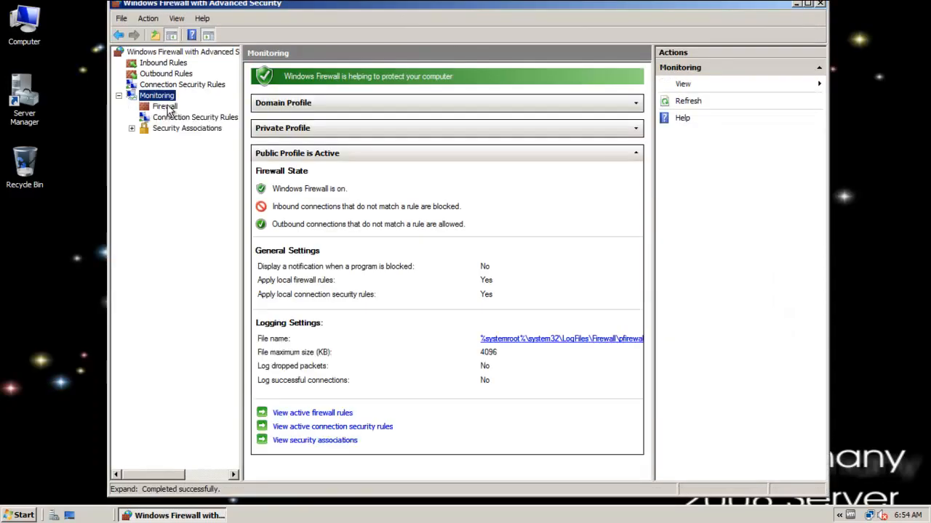
click(186, 128)
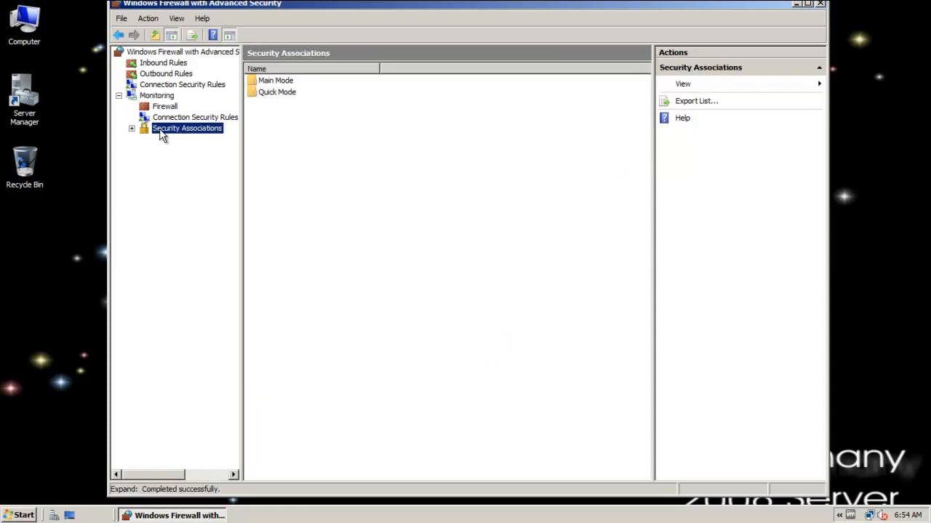
click(182, 139)
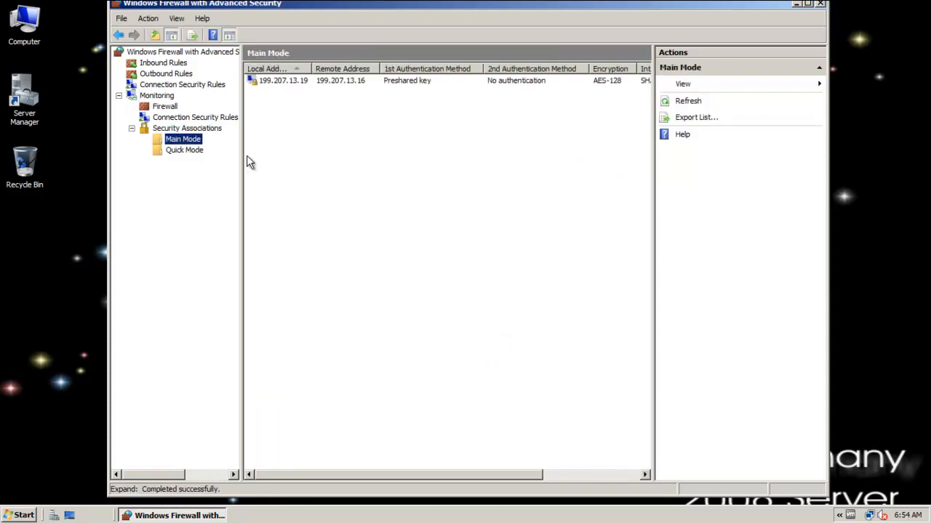
click(184, 149)
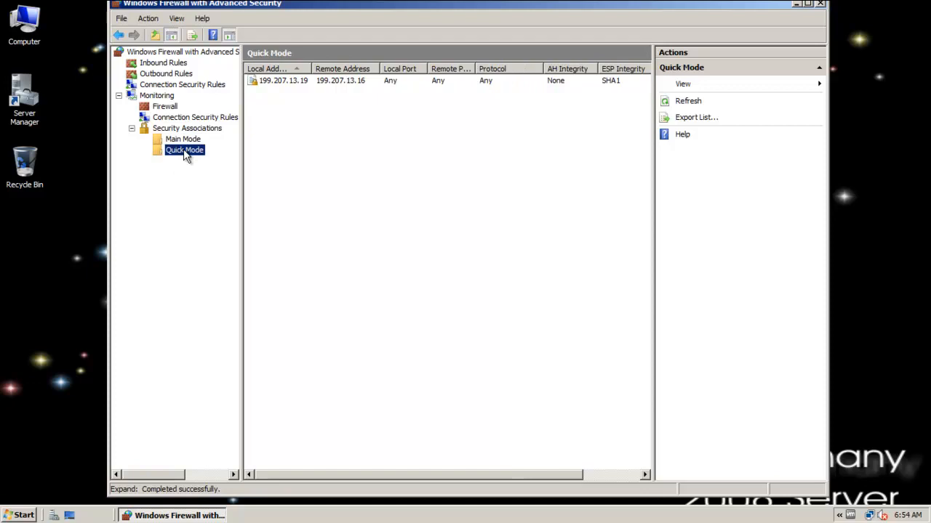
click(182, 139)
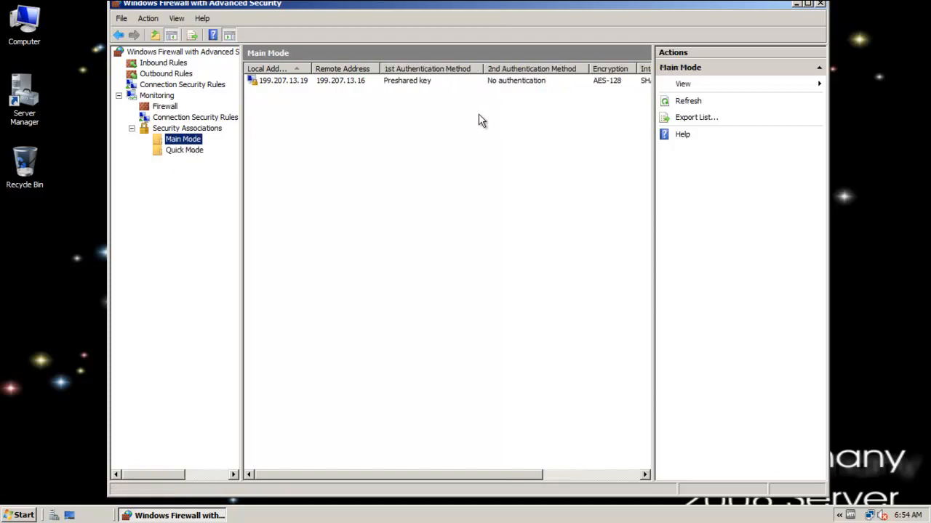
mouse_move(474, 117)
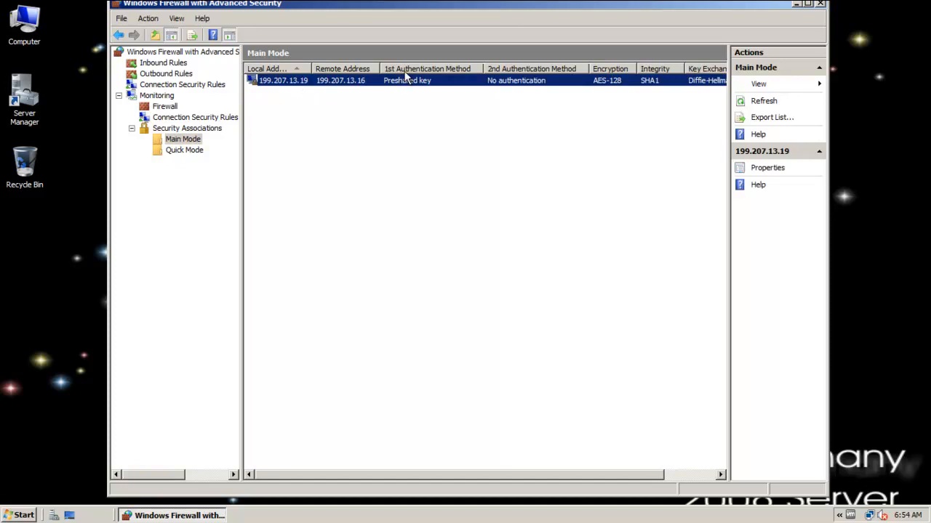
mouse_move(445, 86)
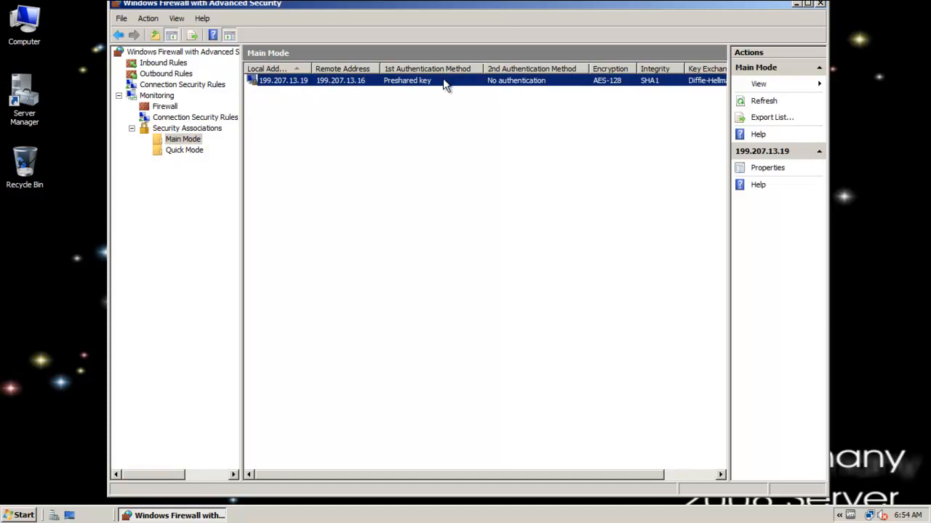
mouse_move(425, 85)
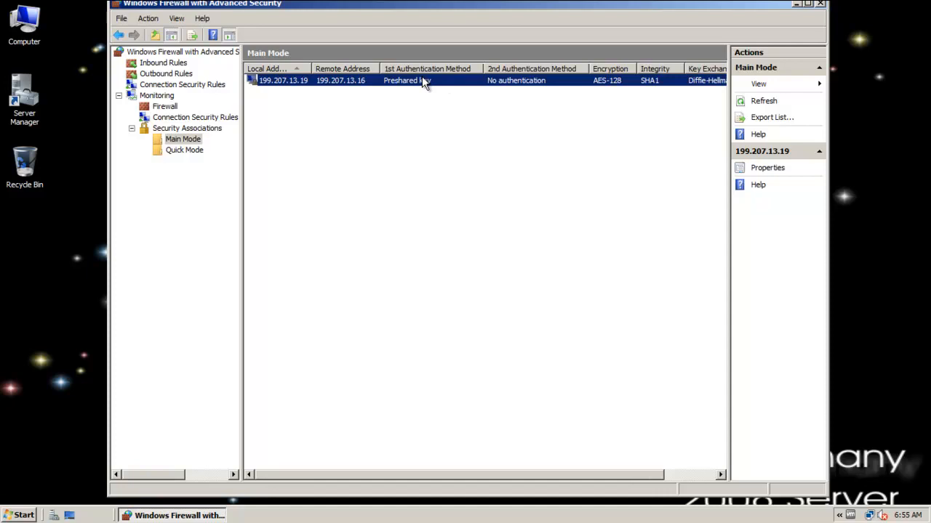
mouse_move(665, 89)
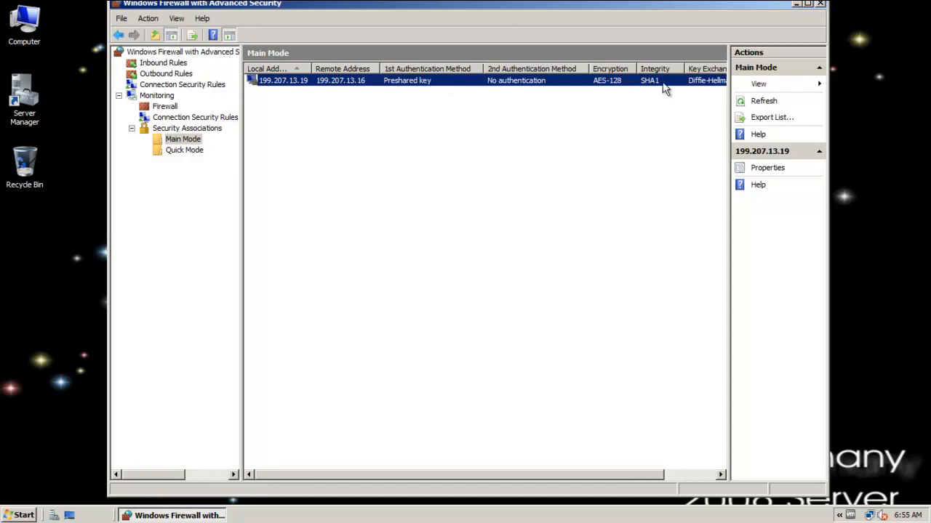
mouse_move(200, 160)
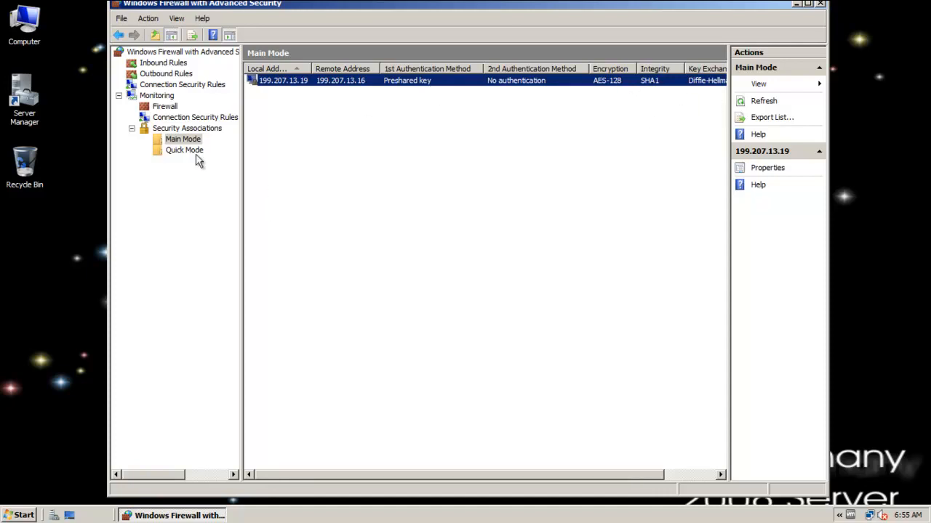
click(184, 150)
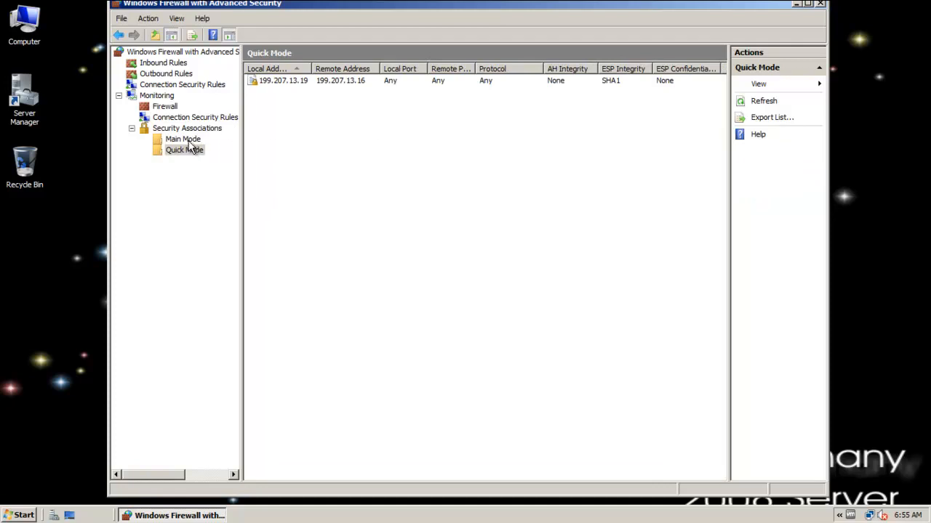
click(182, 139)
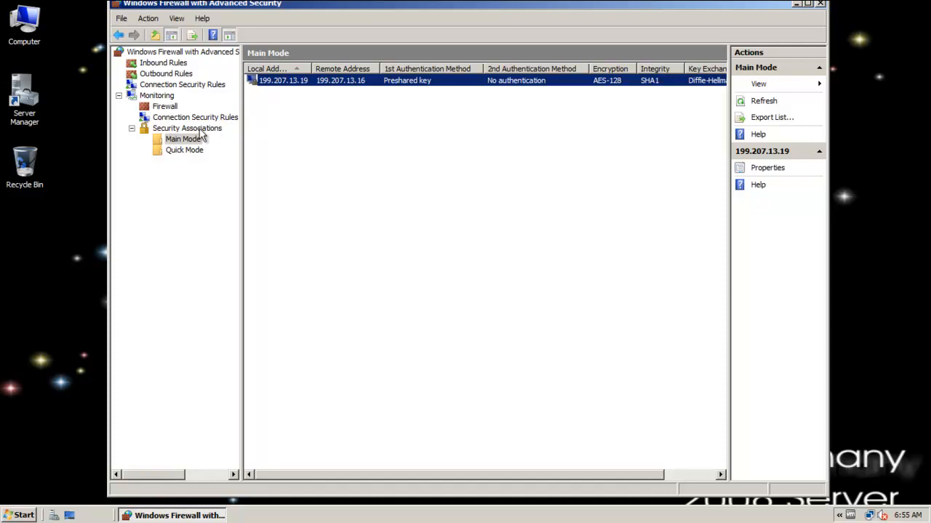
mouse_move(214, 109)
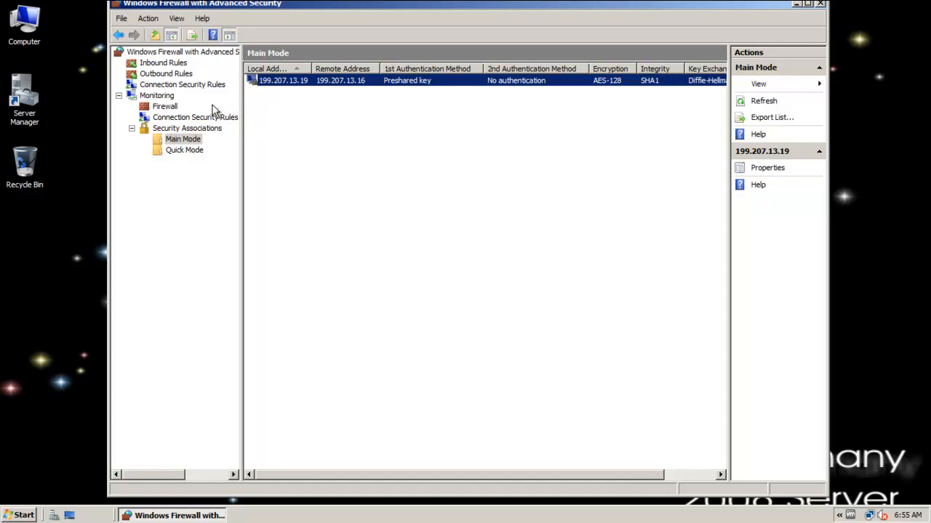
mouse_move(188, 118)
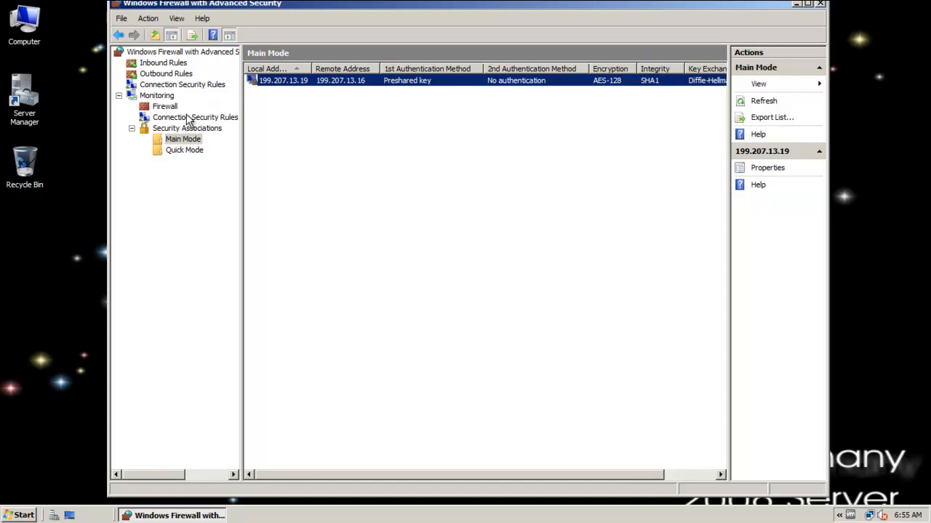
click(195, 117)
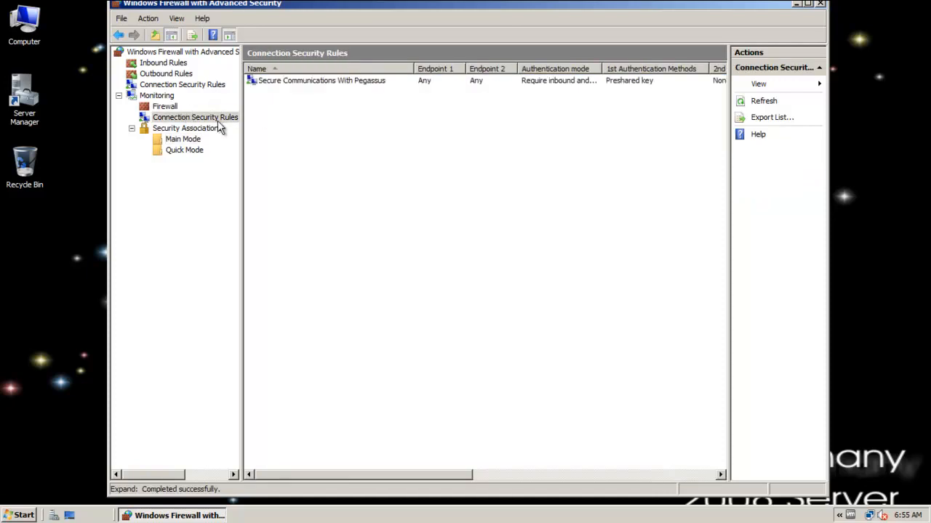
click(321, 80)
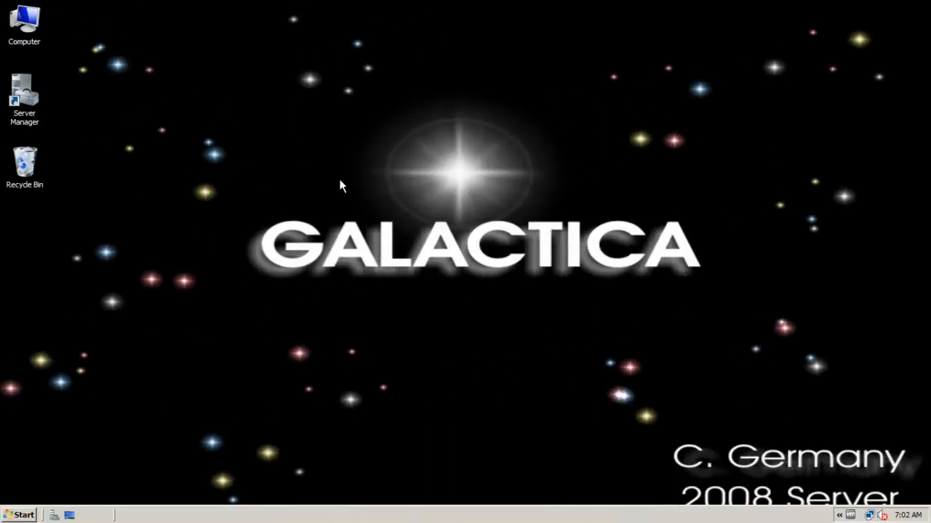
mouse_move(331, 181)
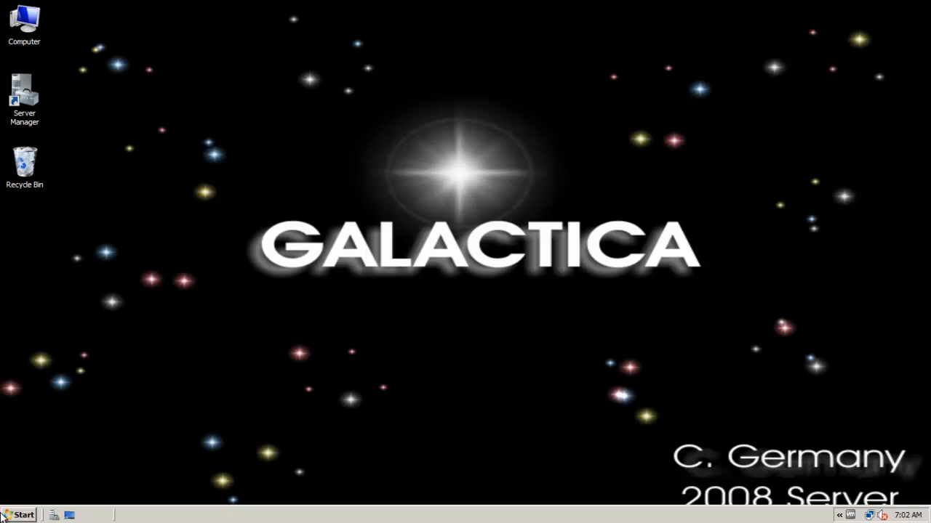
Step: Launch Command Prompt from the Start menu
click(21, 515)
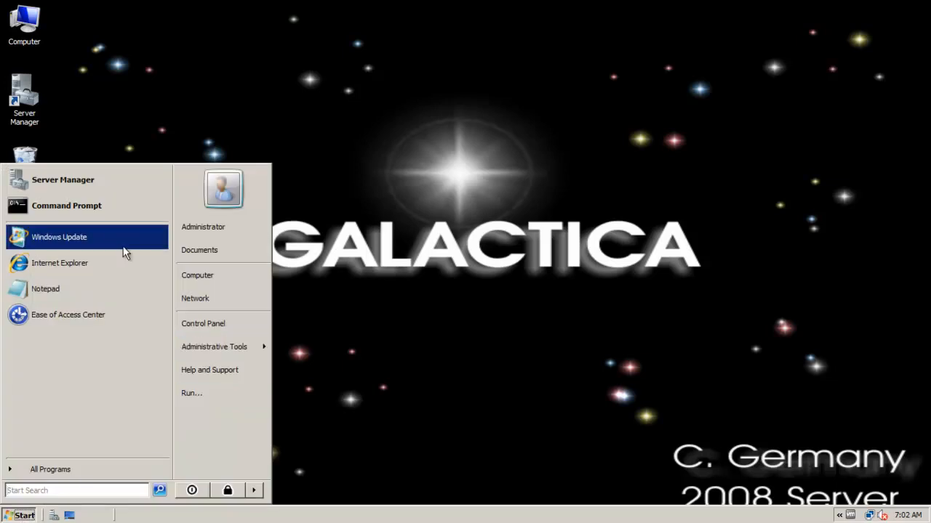
click(67, 206)
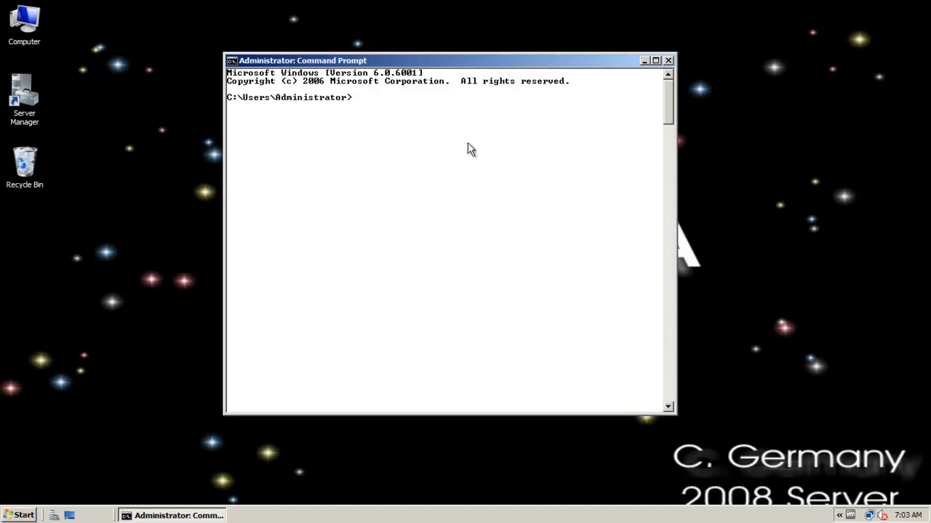
Step: Move to the root of C:, list its contents, and create the MANGO folder
text(cd ..)
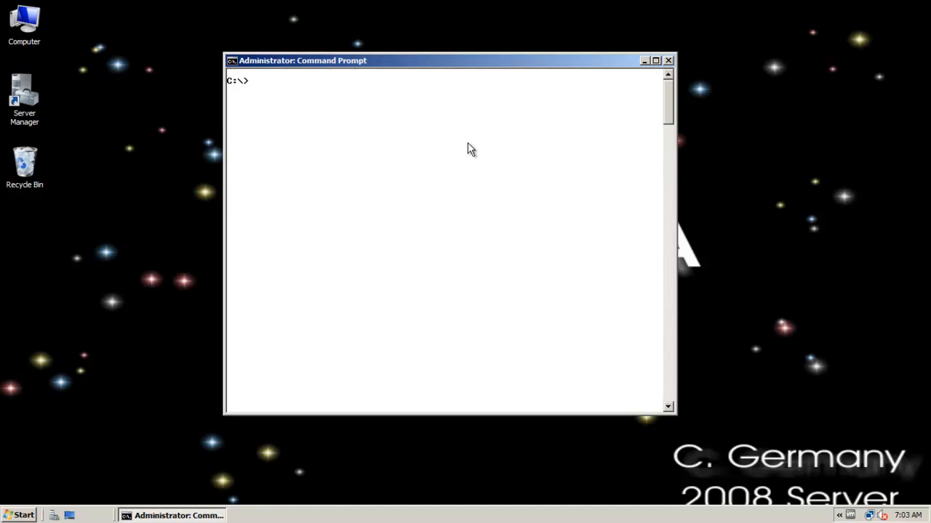
text(dir)
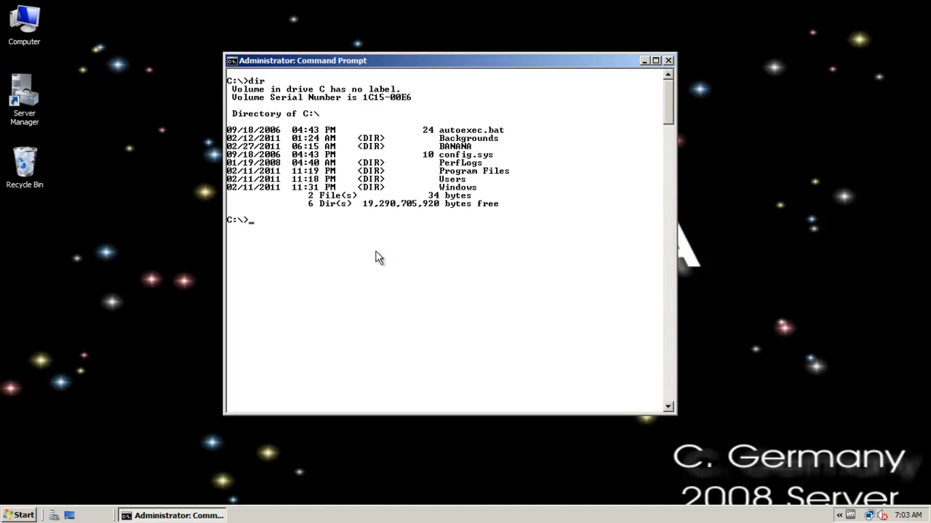
text(md MANGO)
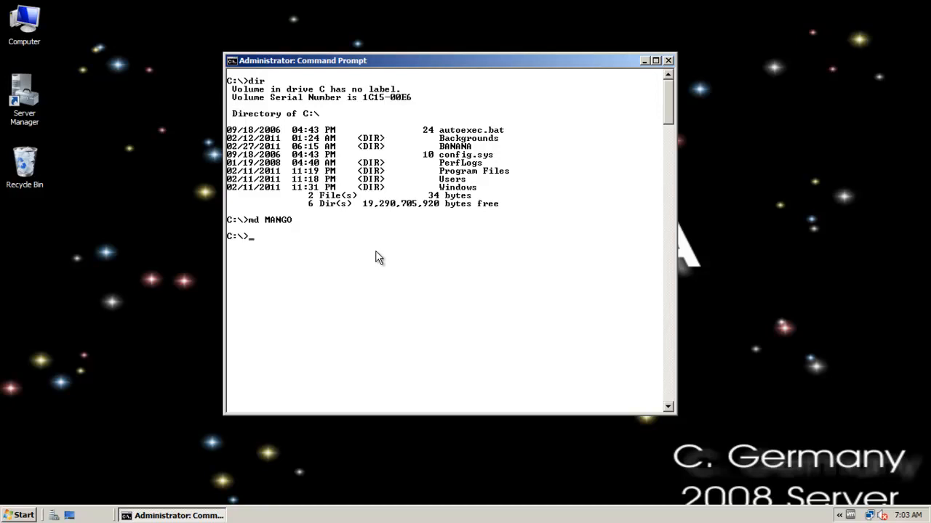
Step: Share C:\MANGO as MANGO with read access for Everyone, then switch to Pegasus
text(net sh)
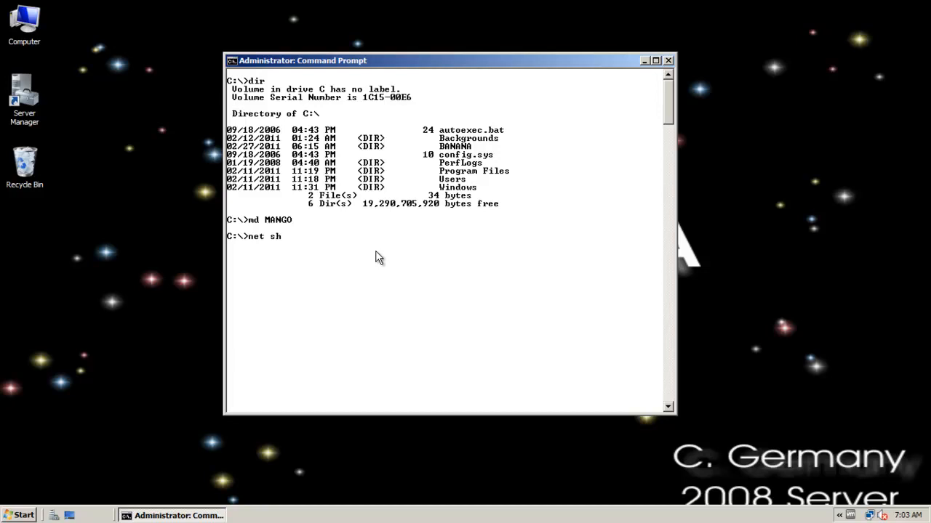
text(are)
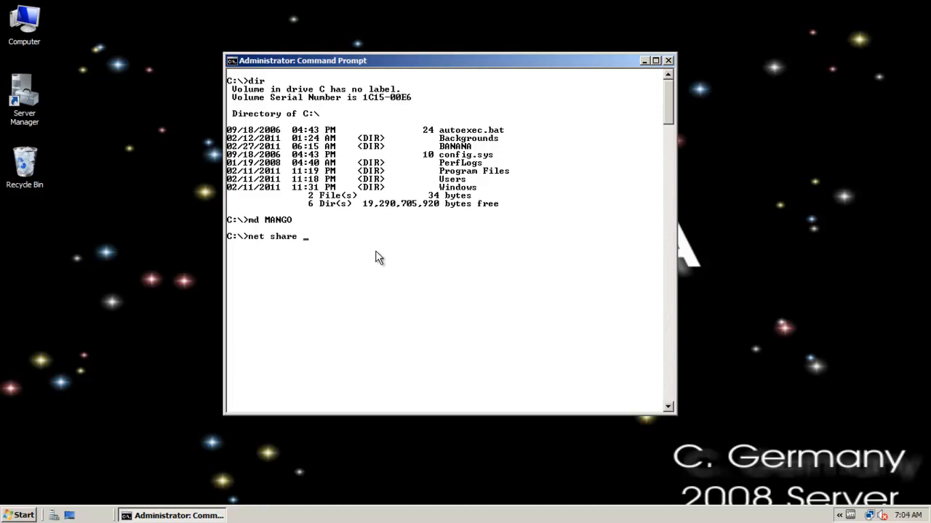
text(MANG)
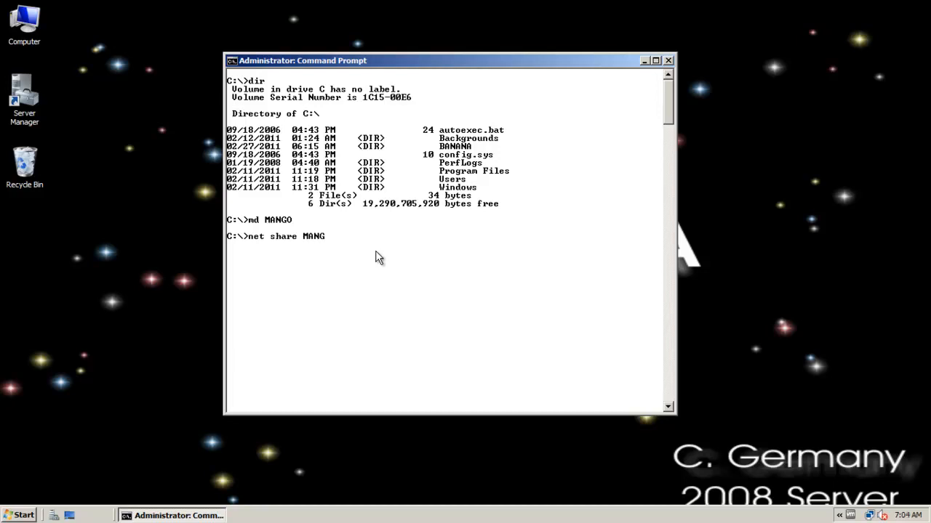
text(=)
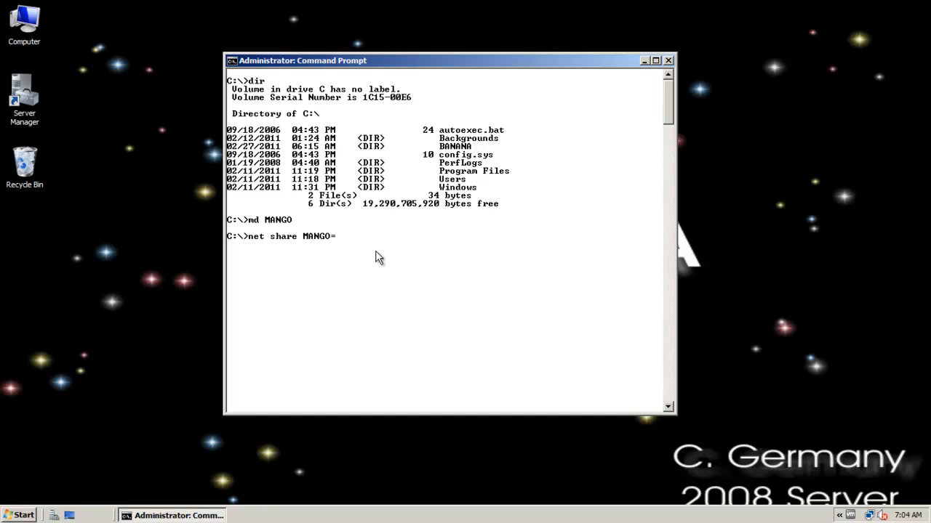
text(C:\)
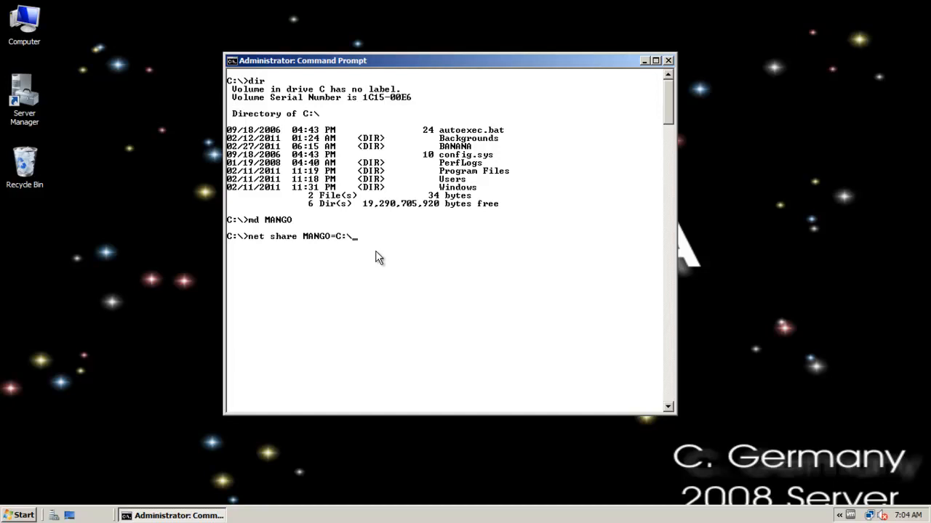
text(MANGO)
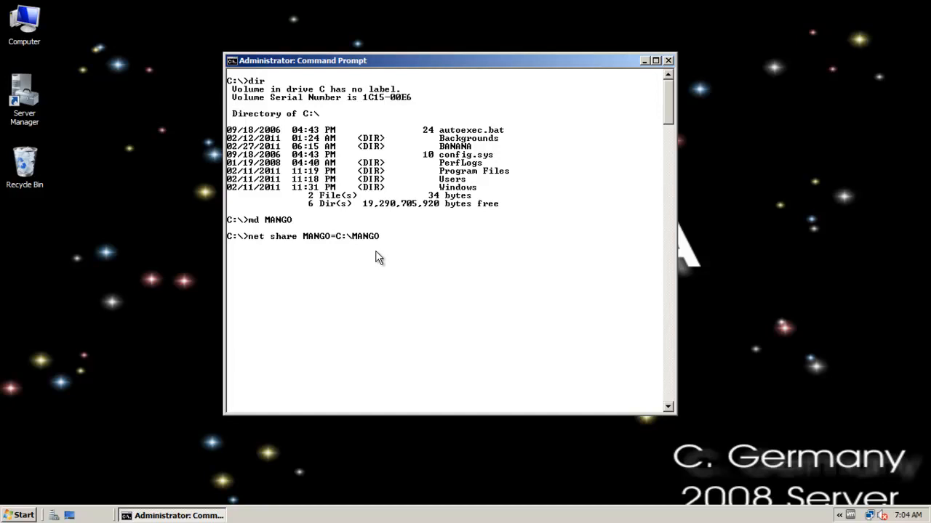
text(/GRANT:)
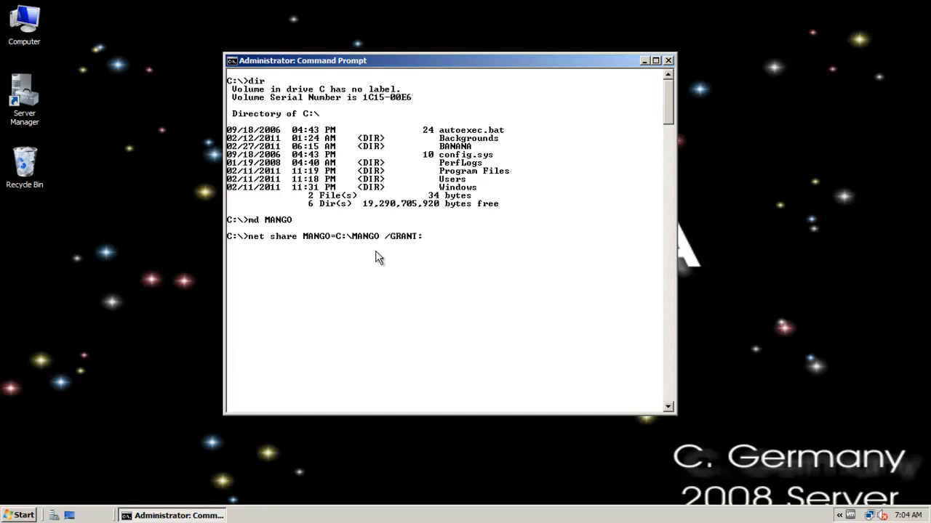
text(EVERY)
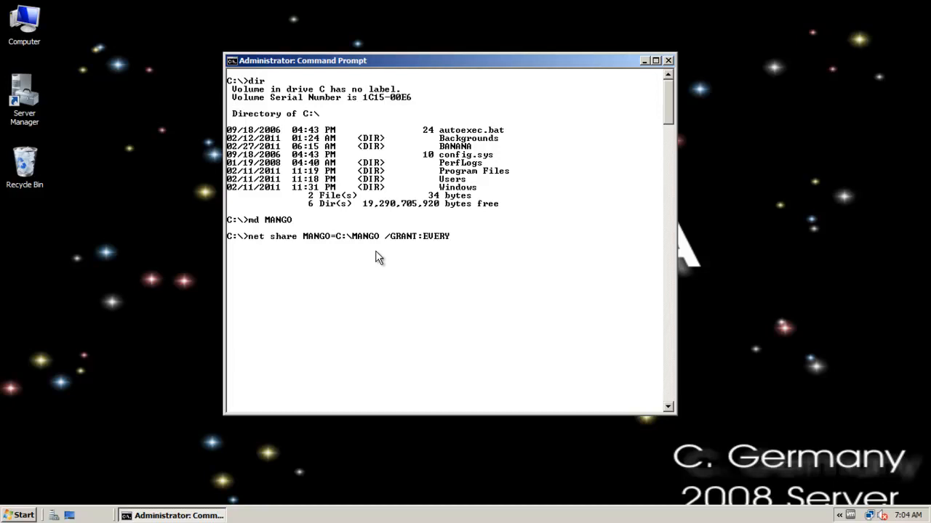
text(ONE)
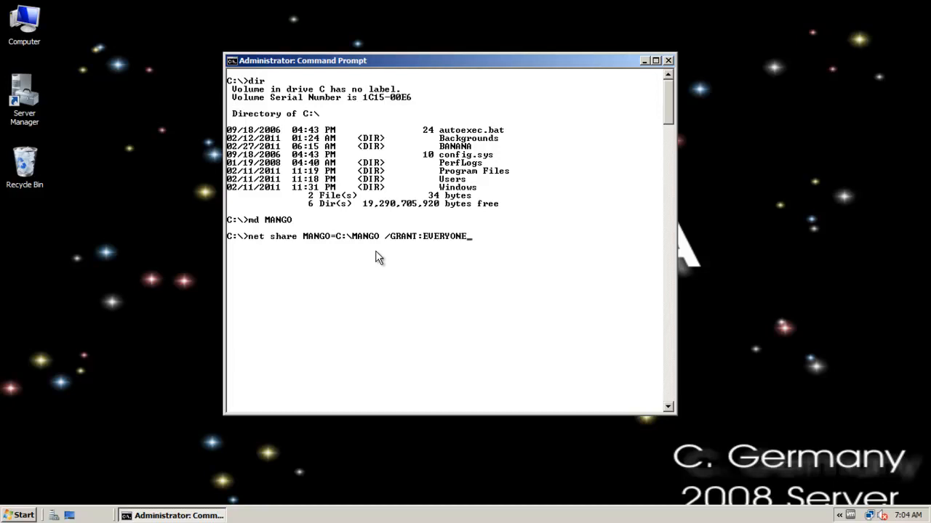
text(,READ)
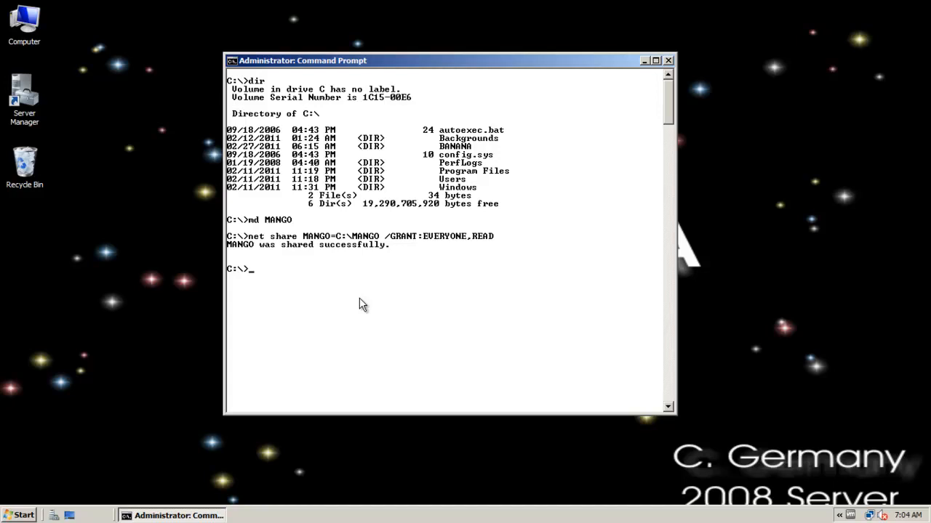
click(642, 60)
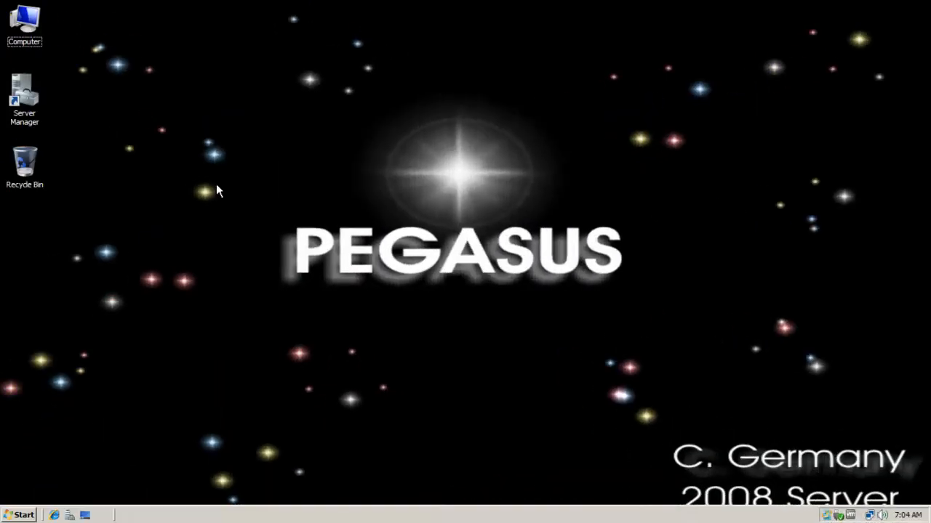
Step: From Pegasus, browse \\galactica, open the empty MANGO share, then go back and return to GALACTICA
click(22, 513)
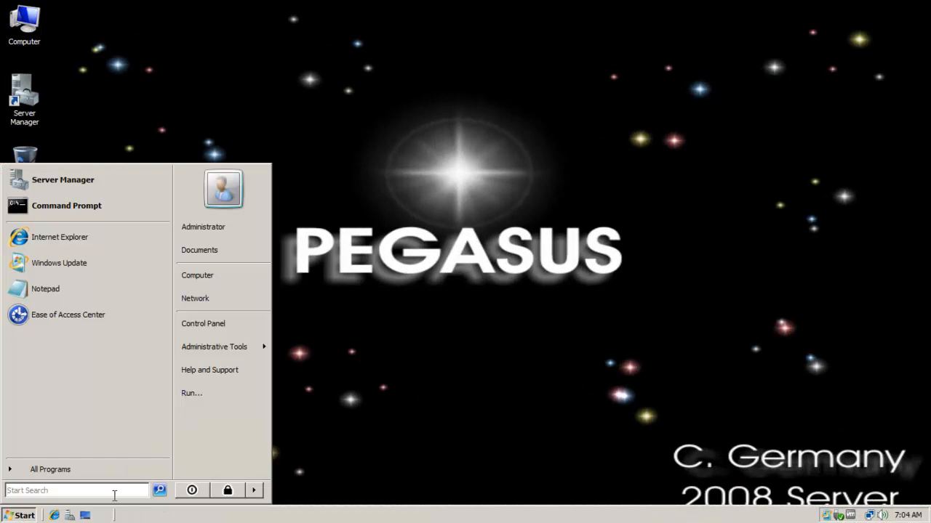
text(\\)
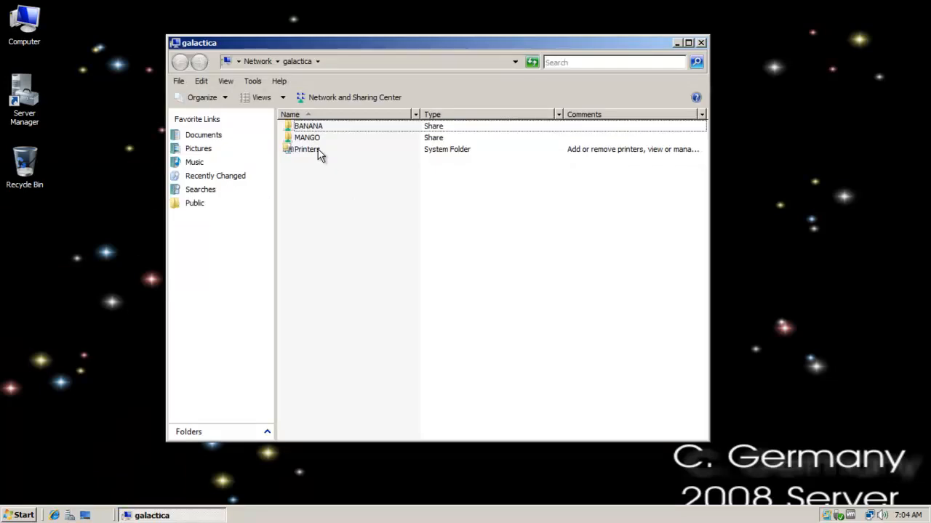
click(307, 126)
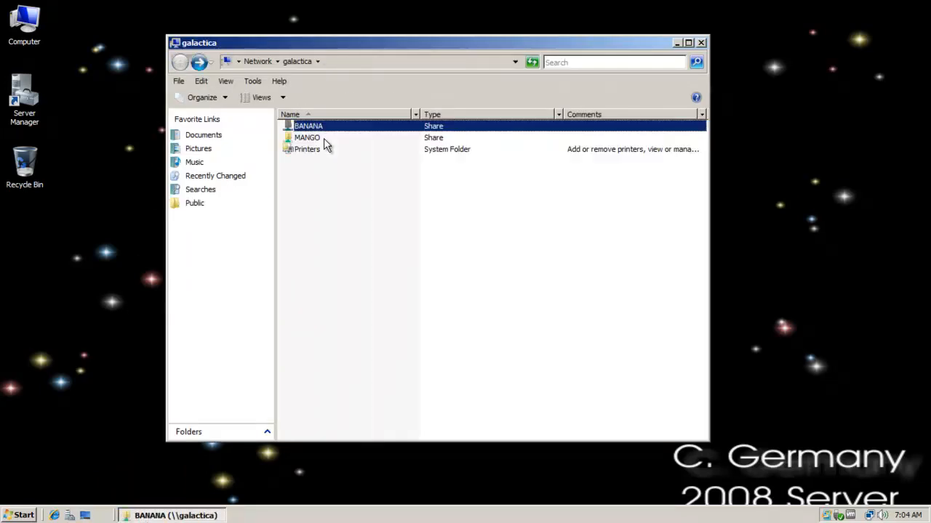
double_click(307, 137)
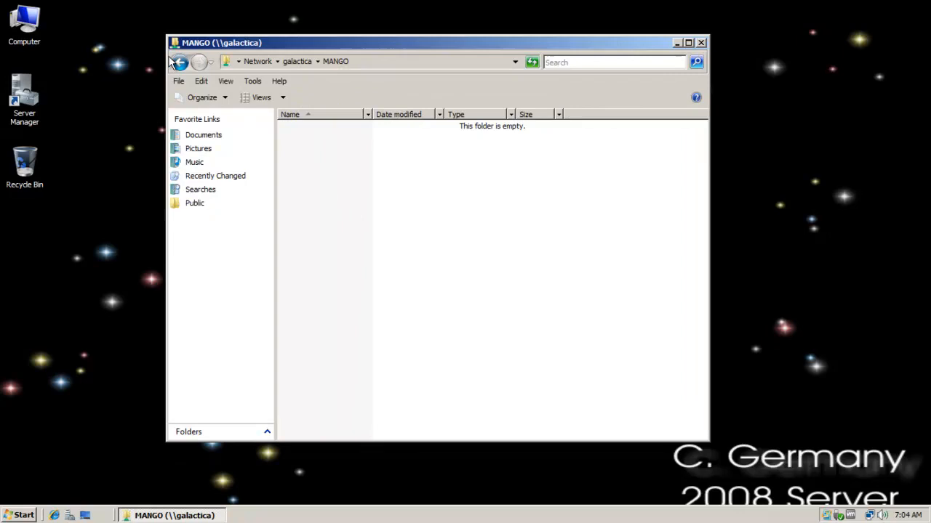
click(180, 62)
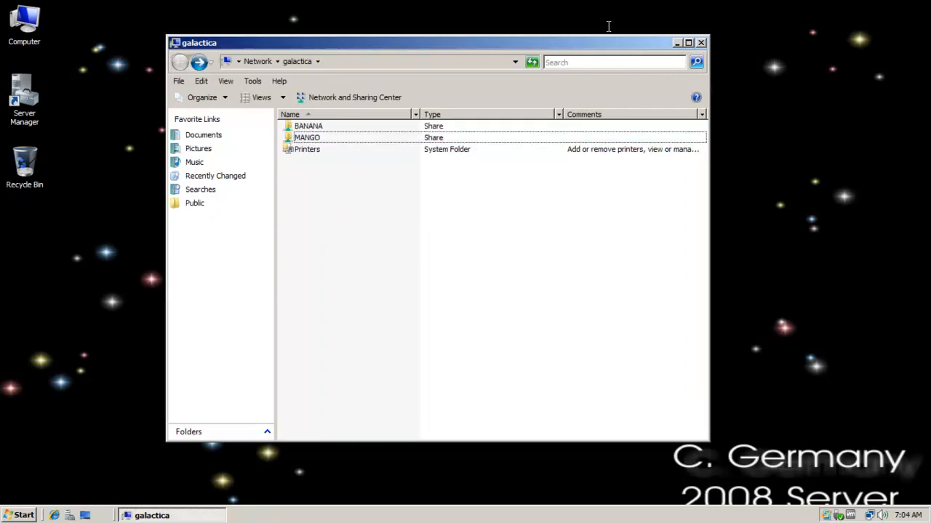
click(700, 42)
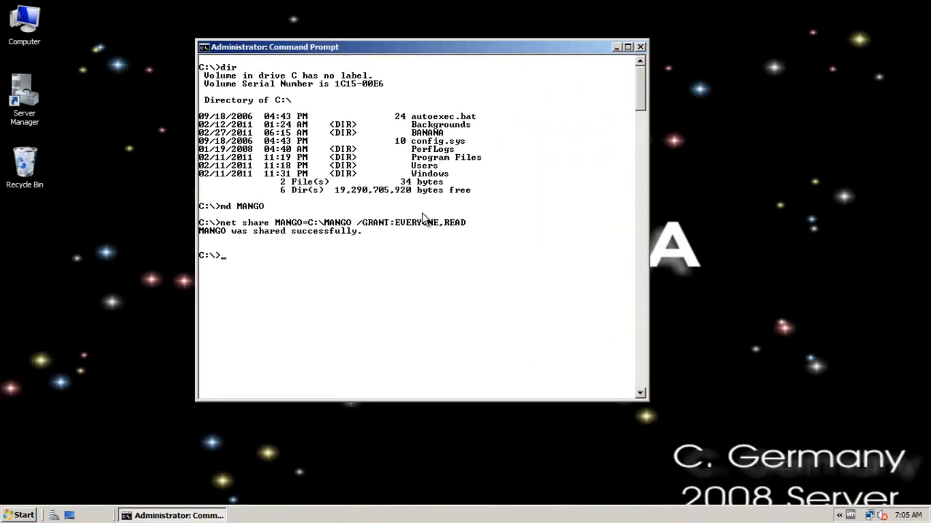
mouse_move(356, 51)
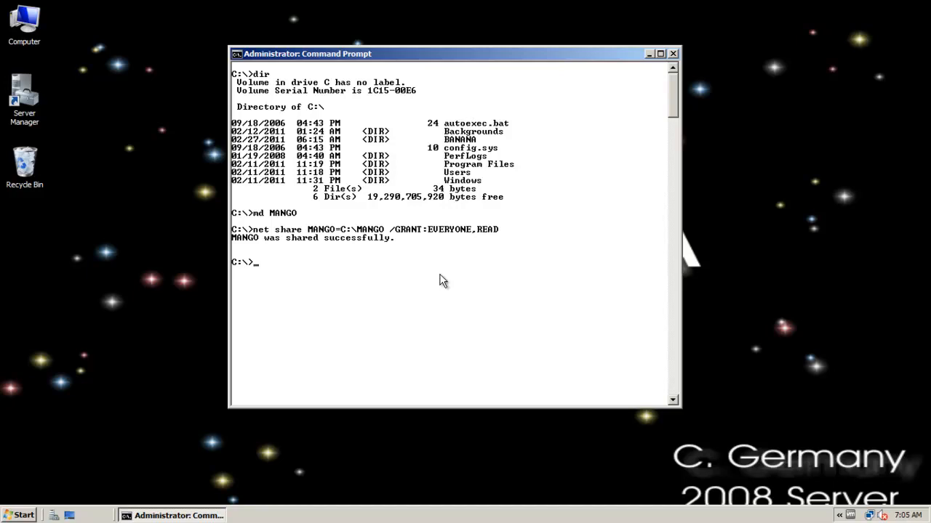
Step: Run 'netsh firewall set service FILEANDPRINT' on GALACTICA and move the console window
text(netsh)
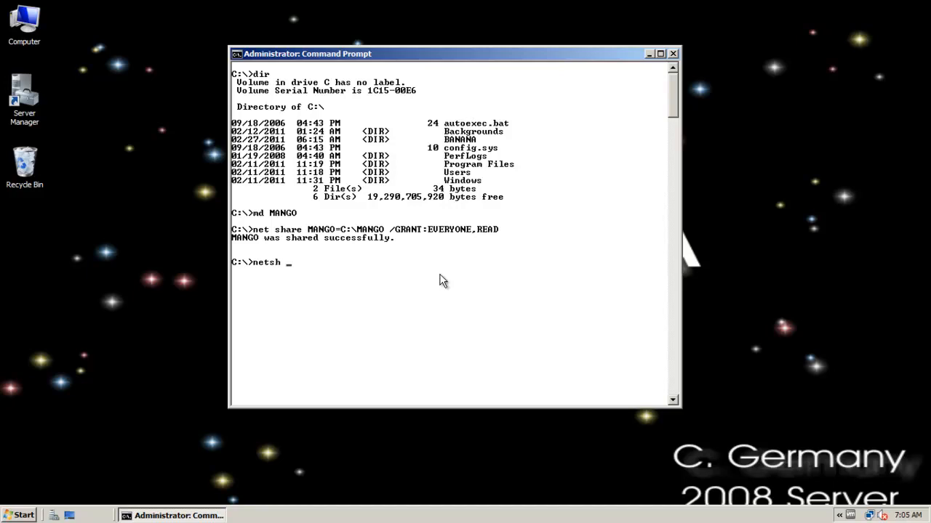
text(fire)
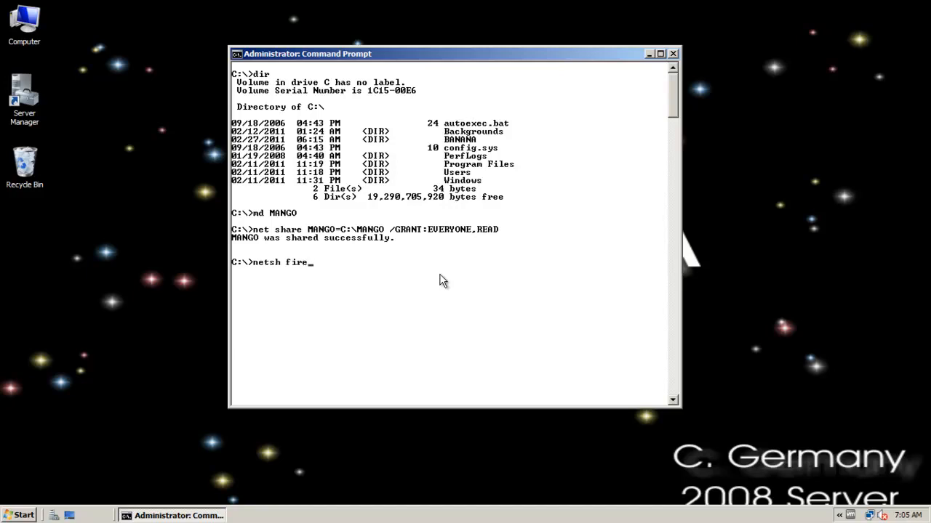
text(wall)
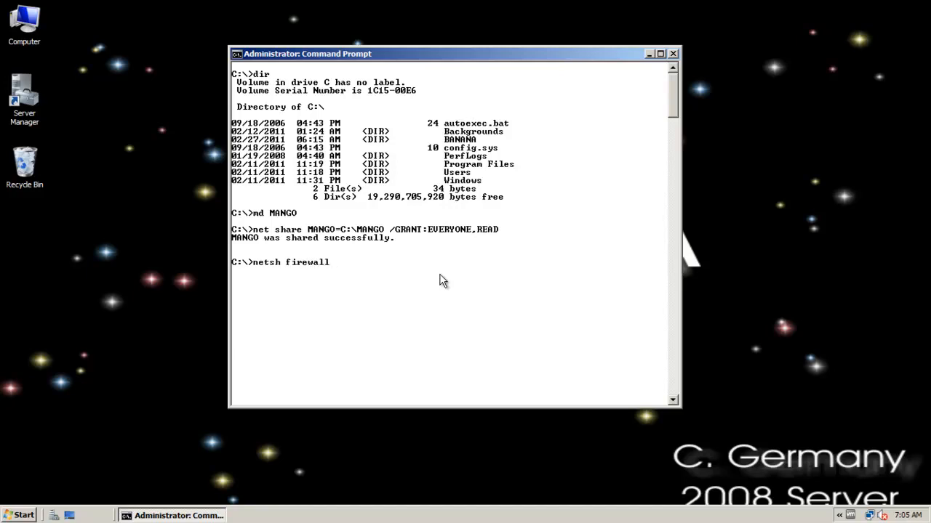
text(set service)
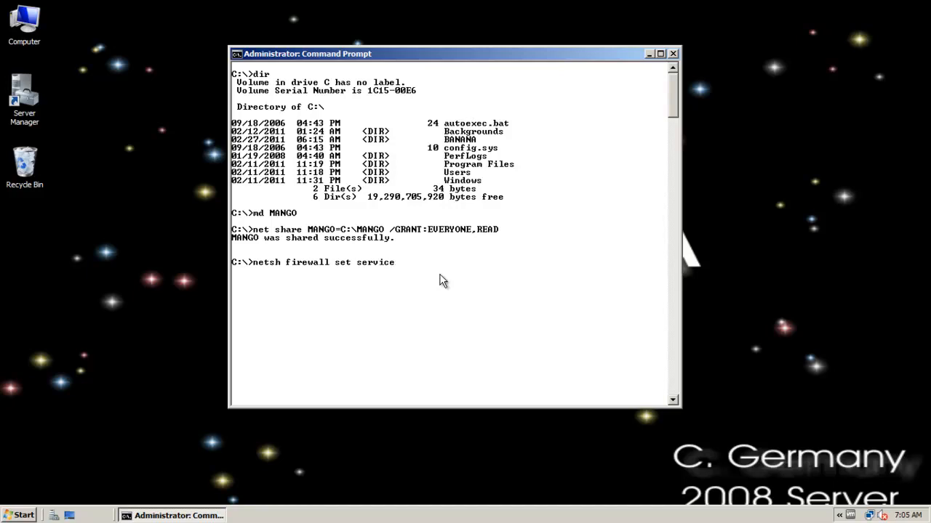
text(FILEANDPR)
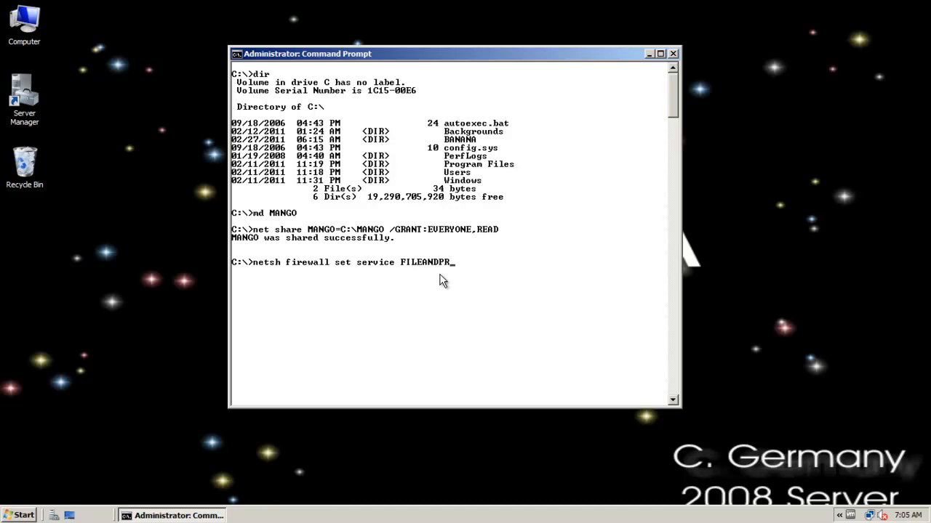
key(enter)
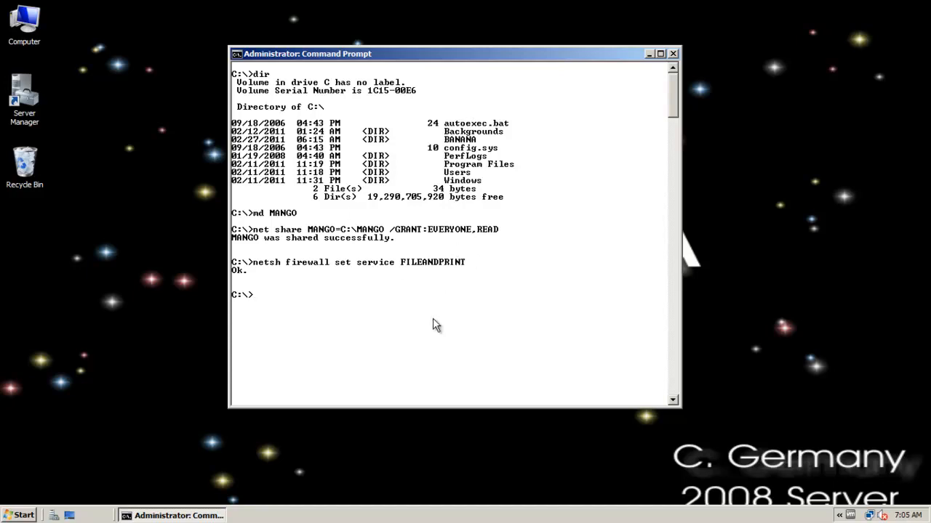
mouse_move(443, 59)
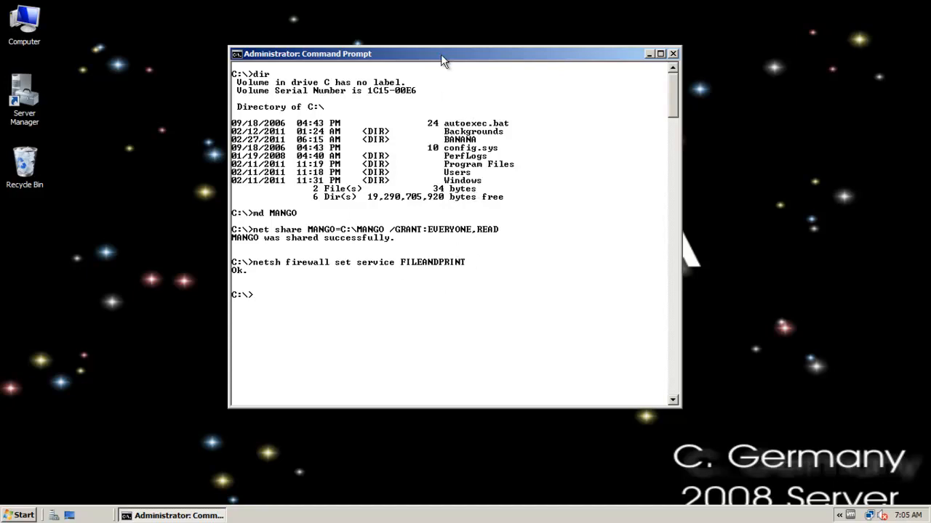
drag(444, 53, 480, 39)
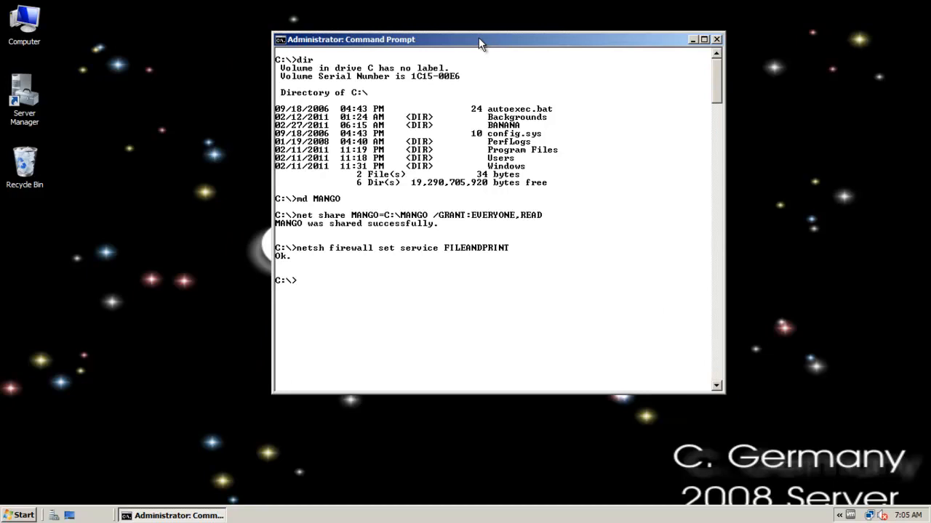